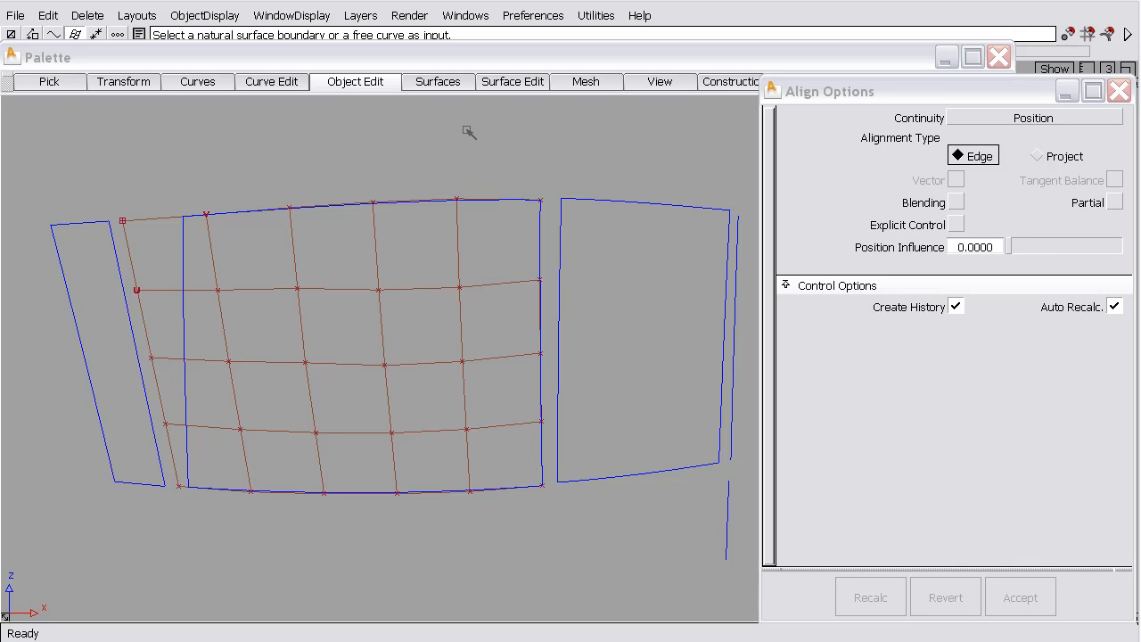
pyautogui.moveTo(467, 135)
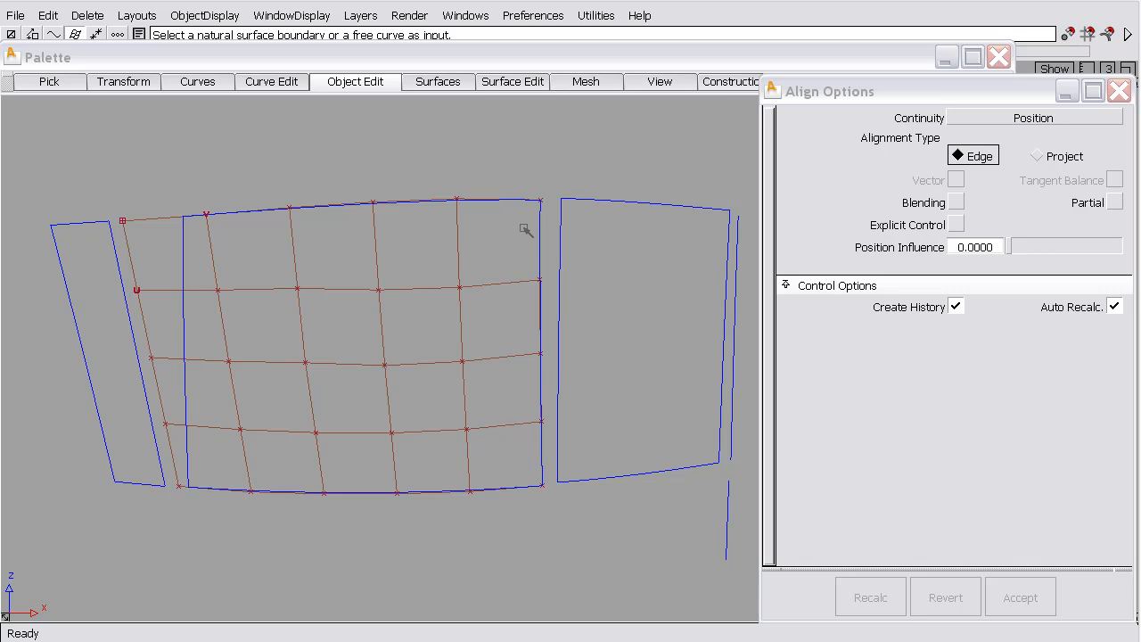
pyautogui.moveTo(562, 221)
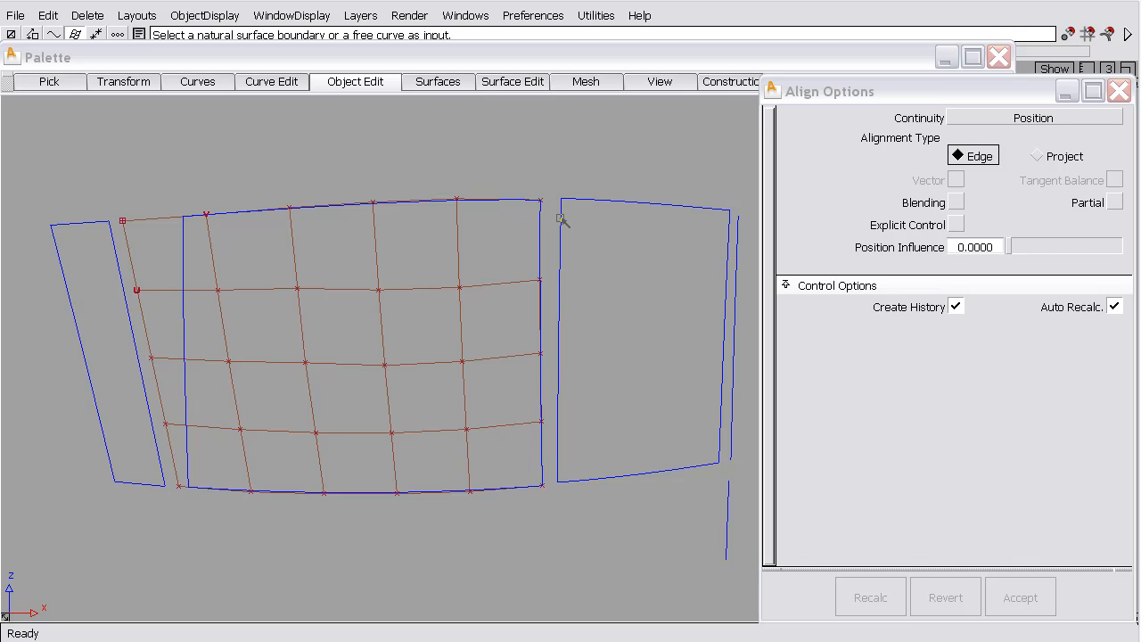
# Align the right surface's left boundary to the left surface's edge, then revert the alignment.
pyautogui.click(558, 223)
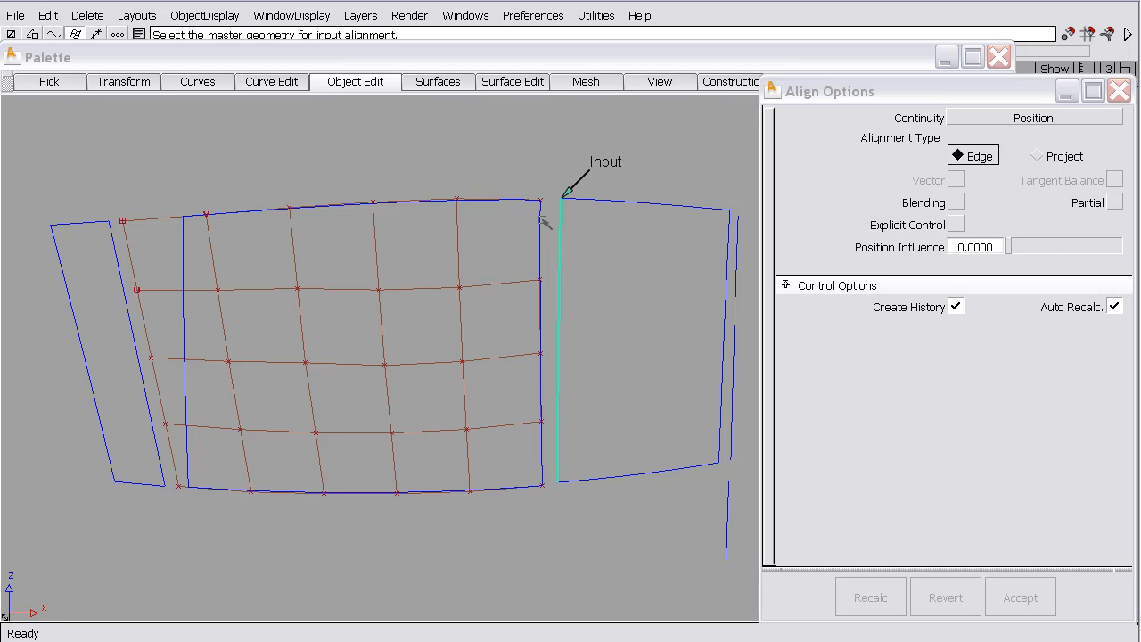
pyautogui.click(544, 218)
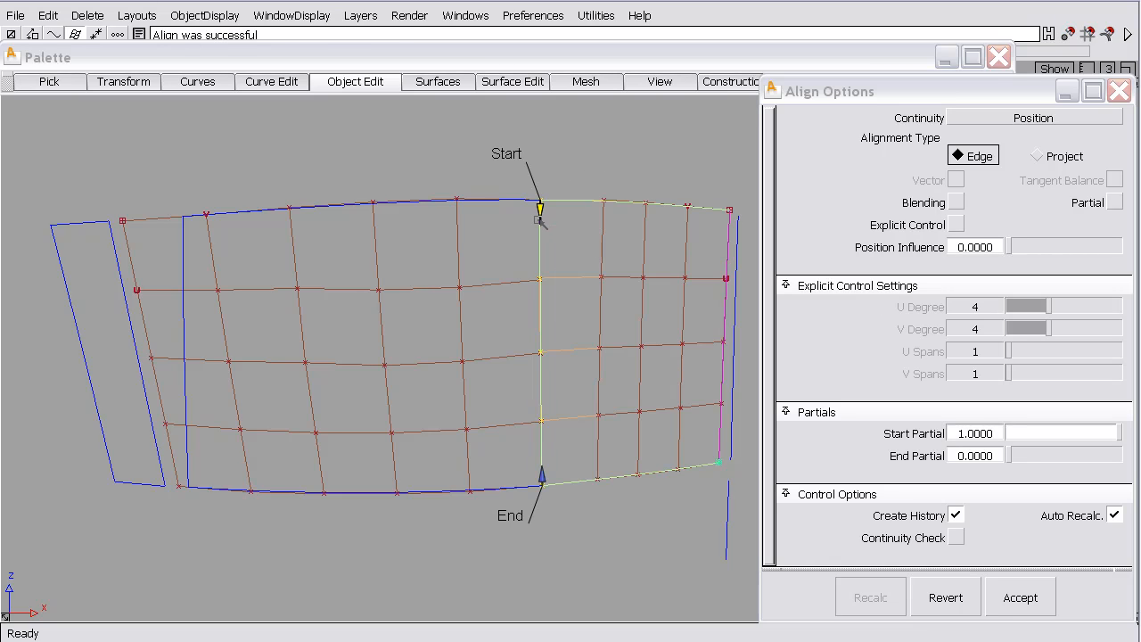
pyautogui.click(1020, 595)
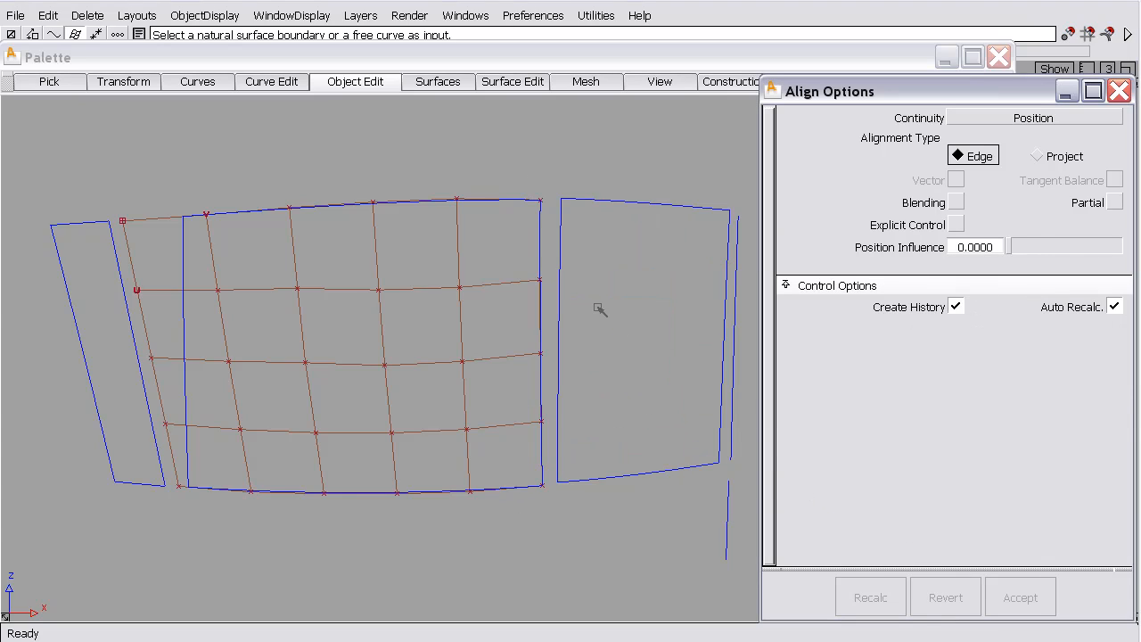
pyautogui.moveTo(542, 283)
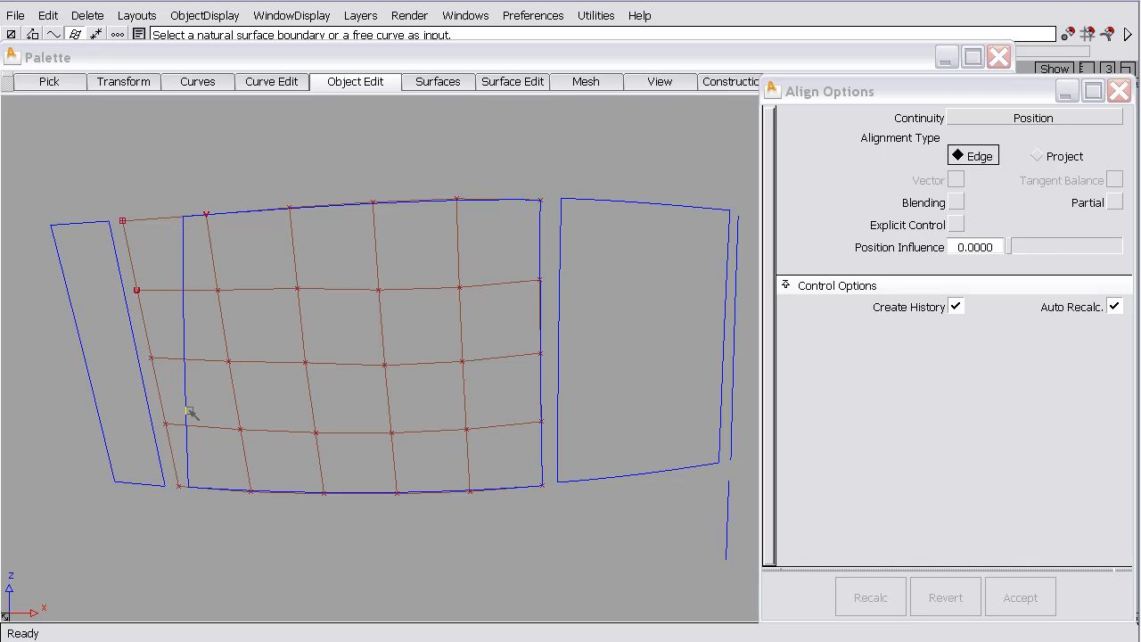
pyautogui.moveTo(175, 230)
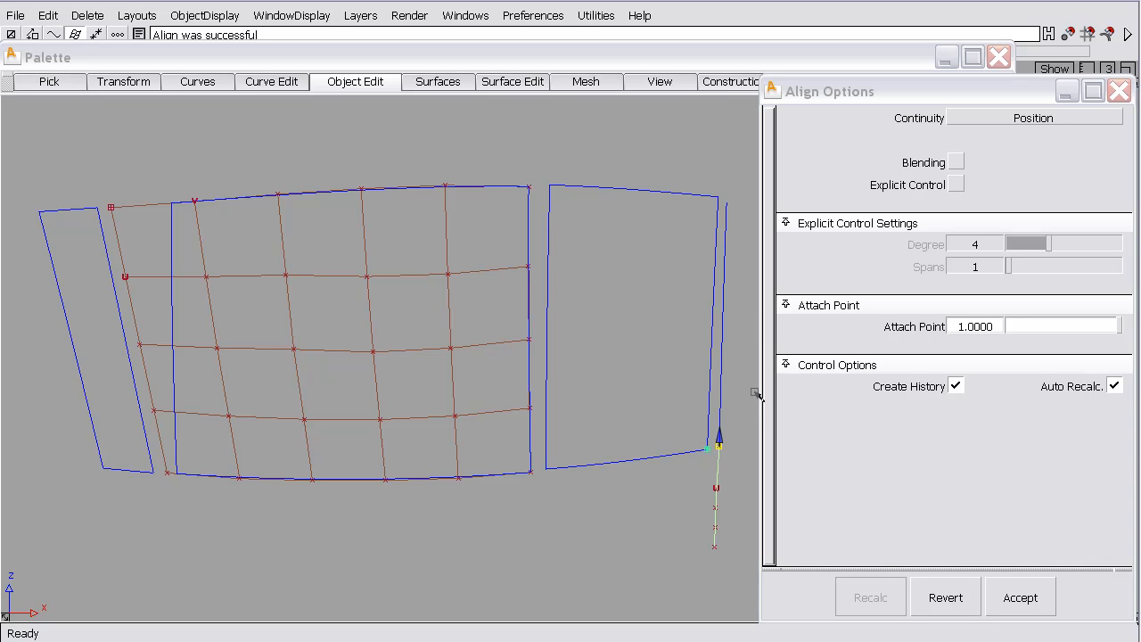
# Discard the curve alignment and raise Patch Precision on the right-hand surface to show more isoparms.
pyautogui.rightClick(606, 378)
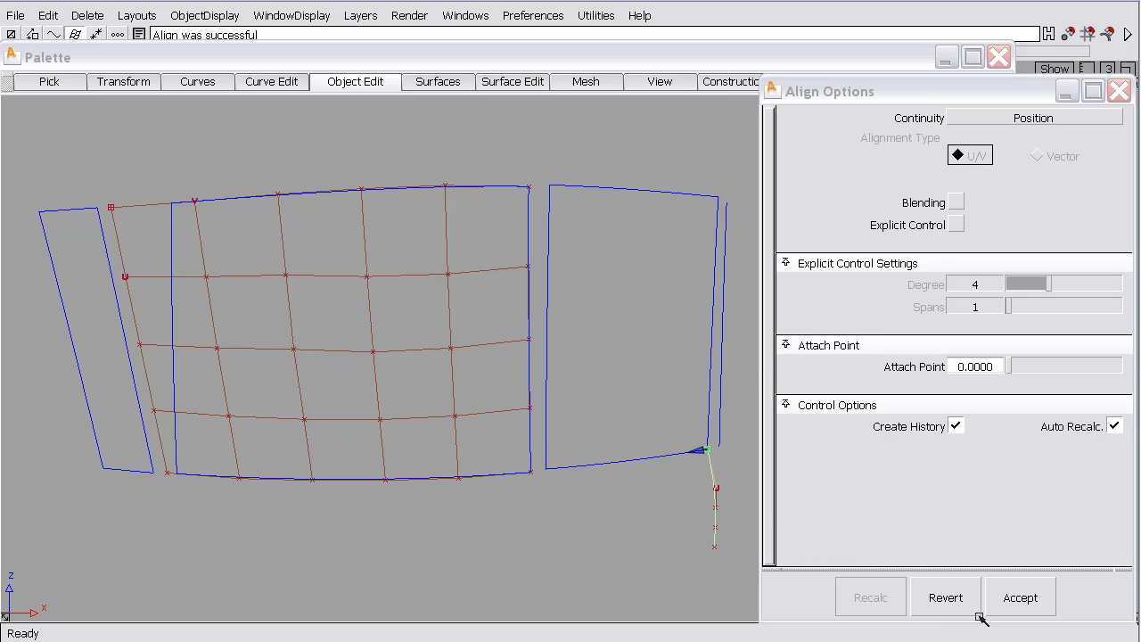
pyautogui.click(970, 156)
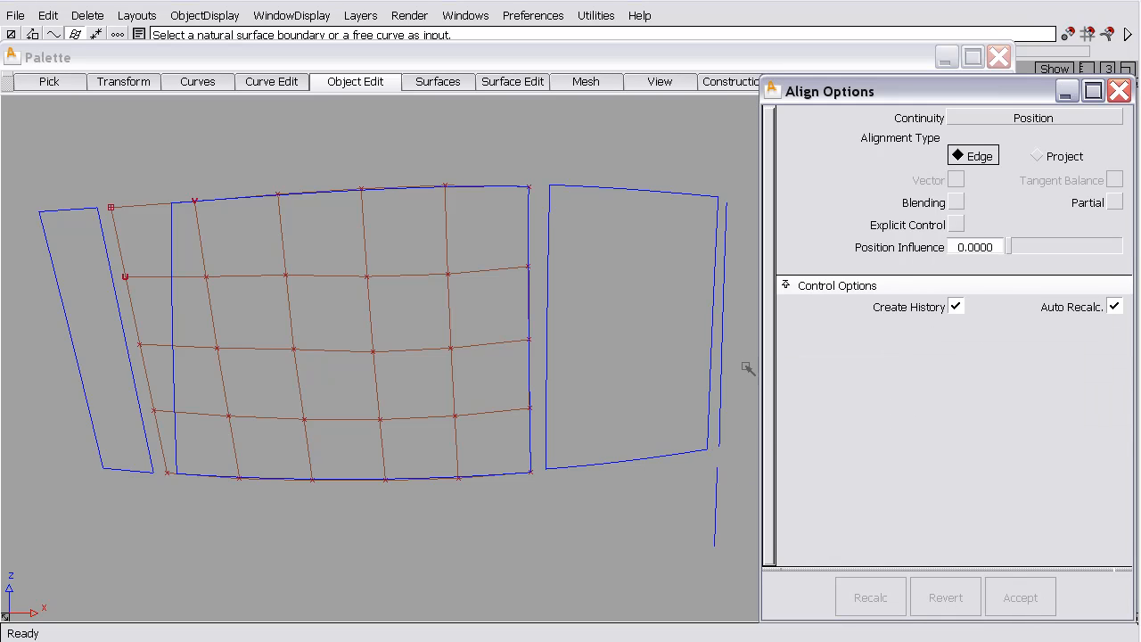
pyautogui.click(710, 338)
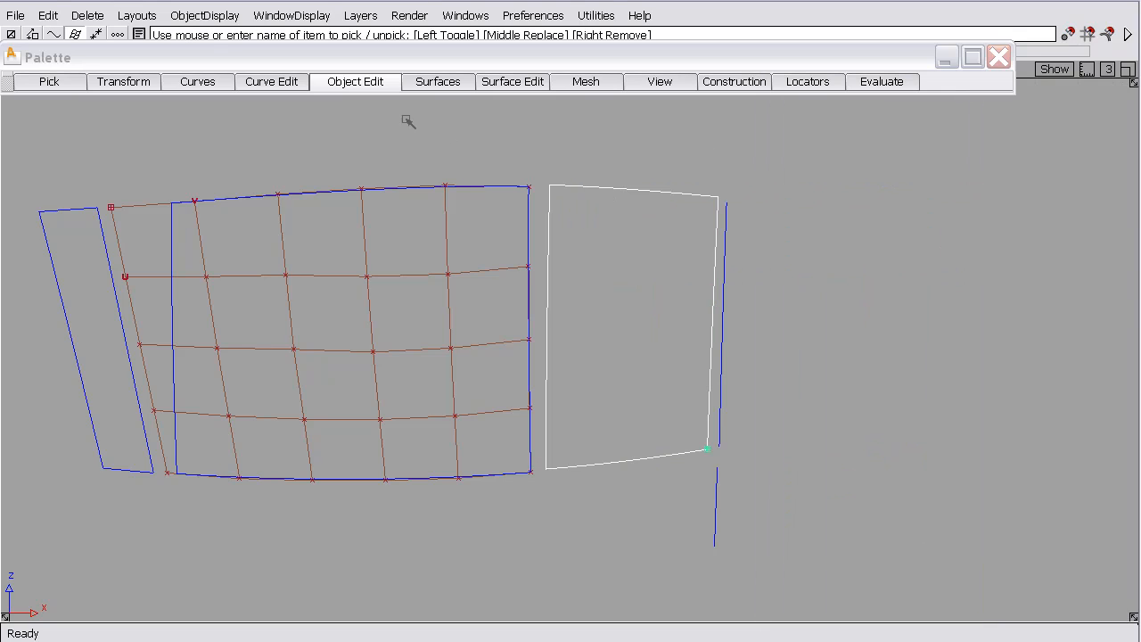
pyautogui.click(355, 82)
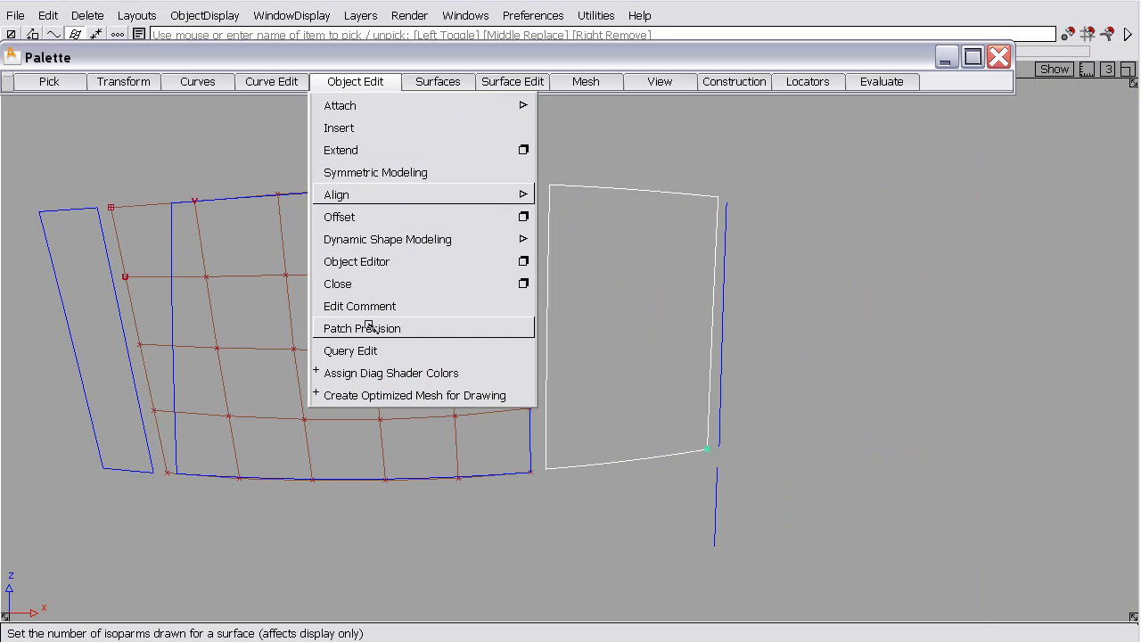
pyautogui.click(360, 328)
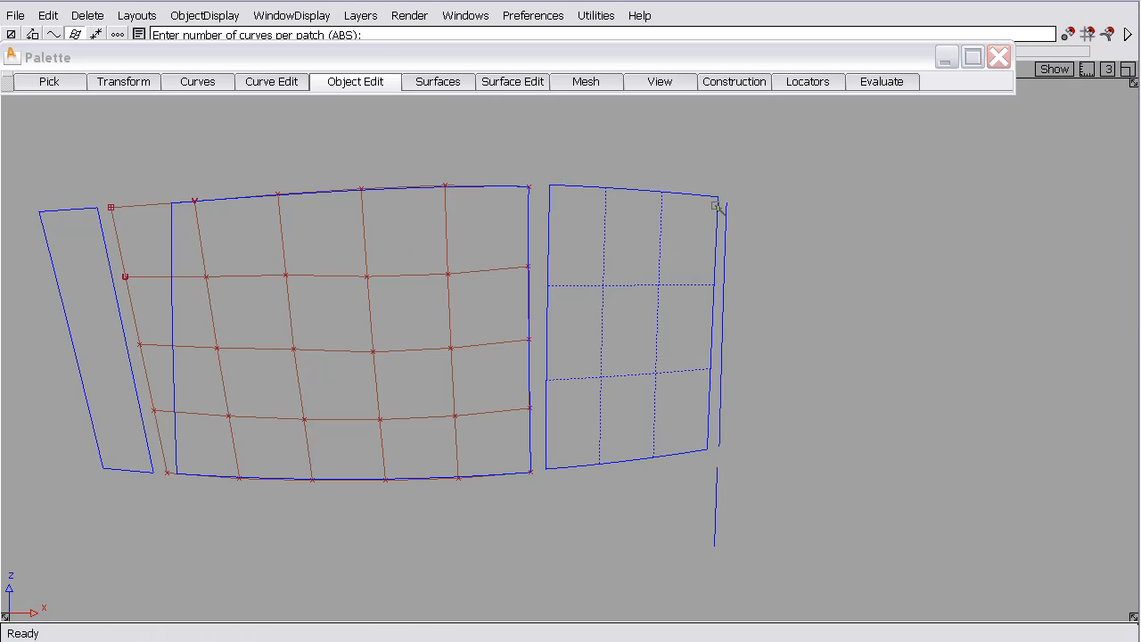
# Restart the Align tool and load the two-surface model joined along a curved edge.
pyautogui.click(439, 82)
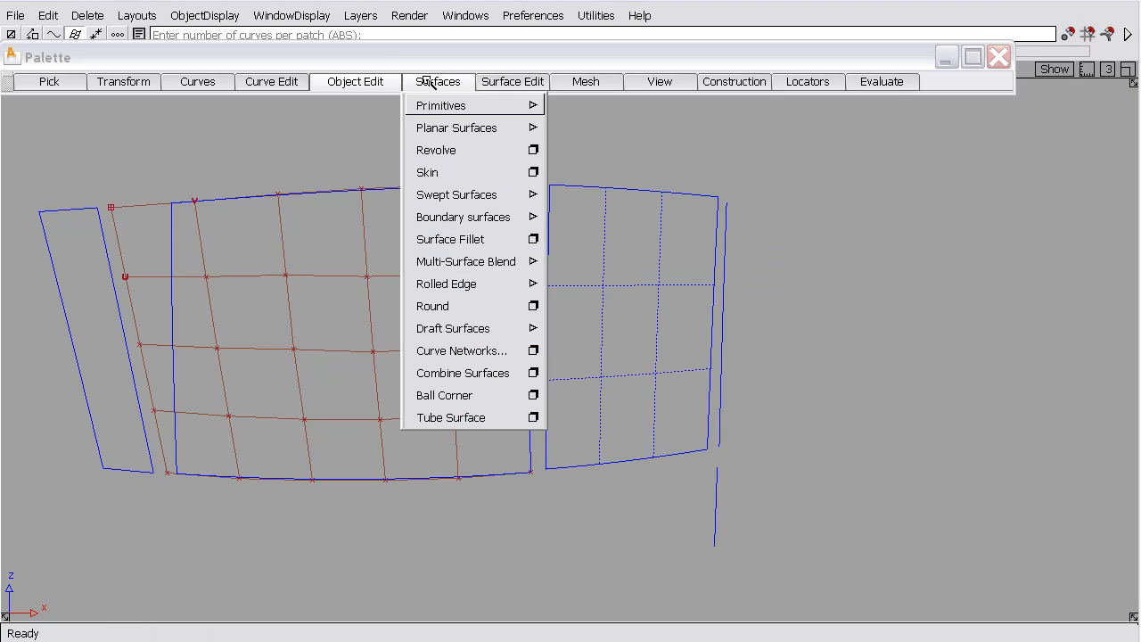
pyautogui.click(356, 82)
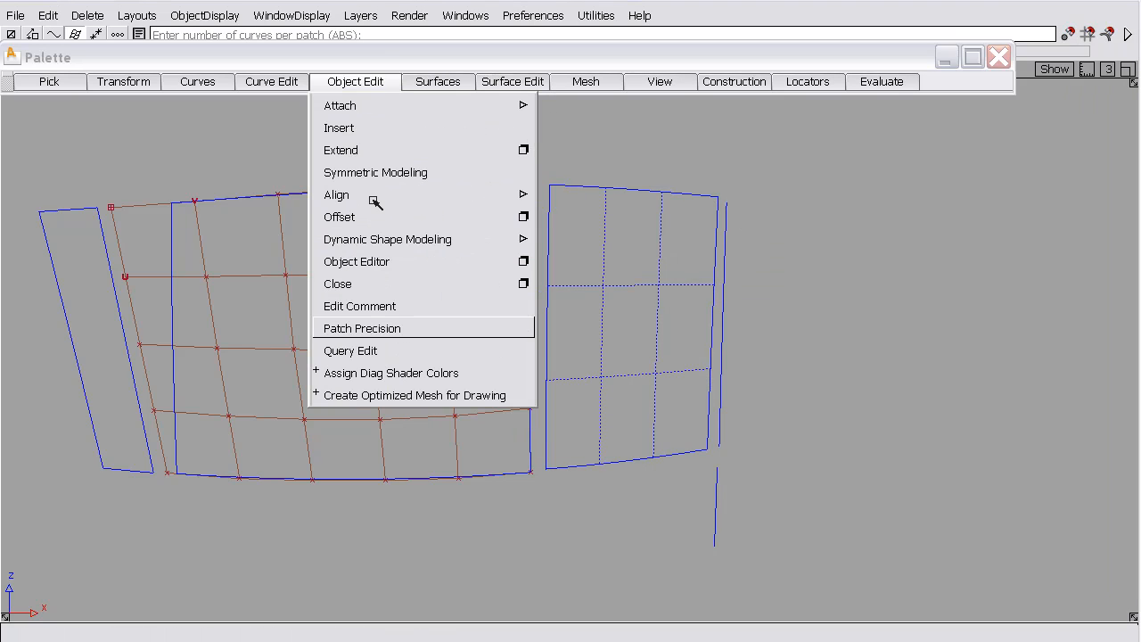
pyautogui.click(335, 195)
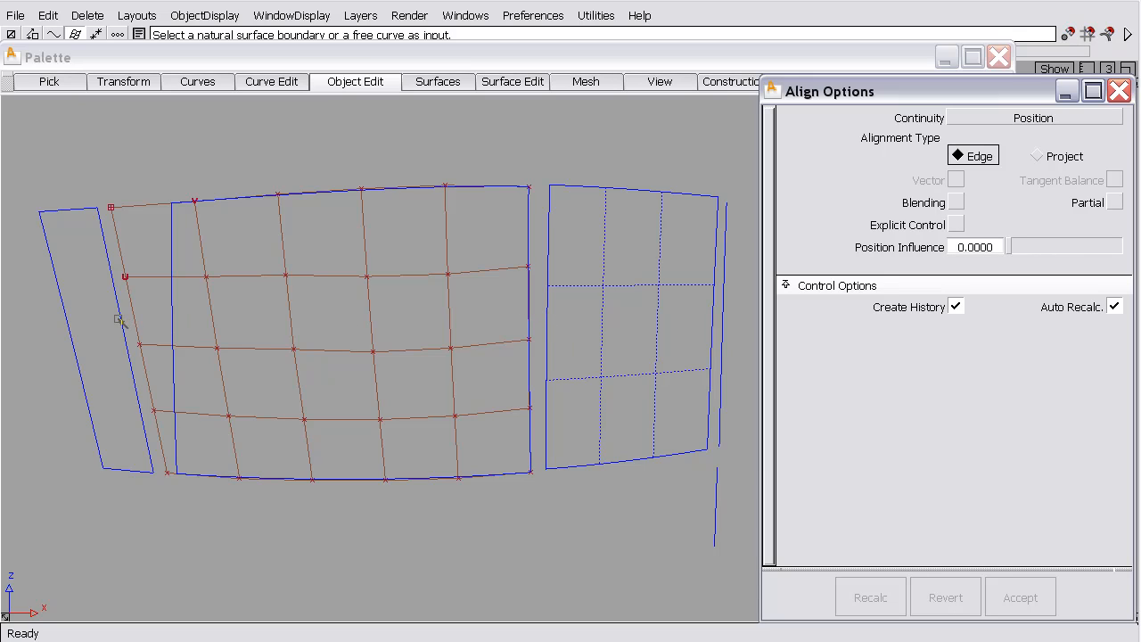
pyautogui.click(116, 321)
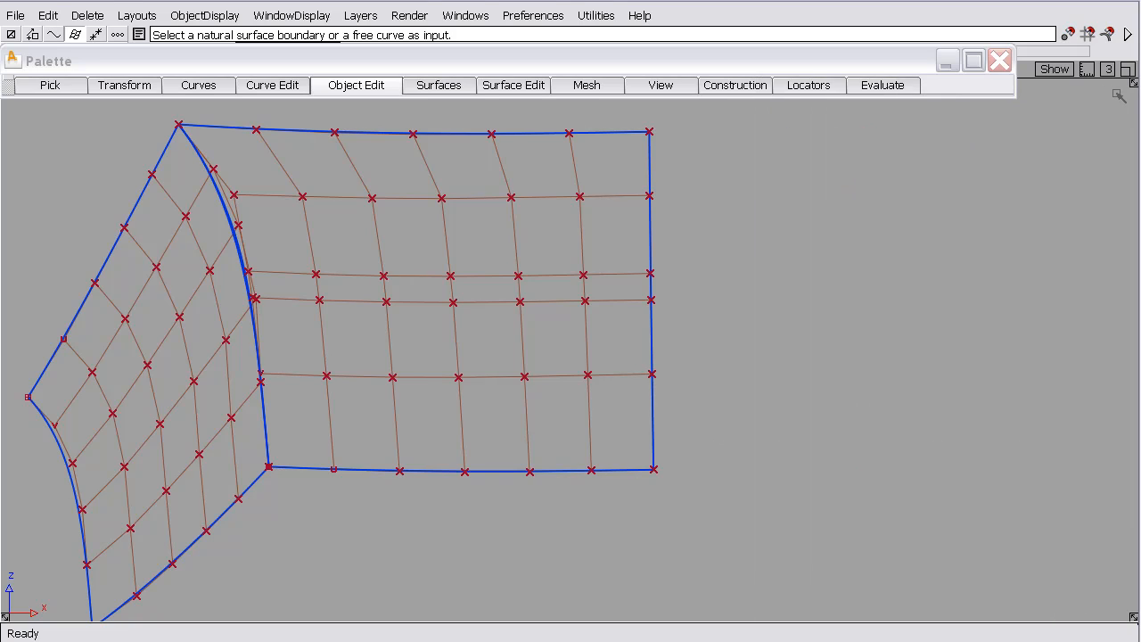
# In Construction Options, set Maximum Gap Distance to 0.001 mm and review the Fitting tolerances.
pyautogui.click(532, 14)
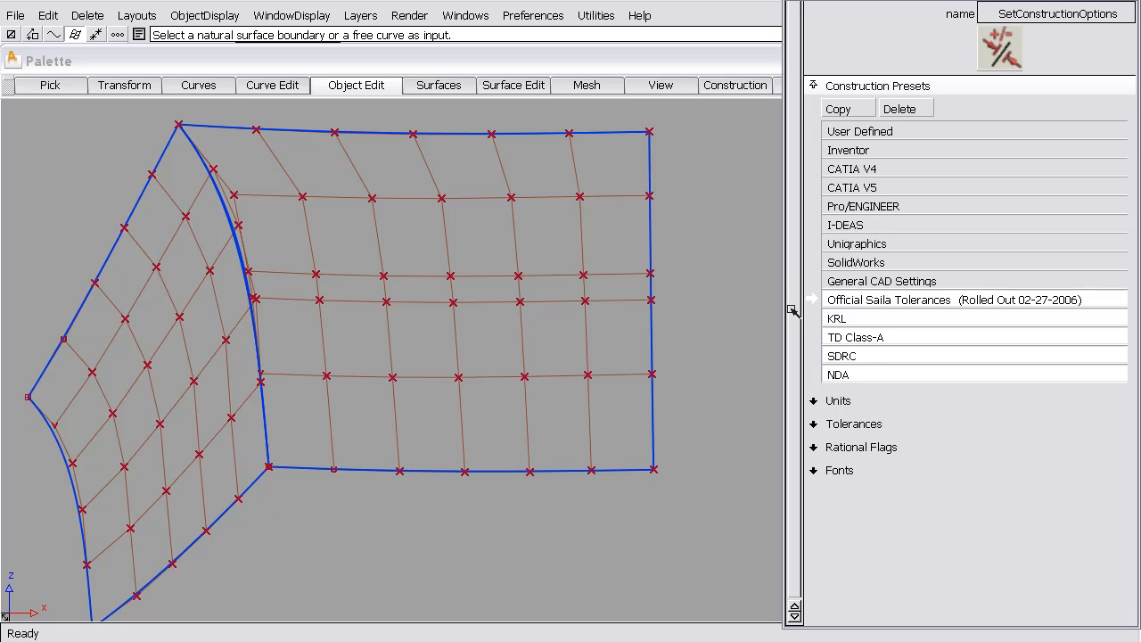
pyautogui.moveTo(828, 384)
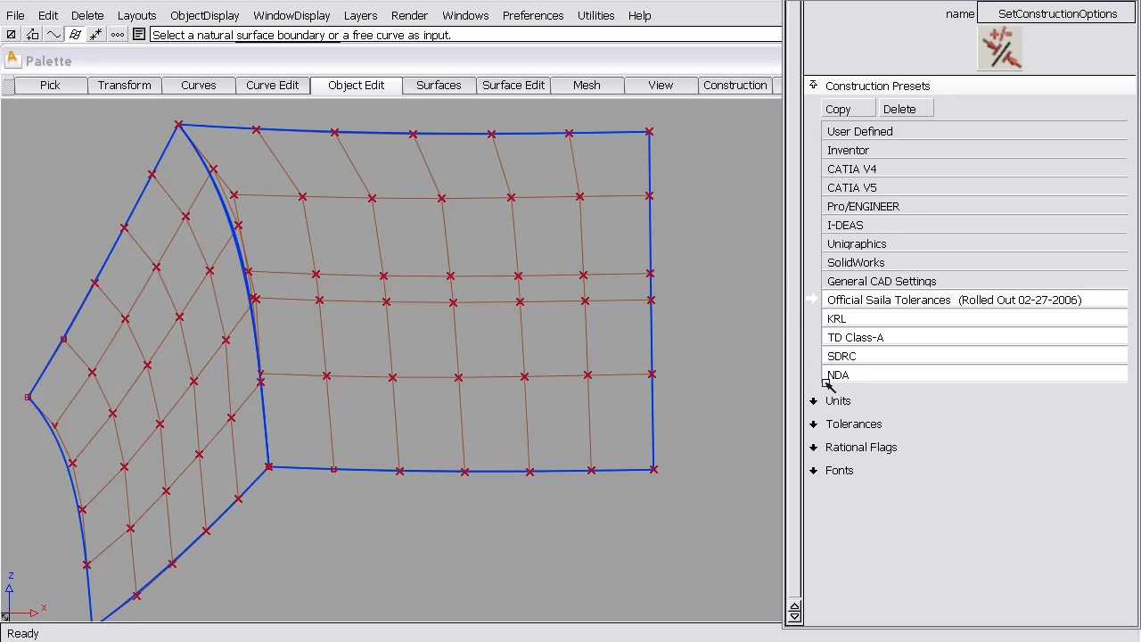
pyautogui.moveTo(827, 424)
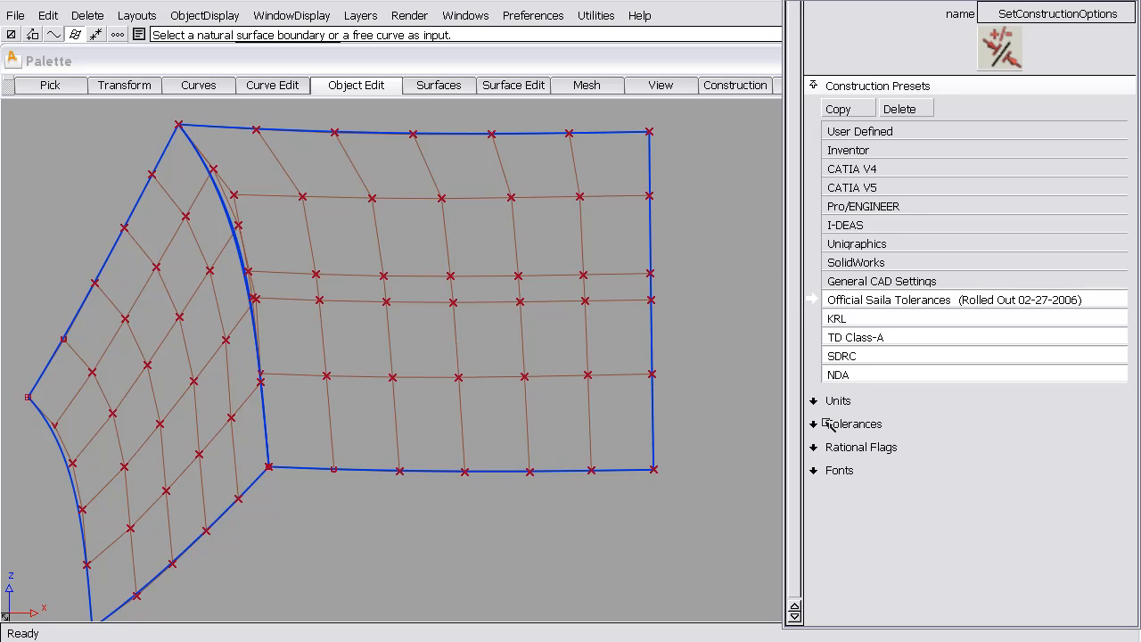
pyautogui.click(814, 425)
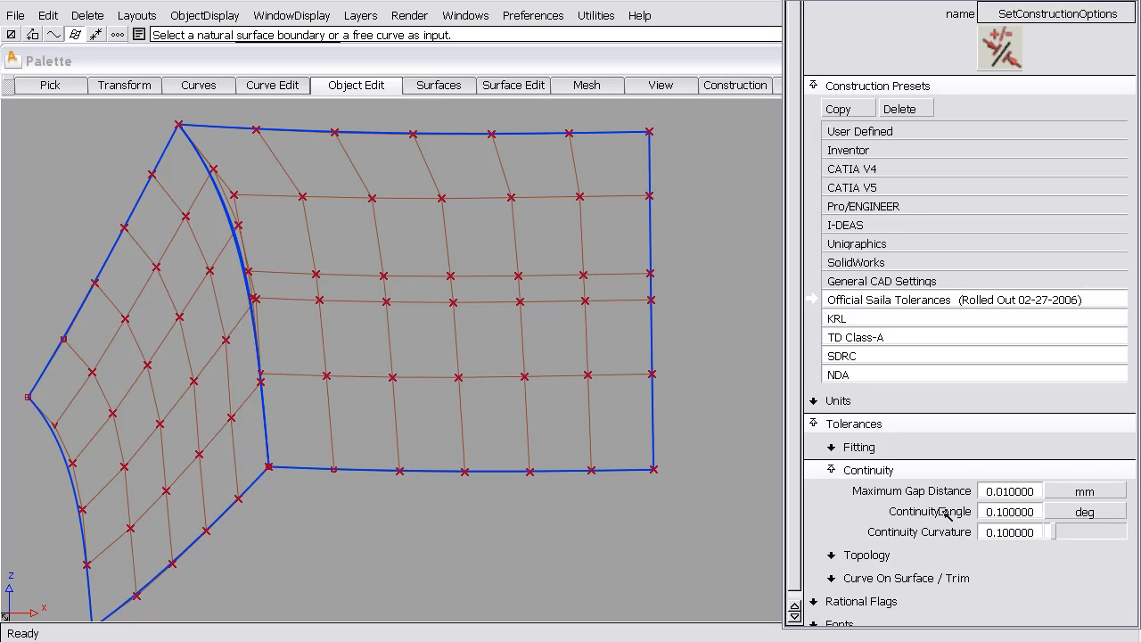
pyautogui.moveTo(871, 510)
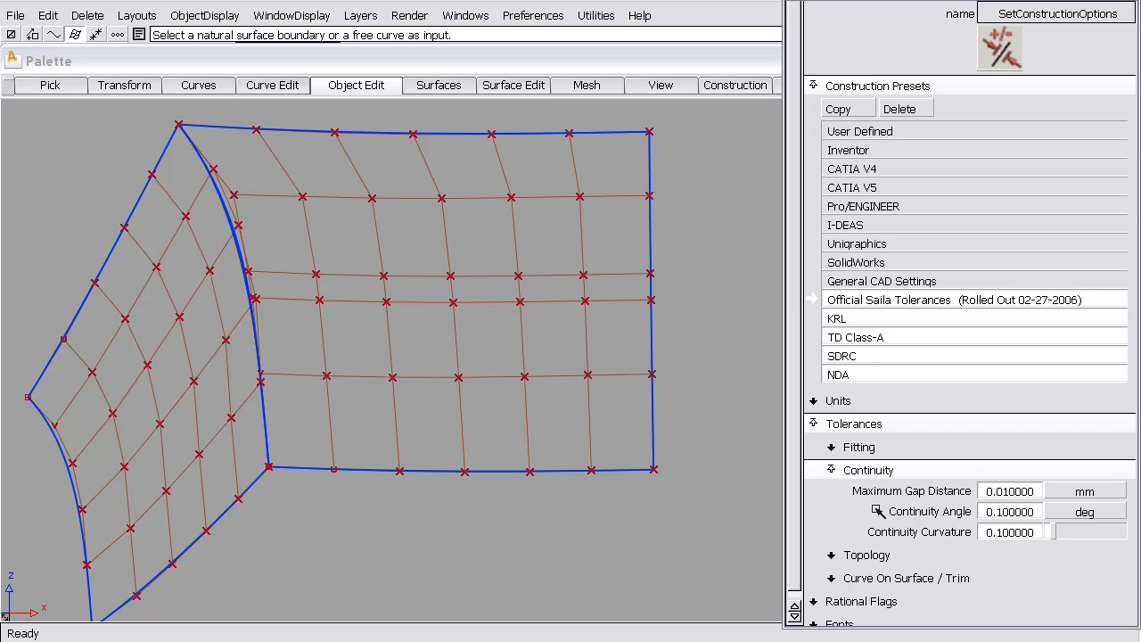
pyautogui.moveTo(870, 401)
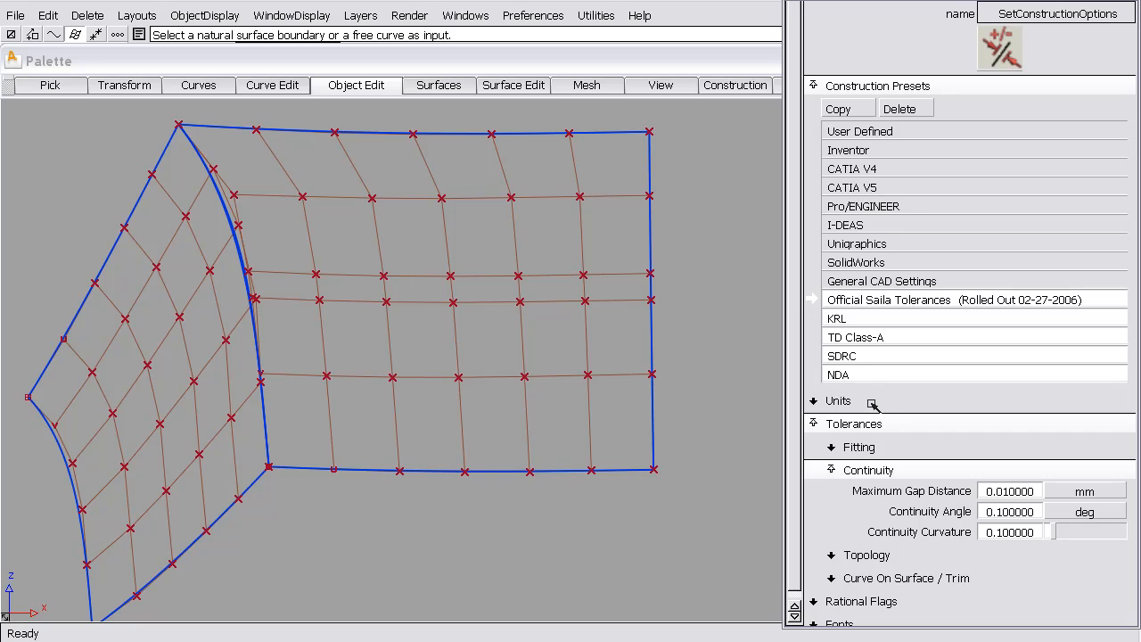
pyautogui.write('0.001000')
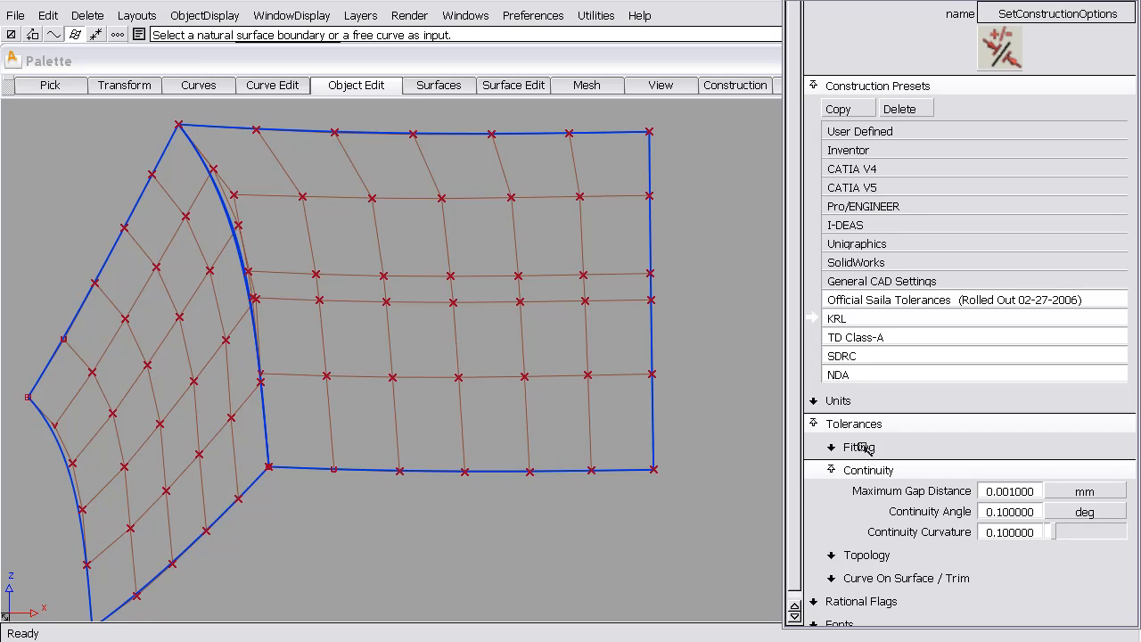
pyautogui.click(846, 446)
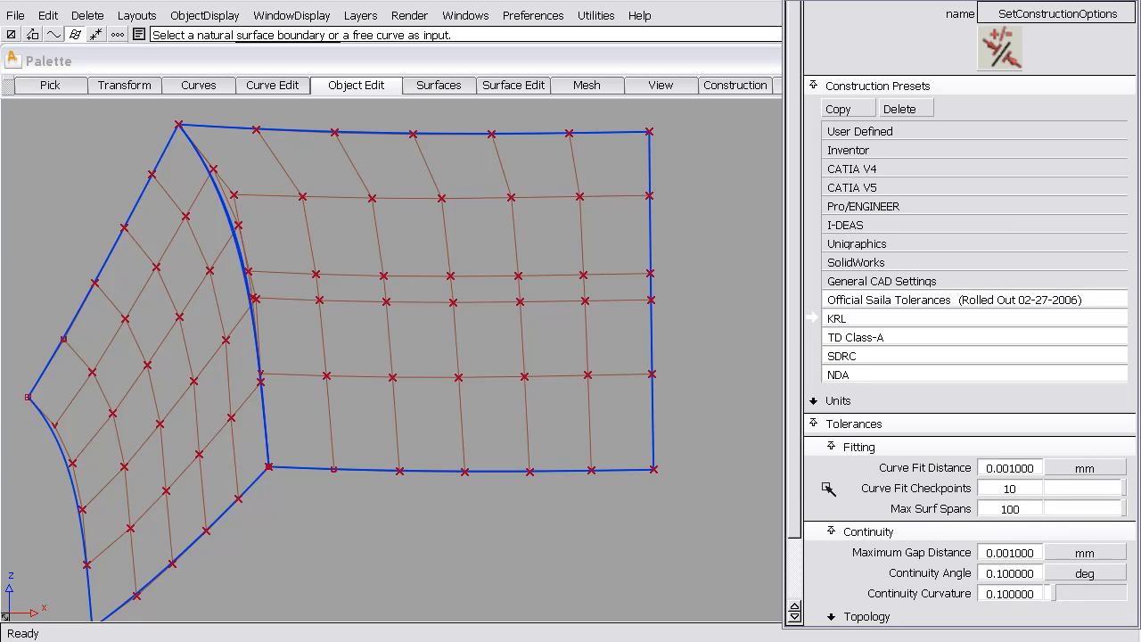
pyautogui.moveTo(977, 492)
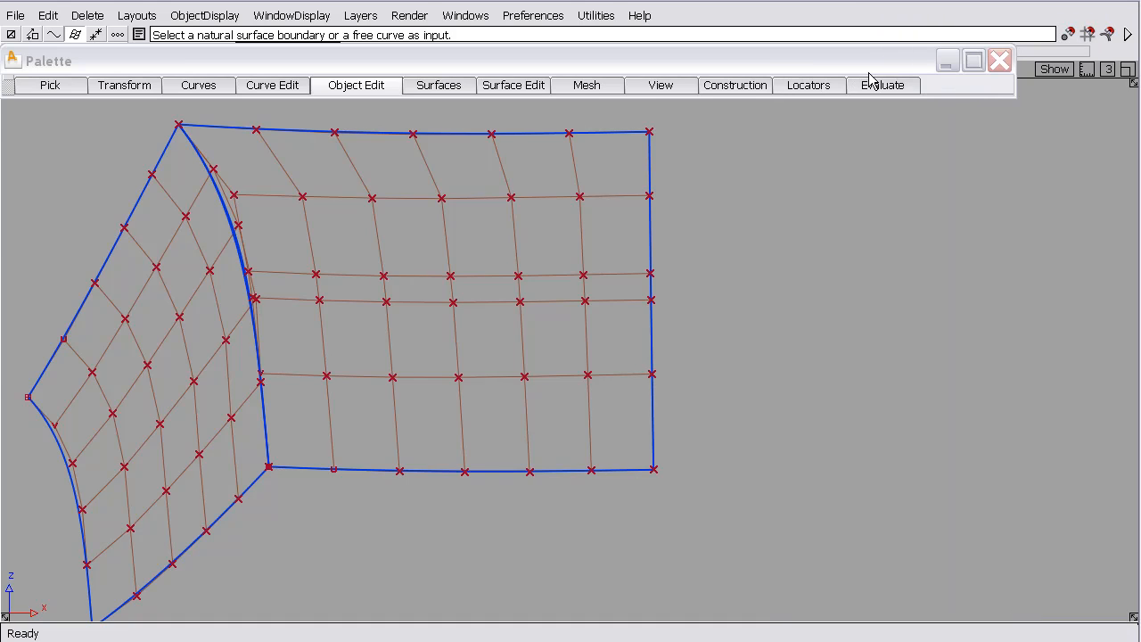
# Set Surface Continuity options to Positional Continuity with spacing checked by # Per Span.
pyautogui.click(883, 86)
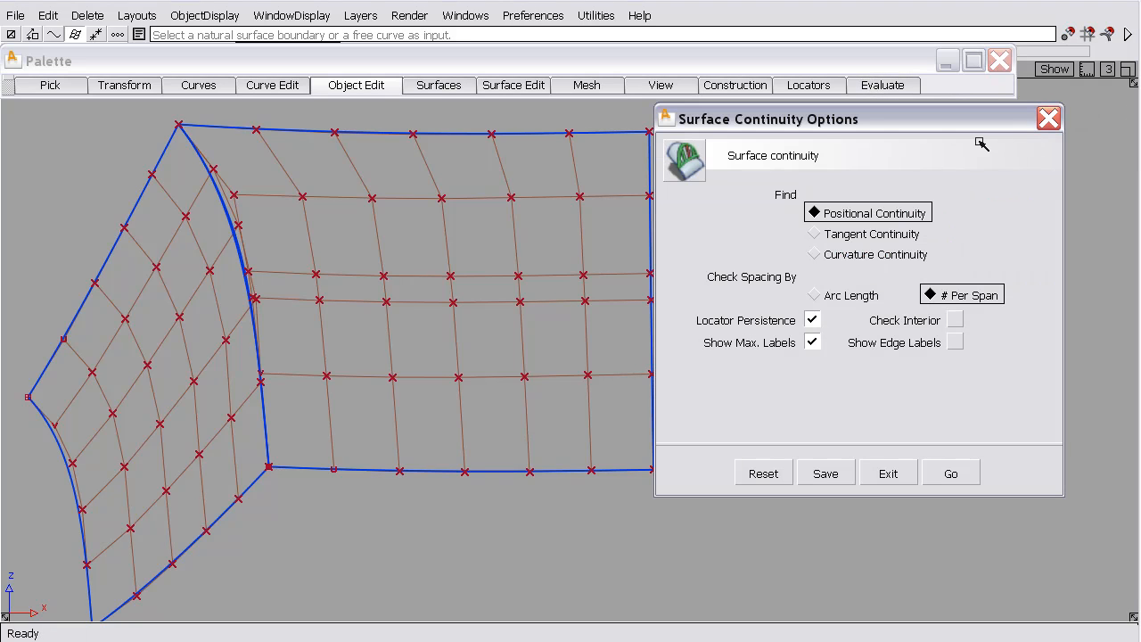
pyautogui.moveTo(854, 203)
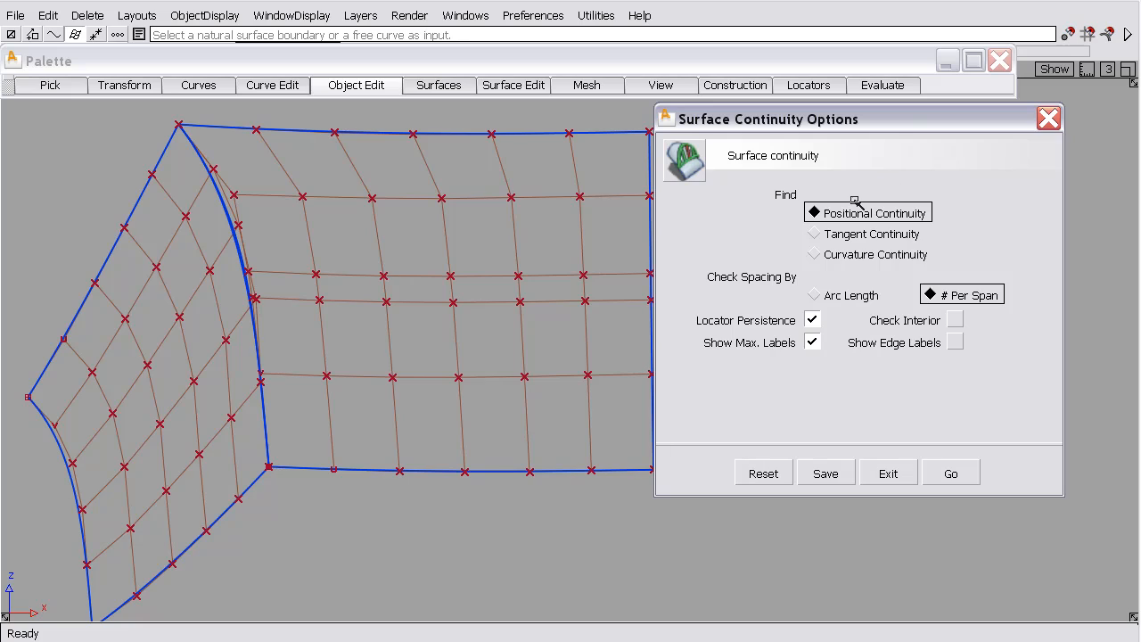
pyautogui.moveTo(852, 257)
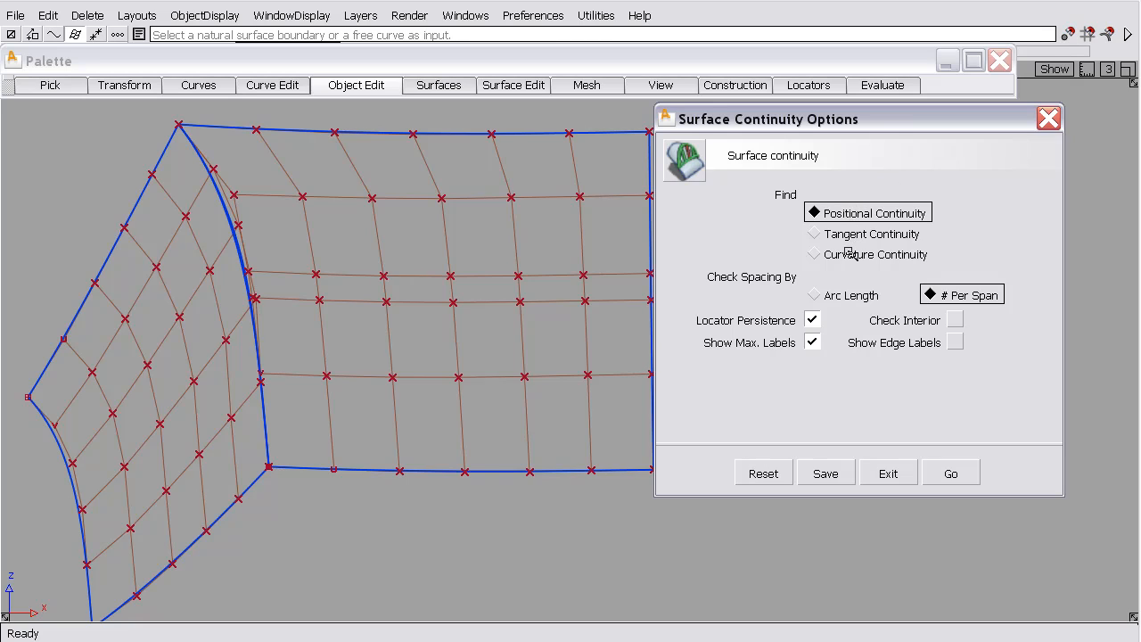
pyautogui.moveTo(839, 214)
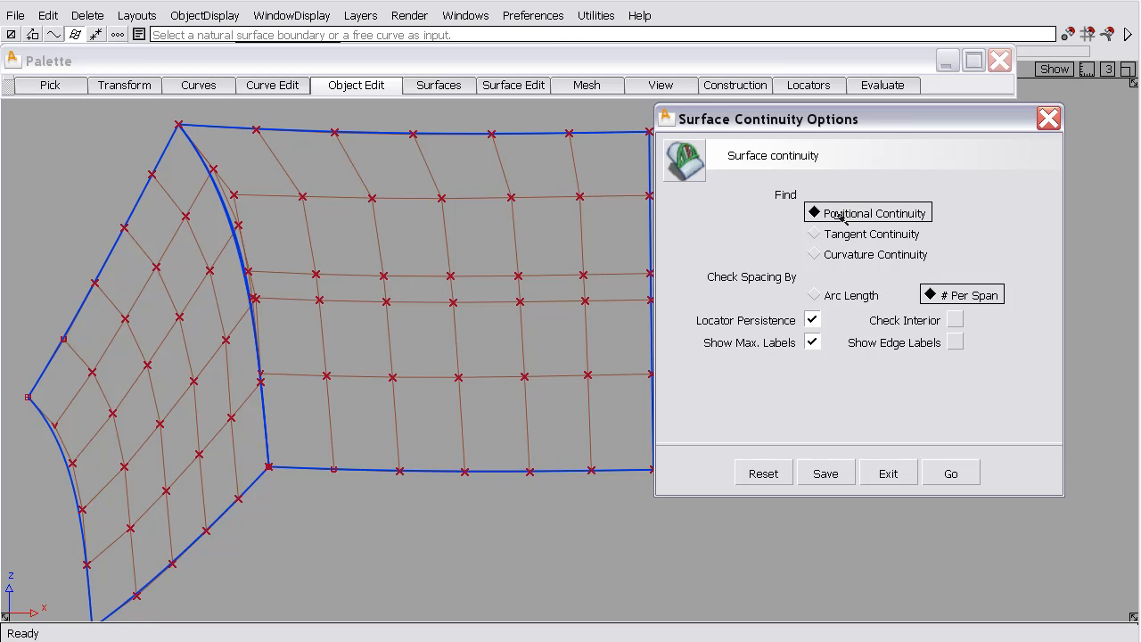
pyautogui.moveTo(924, 257)
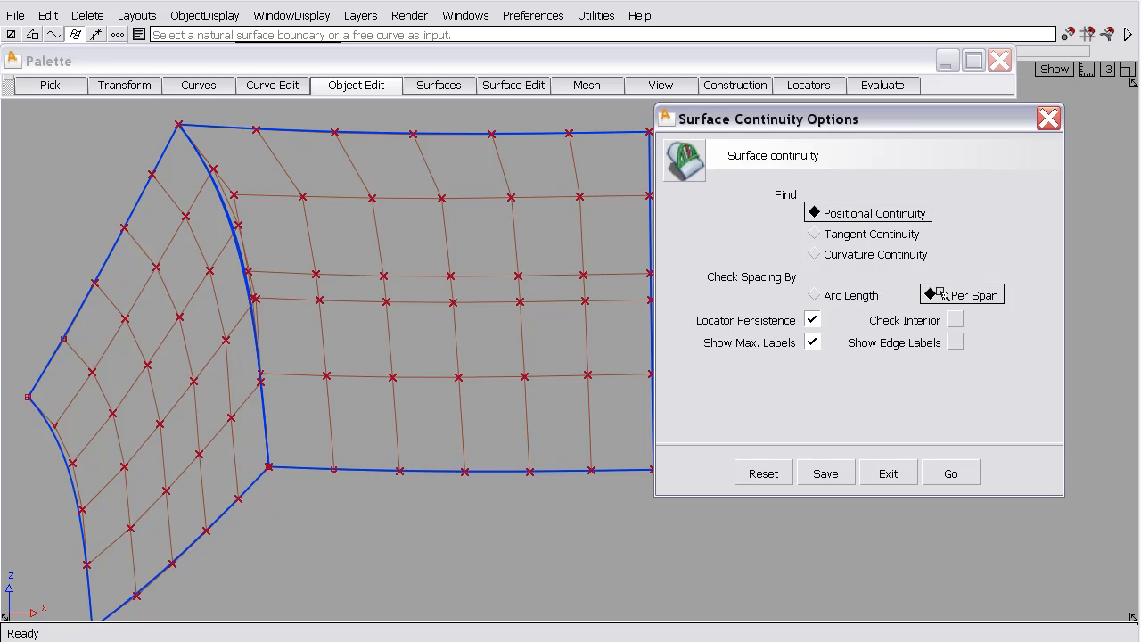
pyautogui.click(961, 295)
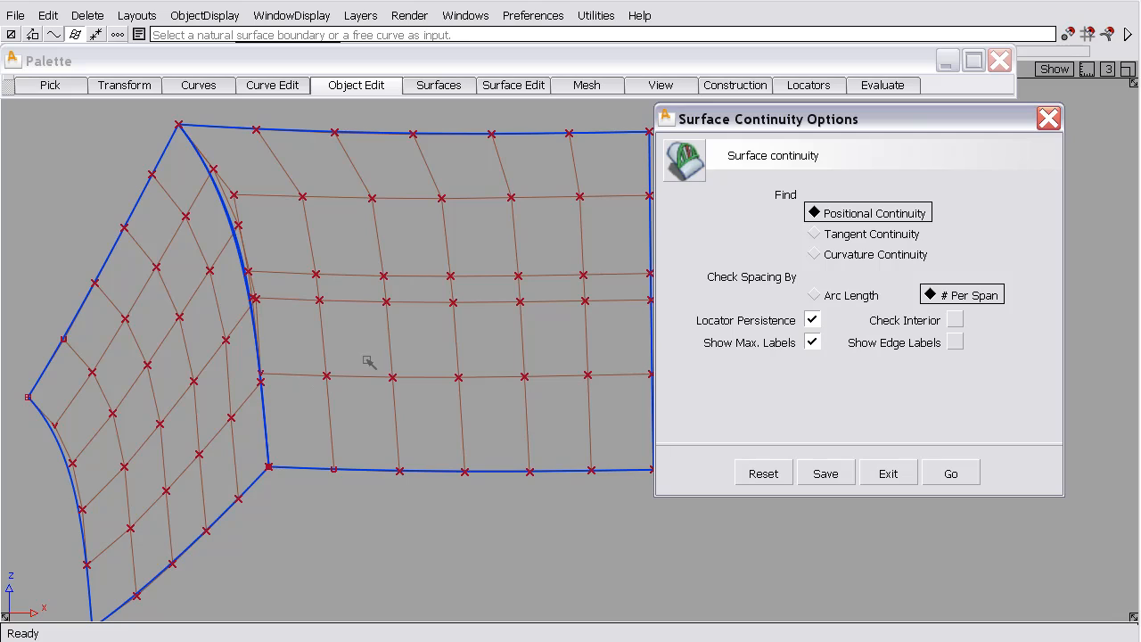
pyautogui.moveTo(379, 342)
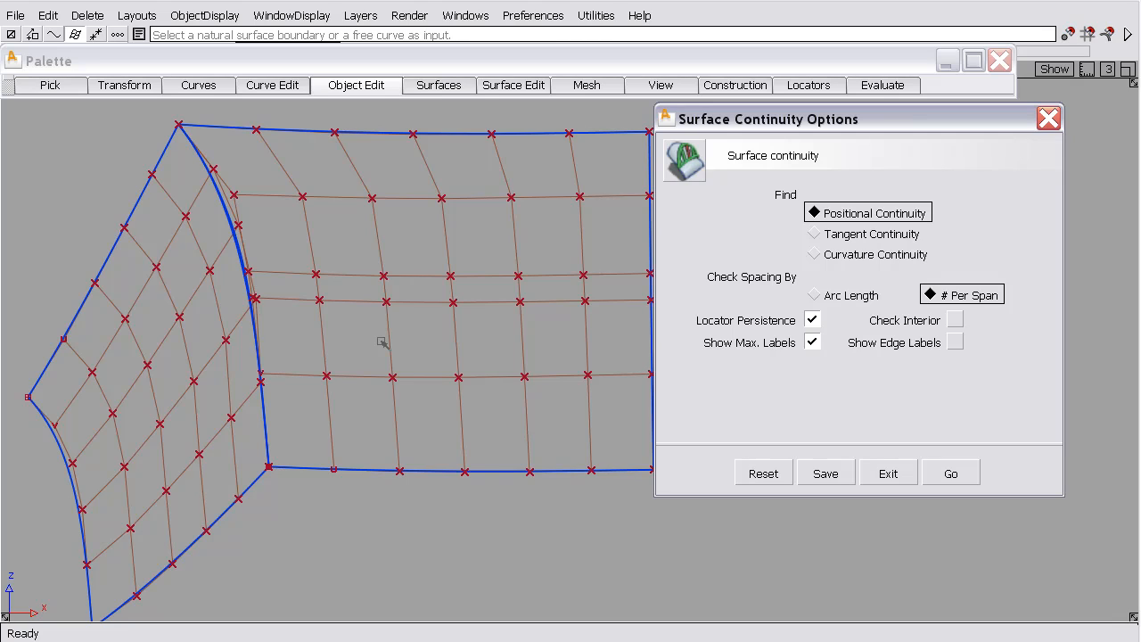
pyautogui.moveTo(951, 472)
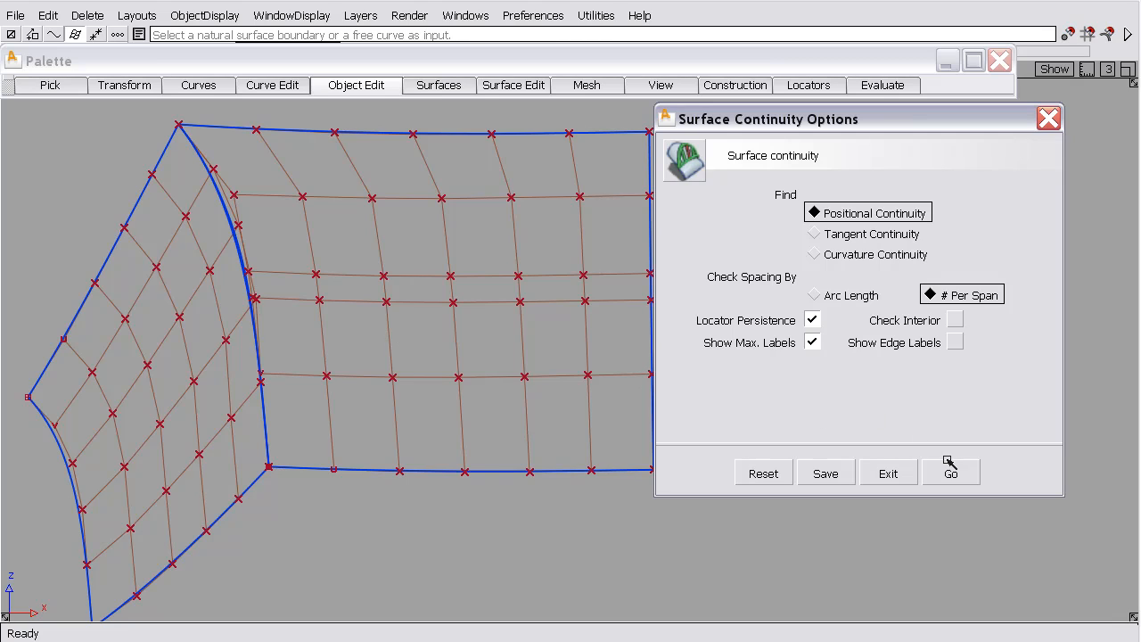
# Run the positional check on the shared edge, reporting a 2.25657 mm maximum gap.
pyautogui.click(951, 471)
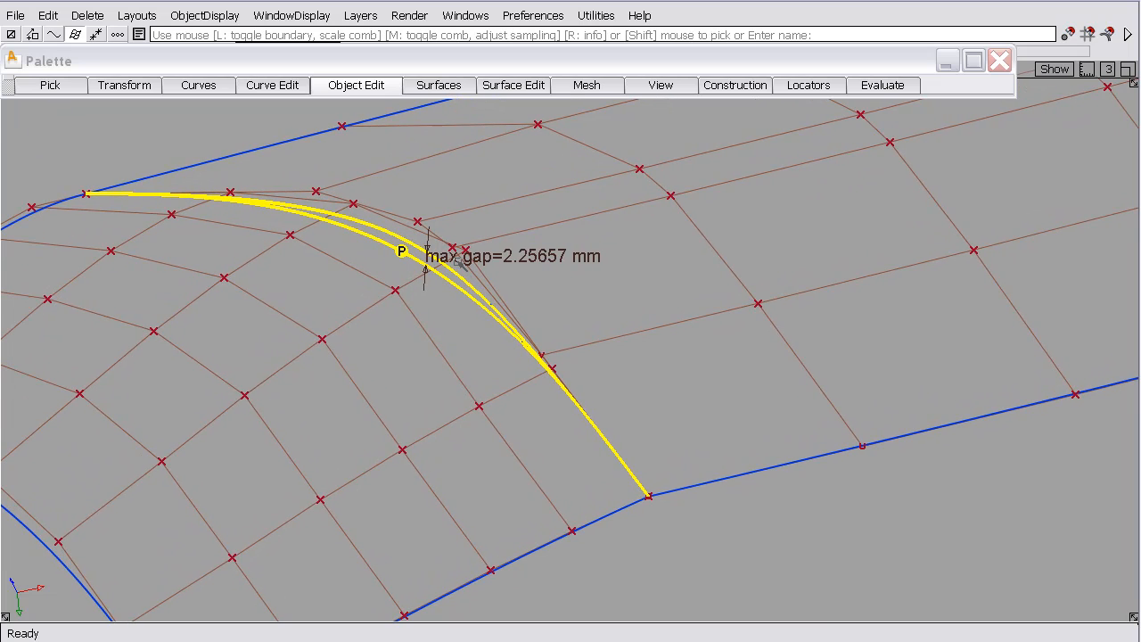
pyautogui.moveTo(676, 205)
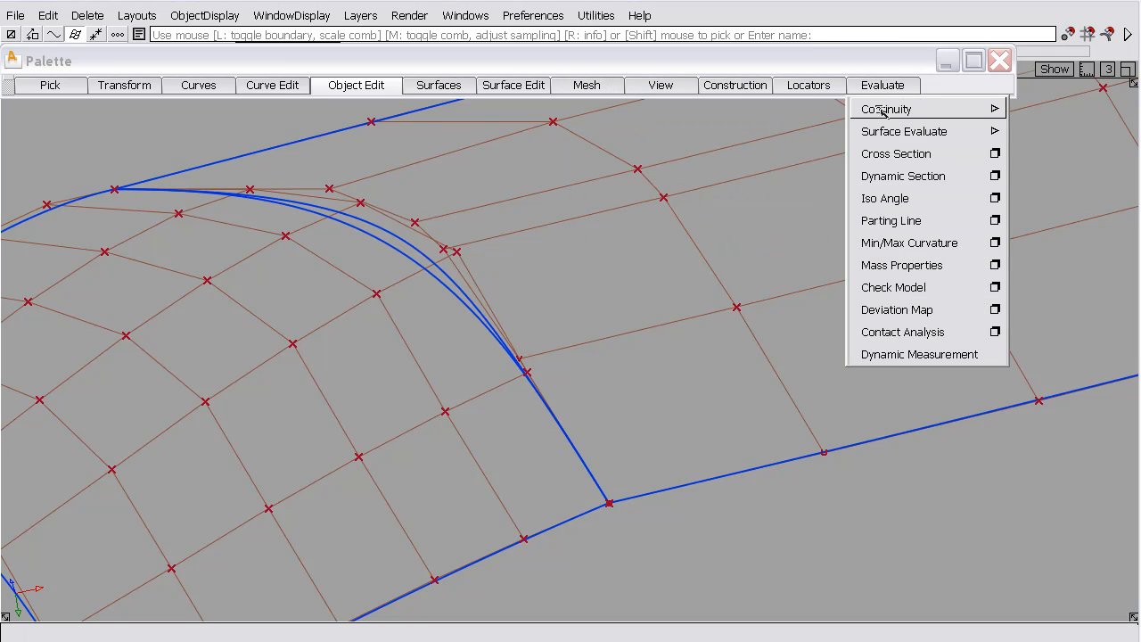
# Enable Show Edge Labels and Show Comb, leaving Auto Scale off at a fixed 1.0 comb scale.
pyautogui.click(886, 109)
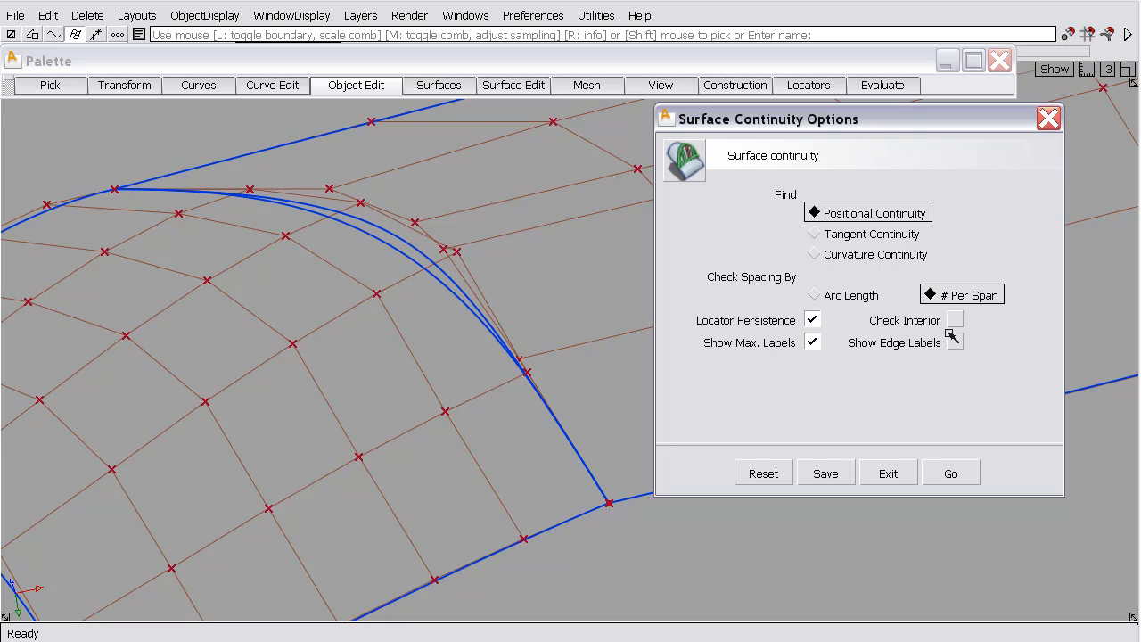
pyautogui.click(956, 343)
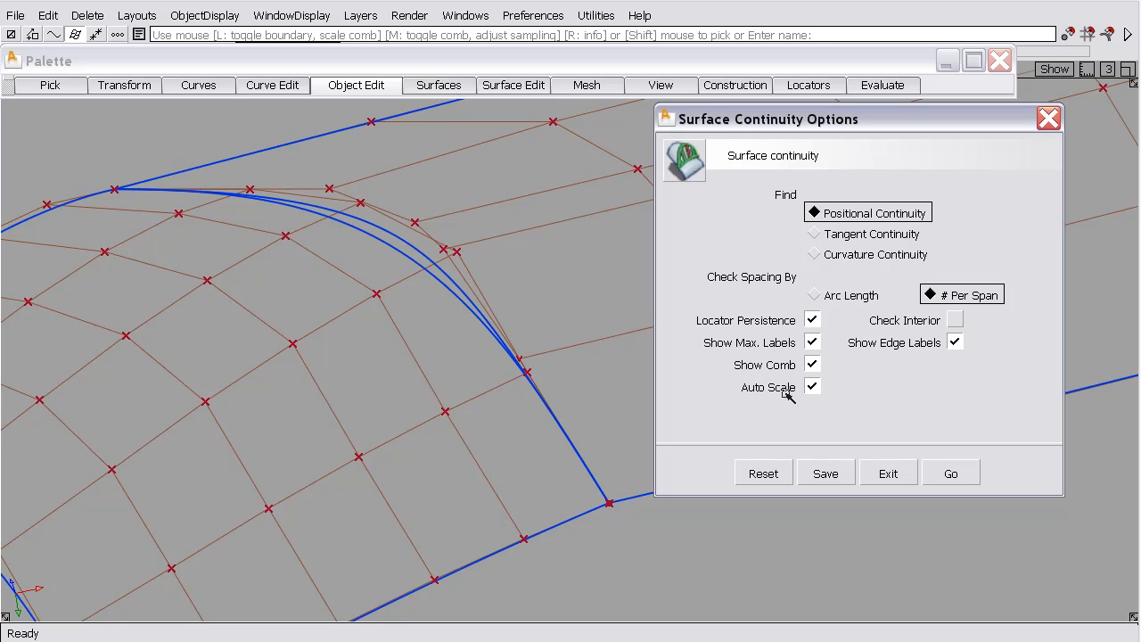
pyautogui.click(813, 385)
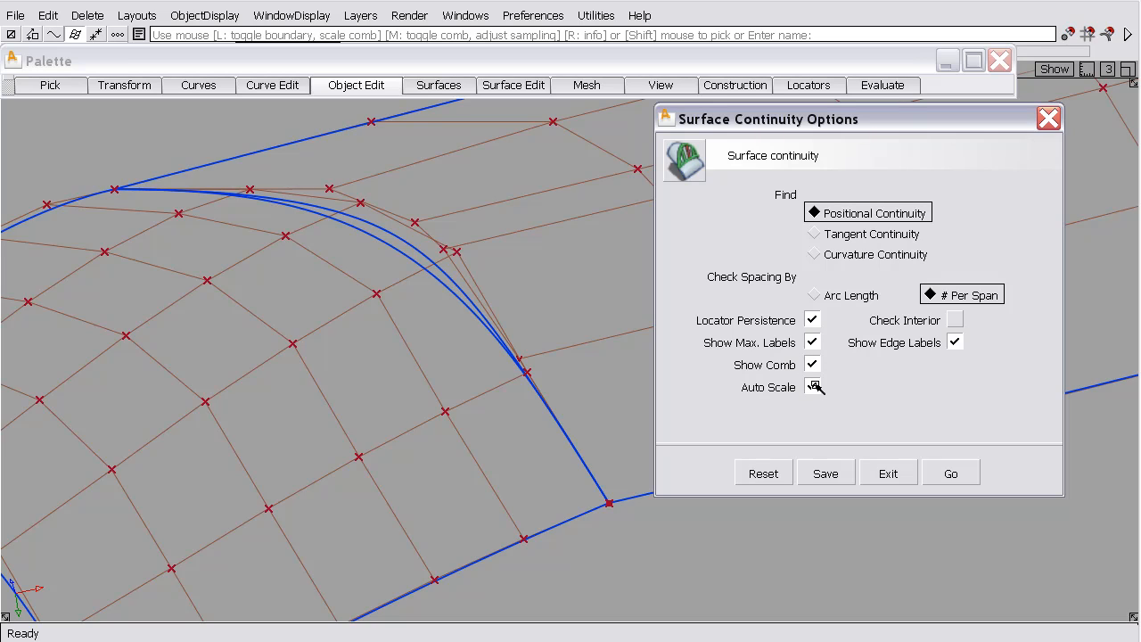
pyautogui.click(813, 387)
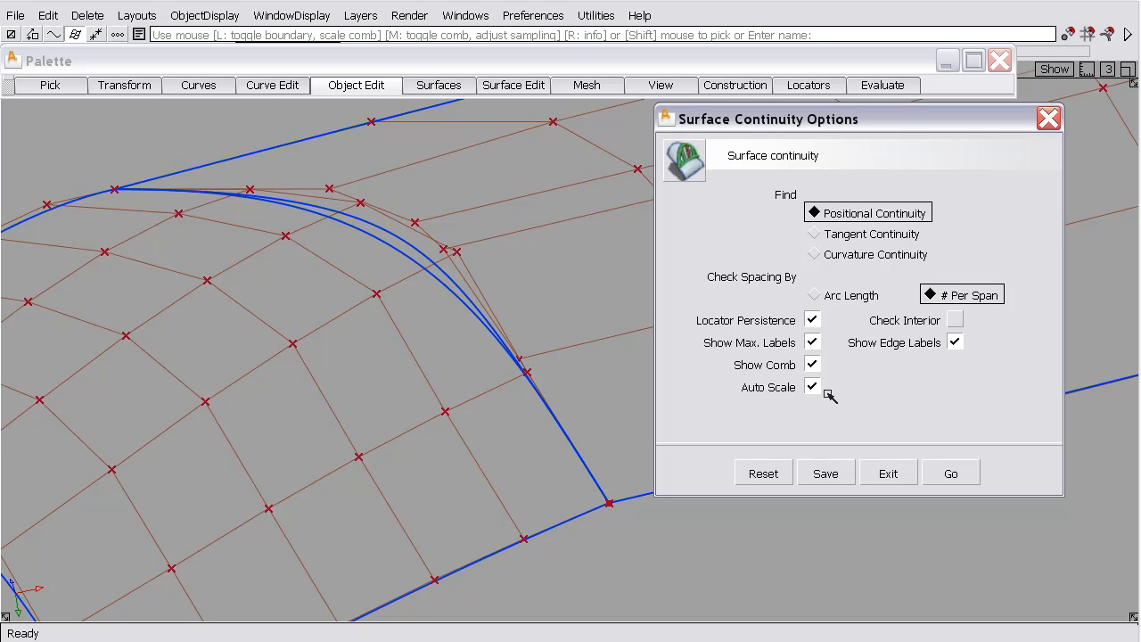
pyautogui.click(813, 387)
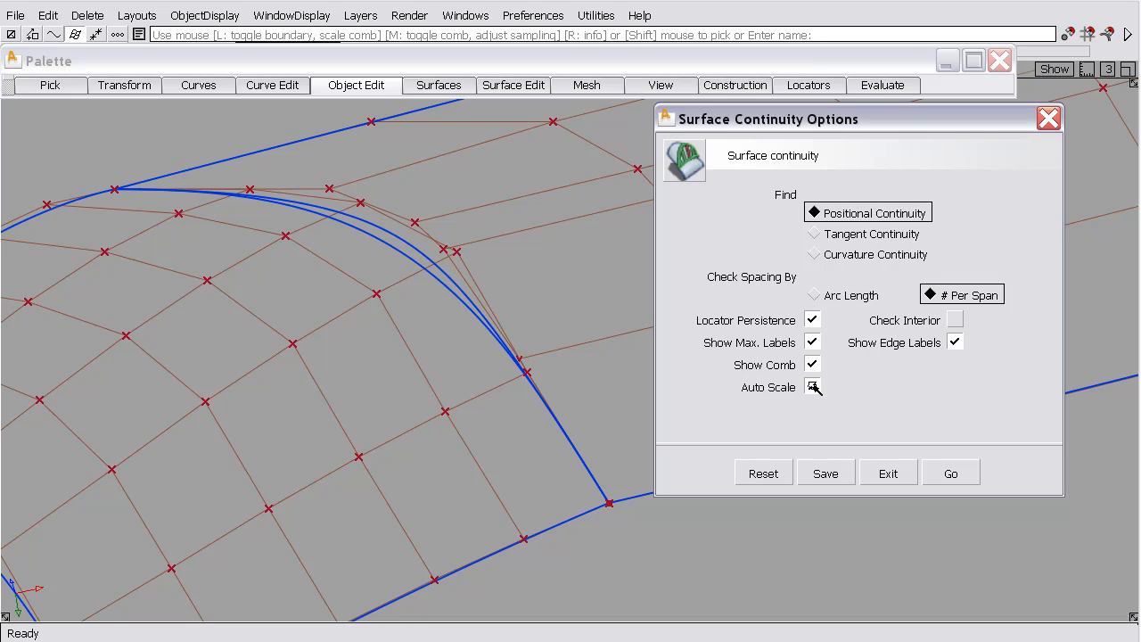
pyautogui.click(814, 387)
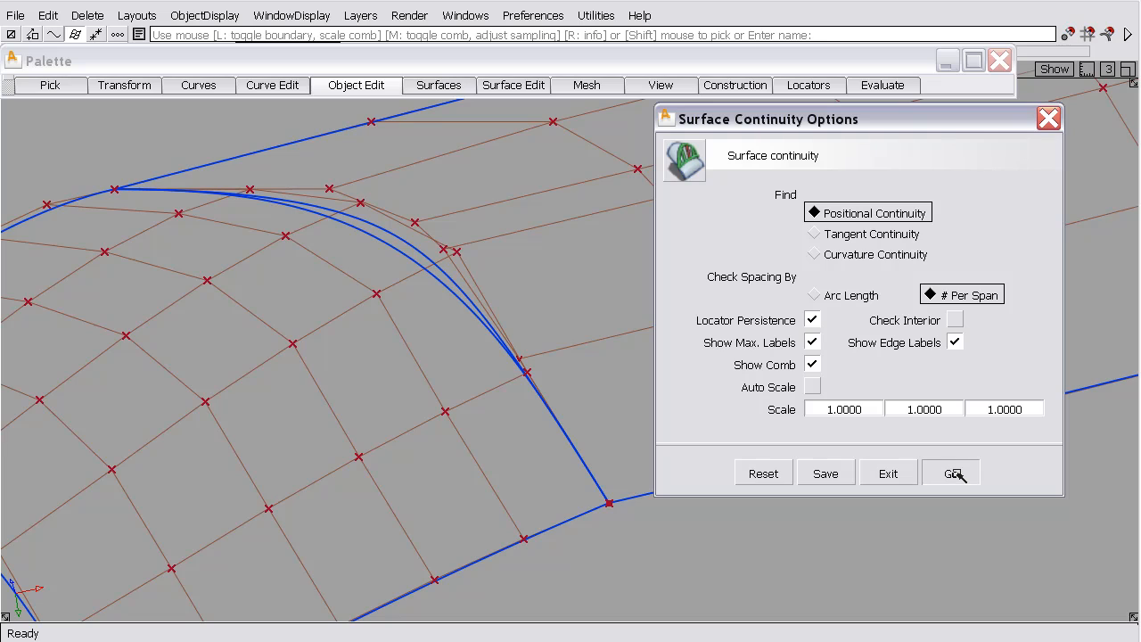
# Display the gap comb along the shared edge, inspect it, then delete the continuity check locators.
pyautogui.click(952, 471)
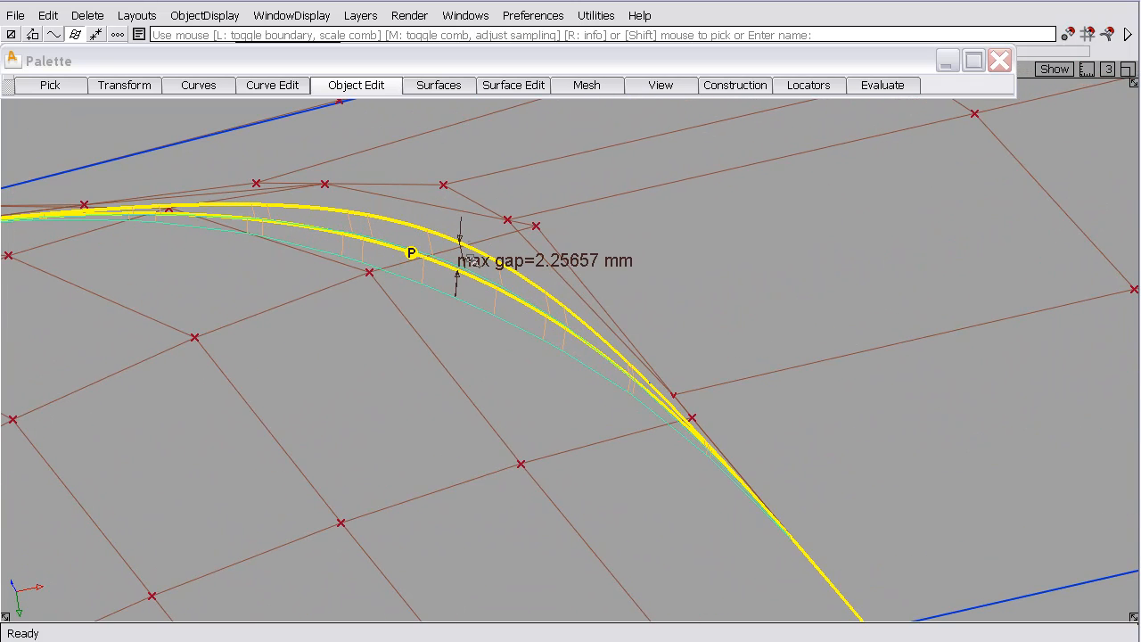
pyautogui.moveTo(449, 307)
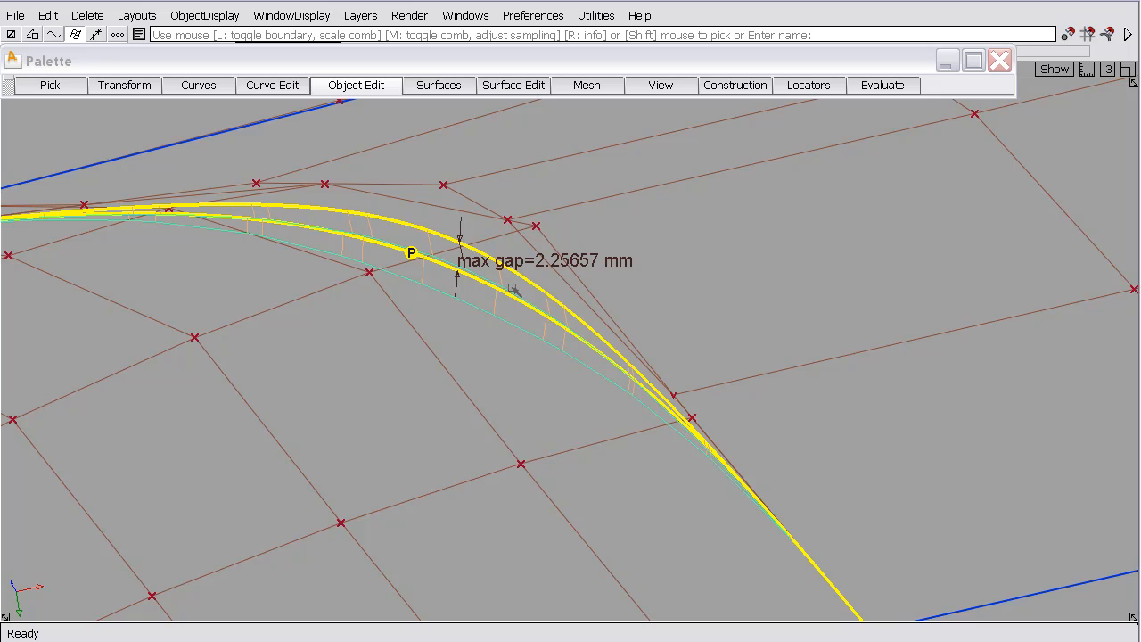
pyautogui.moveTo(644, 388)
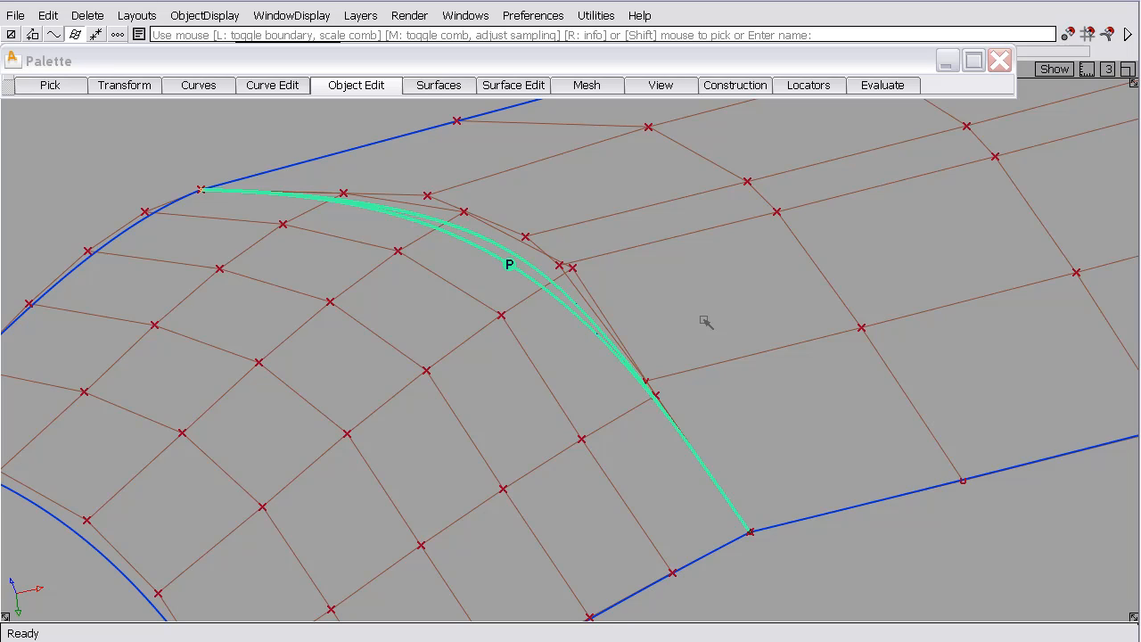
pyautogui.moveTo(674, 314)
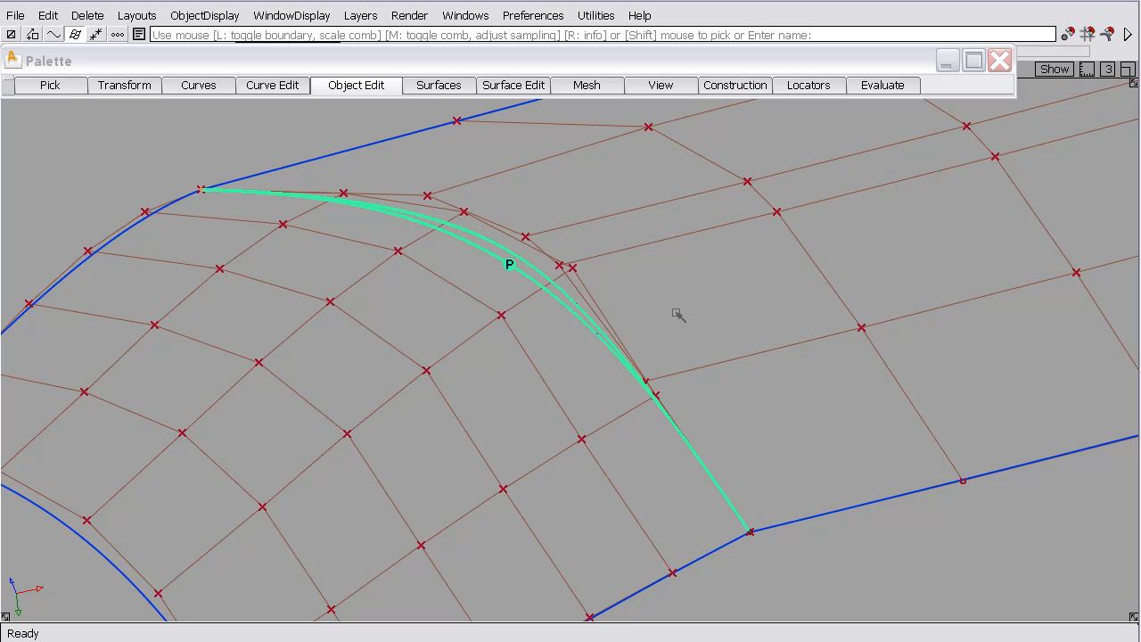
pyautogui.moveTo(669, 310)
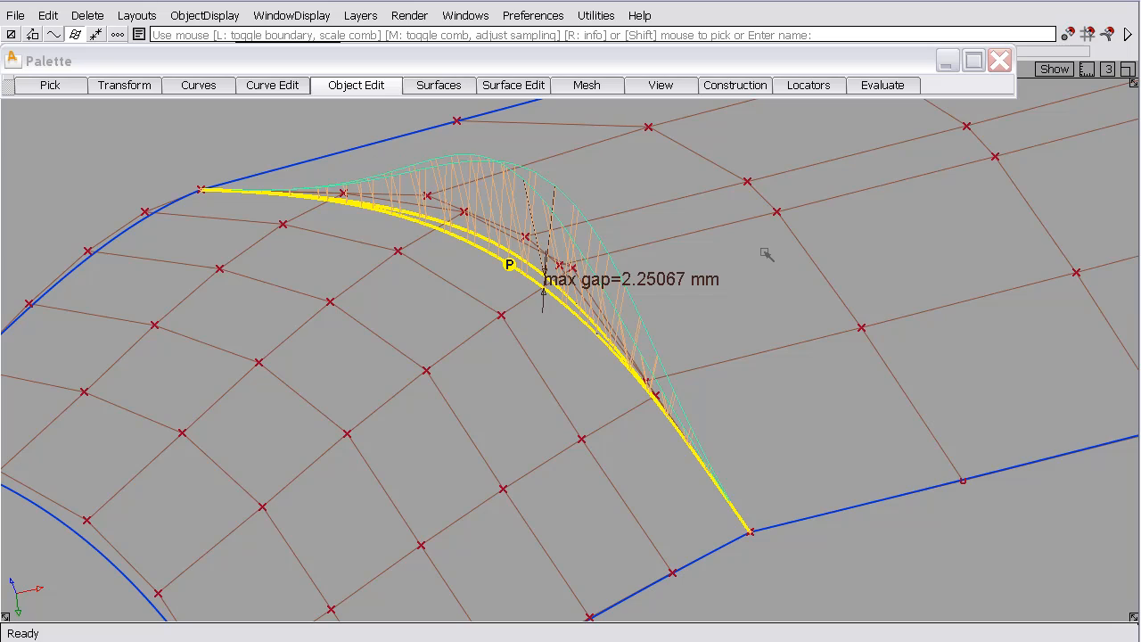
pyautogui.moveTo(749, 266)
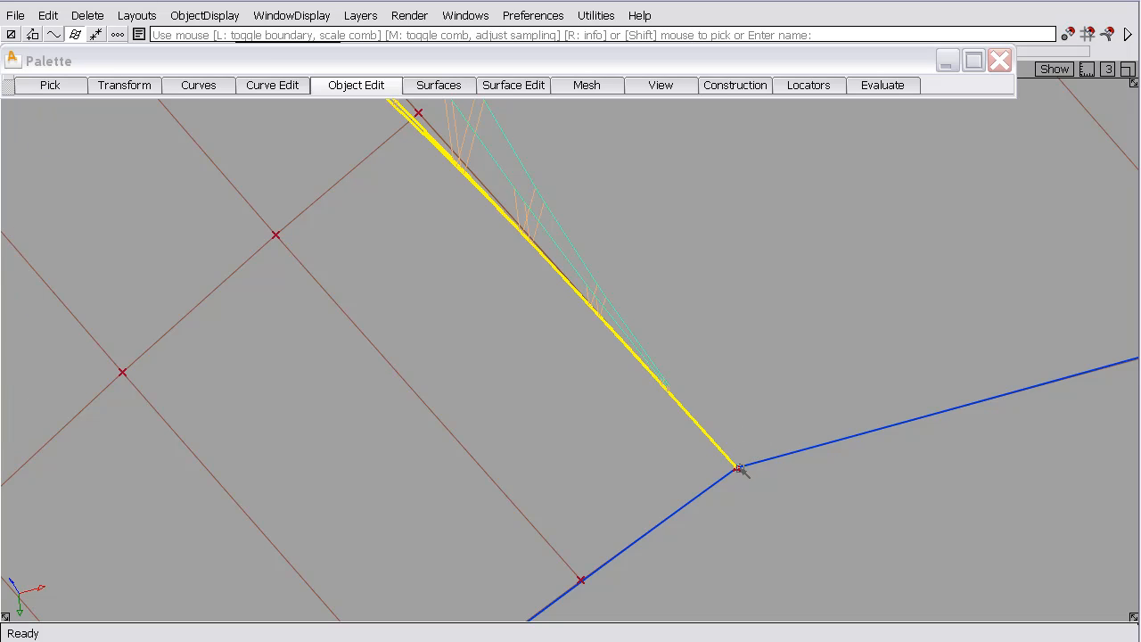
pyautogui.moveTo(741, 489)
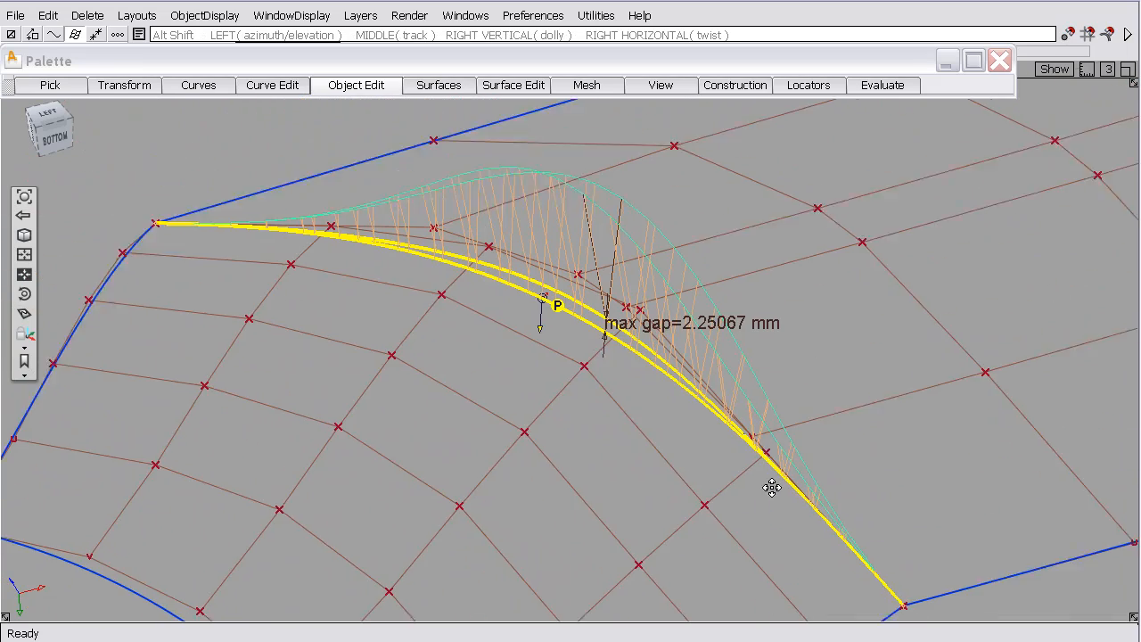
pyautogui.moveTo(771, 487); pyautogui.dragTo(678, 426)
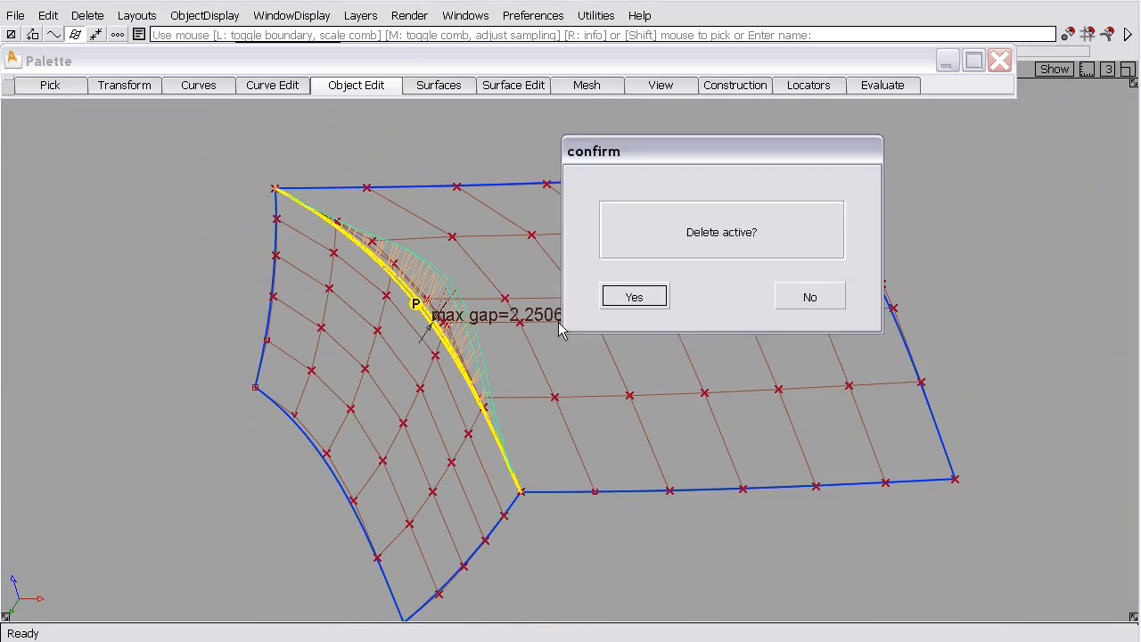
pyautogui.click(635, 296)
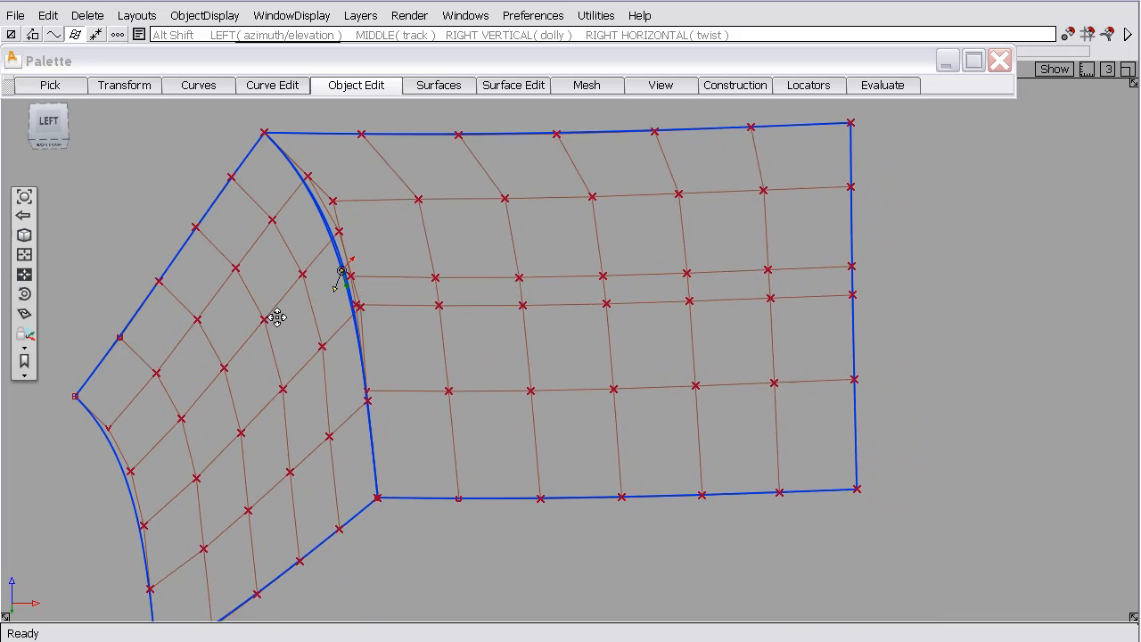
pyautogui.click(355, 86)
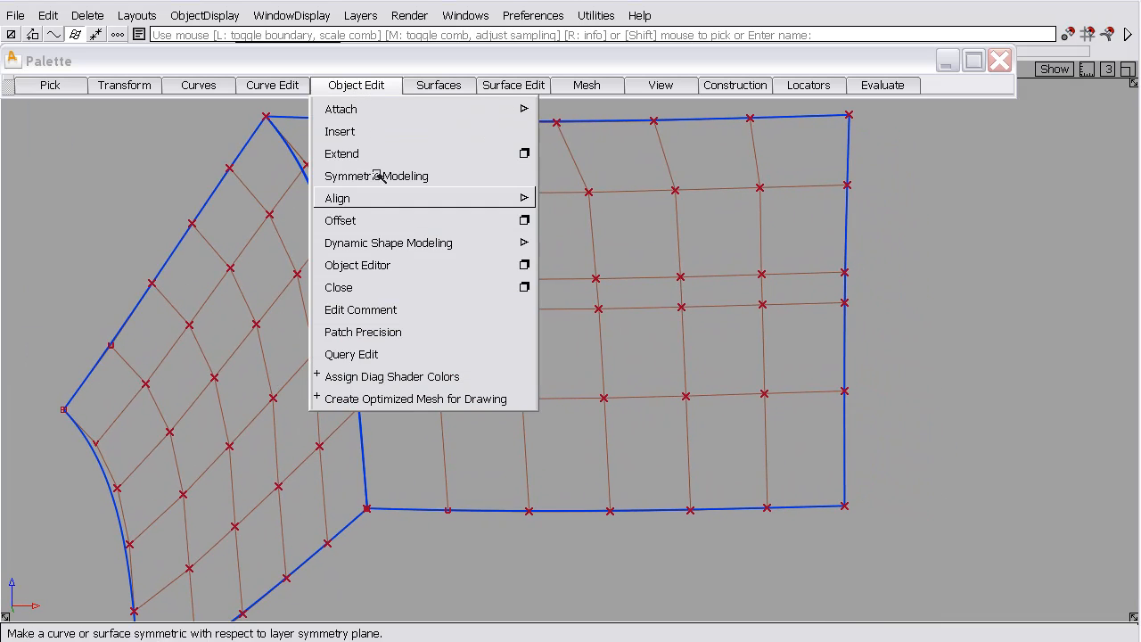
# Align the left surface's edge to the neighbouring boundary with Explicit Control, degree 5, single spans.
pyautogui.click(353, 196)
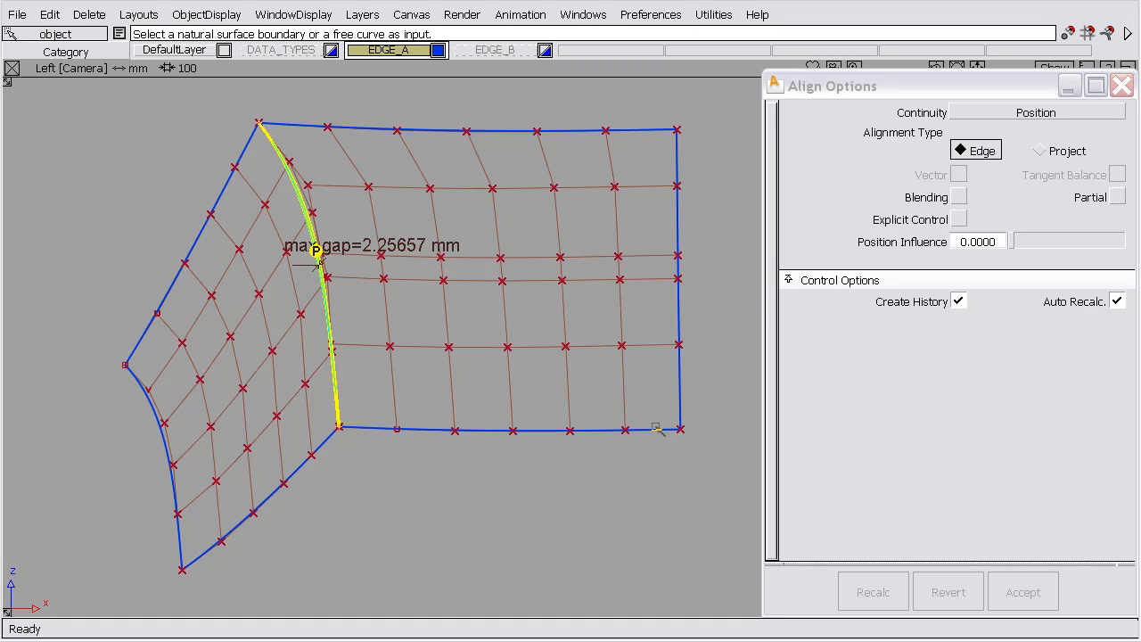
pyautogui.moveTo(349, 207)
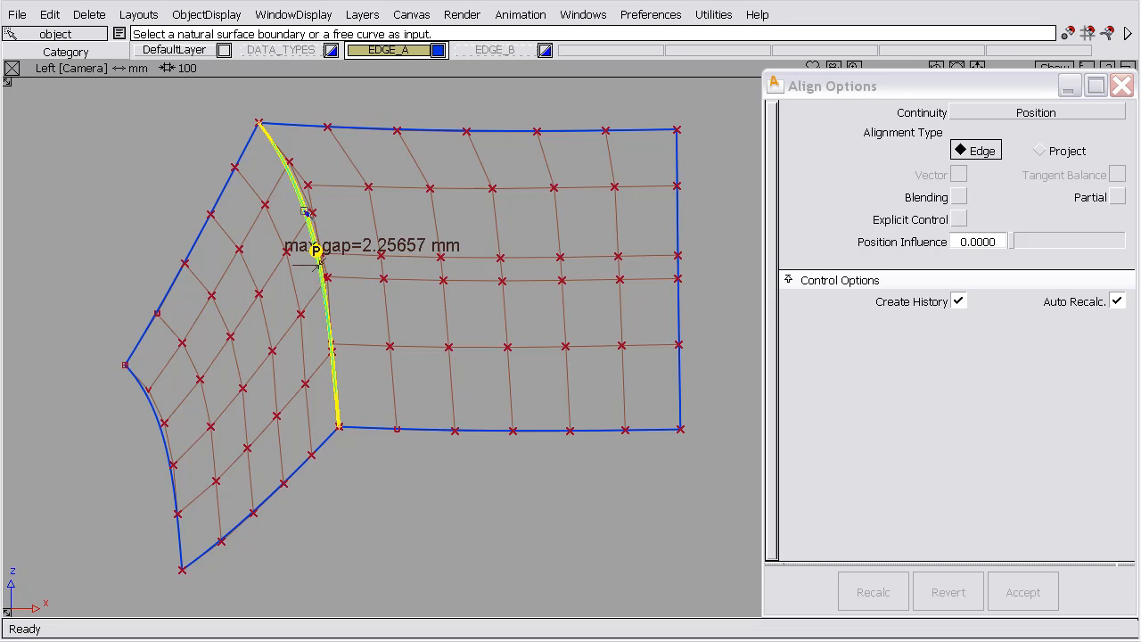
pyautogui.moveTo(335, 181)
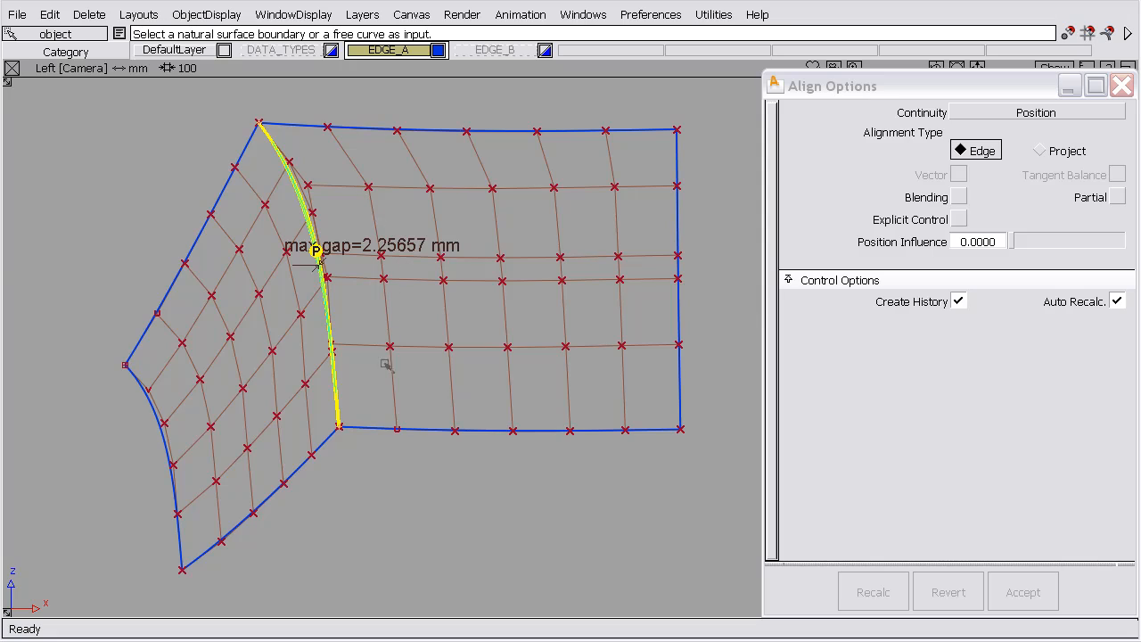
pyautogui.moveTo(314, 315)
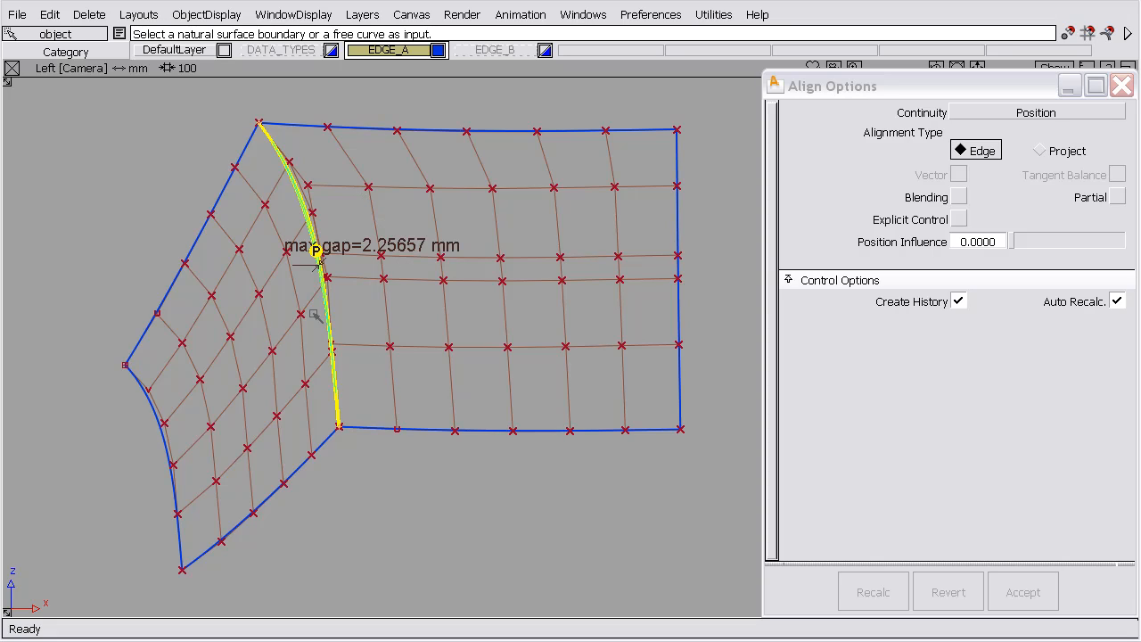
pyautogui.moveTo(382, 257)
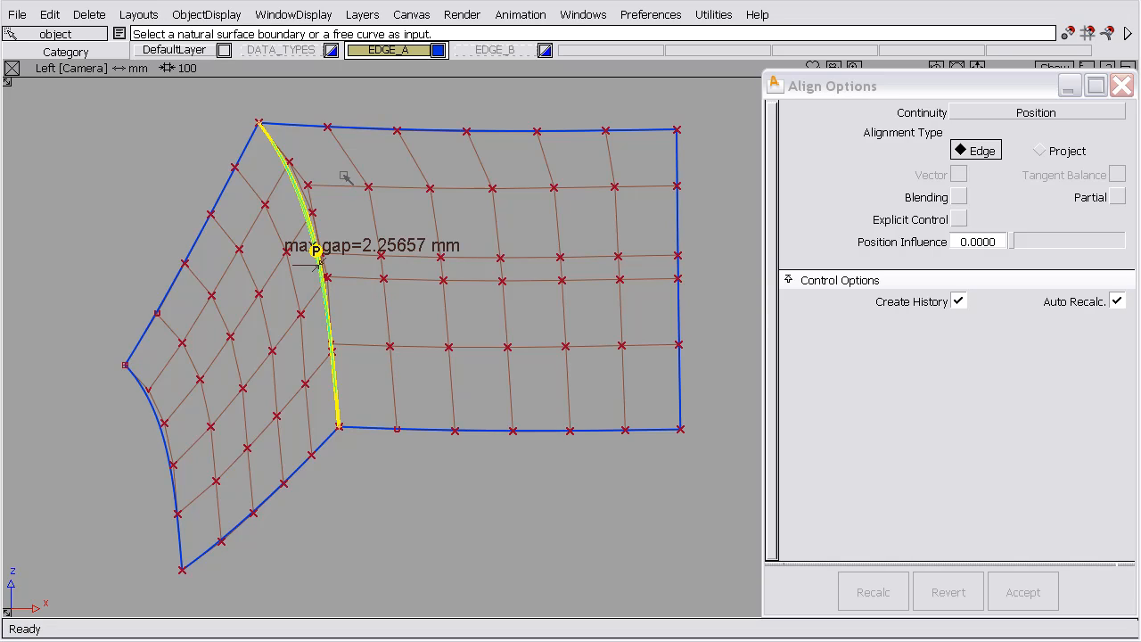
pyautogui.moveTo(293, 180)
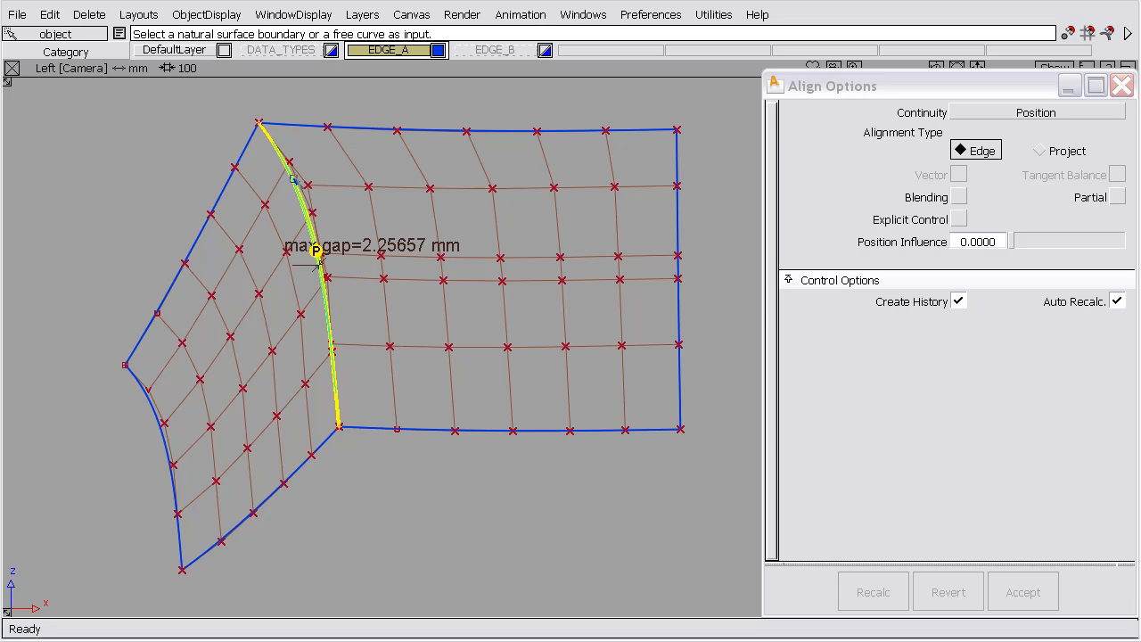
pyautogui.moveTo(296, 182)
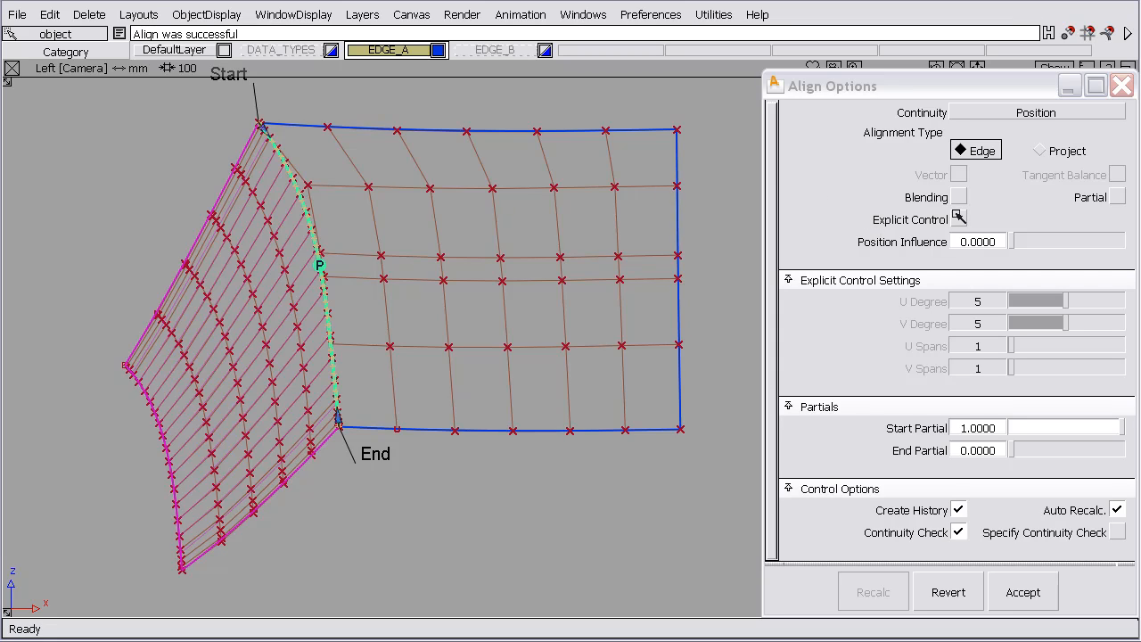
# Turn on Continuity Check, try V Spans 8, then return to 1 for a 0.32477 mm maximum gap.
pyautogui.click(959, 220)
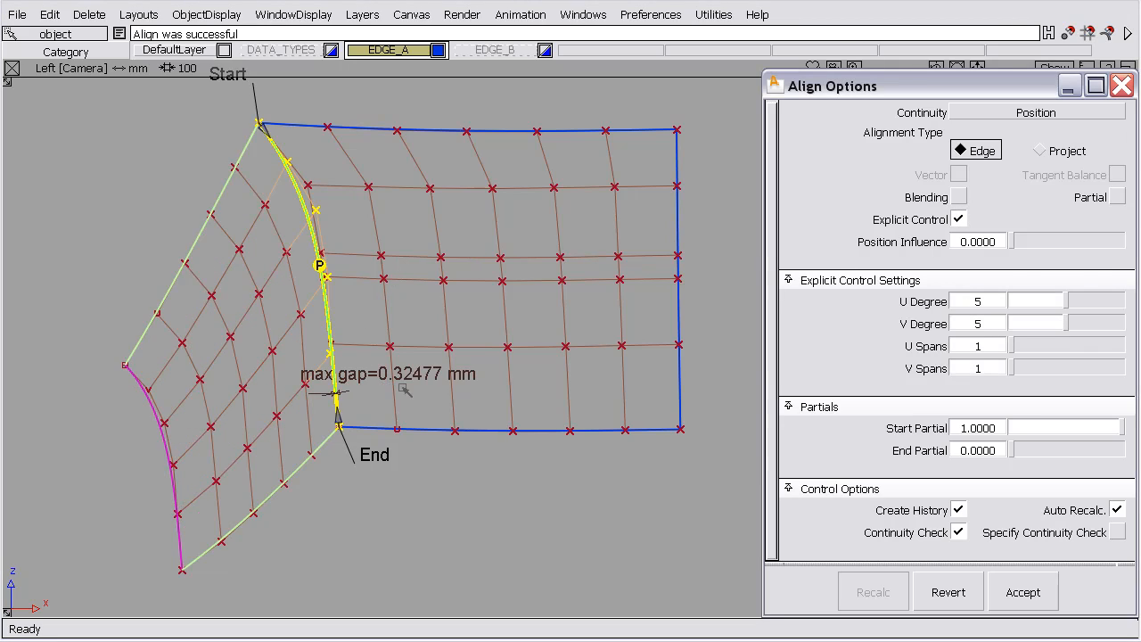
pyautogui.moveTo(424, 395)
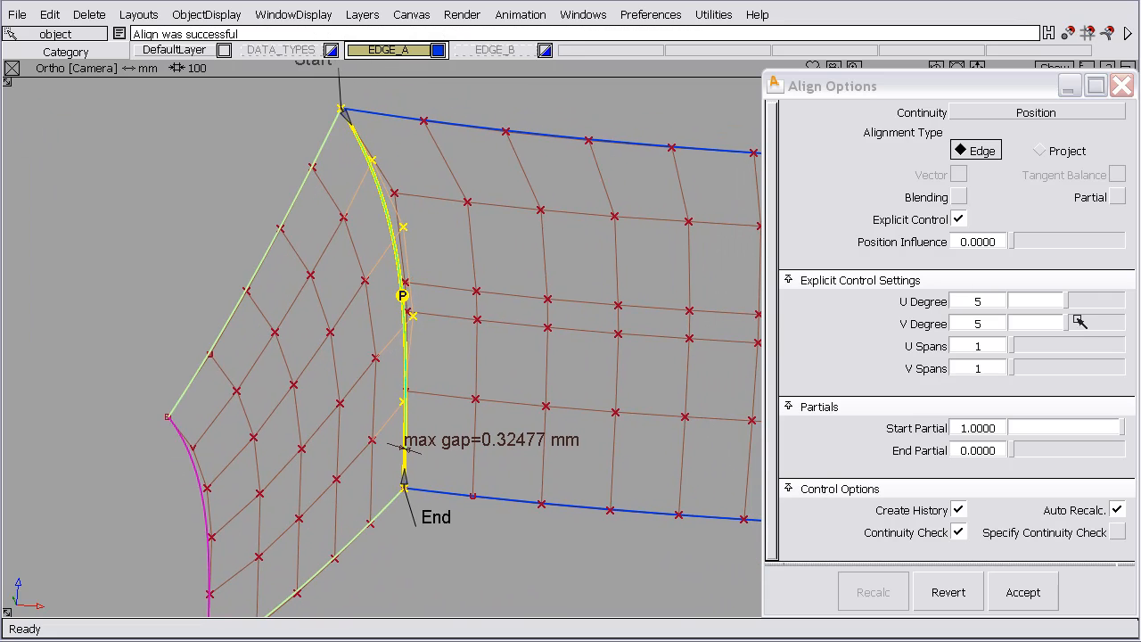
pyautogui.click(1081, 324)
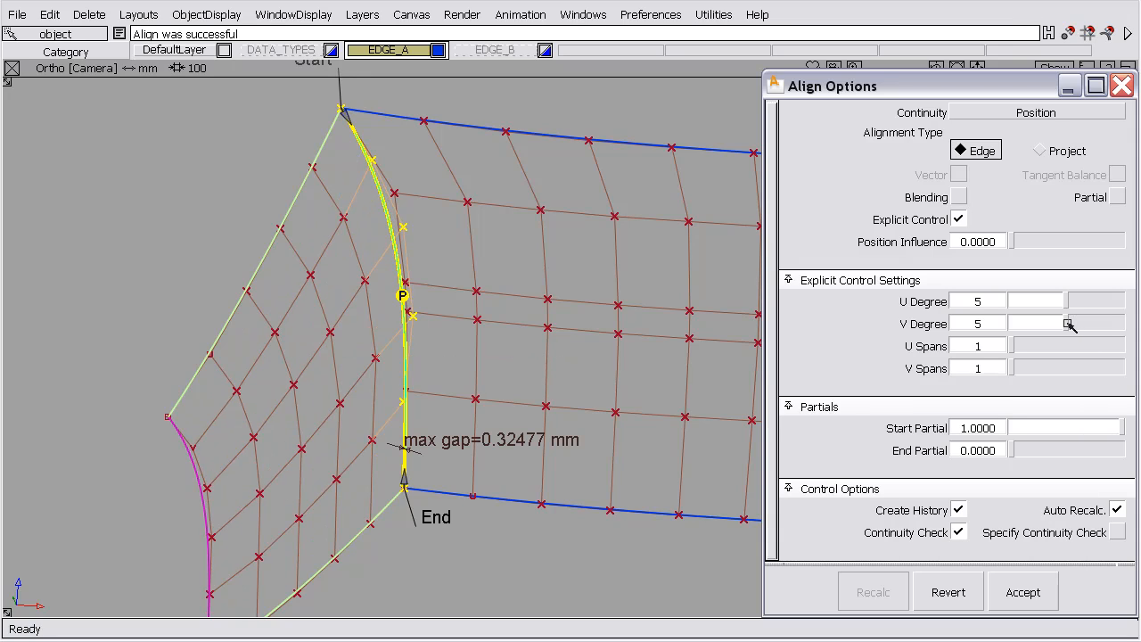
pyautogui.moveTo(1009, 371)
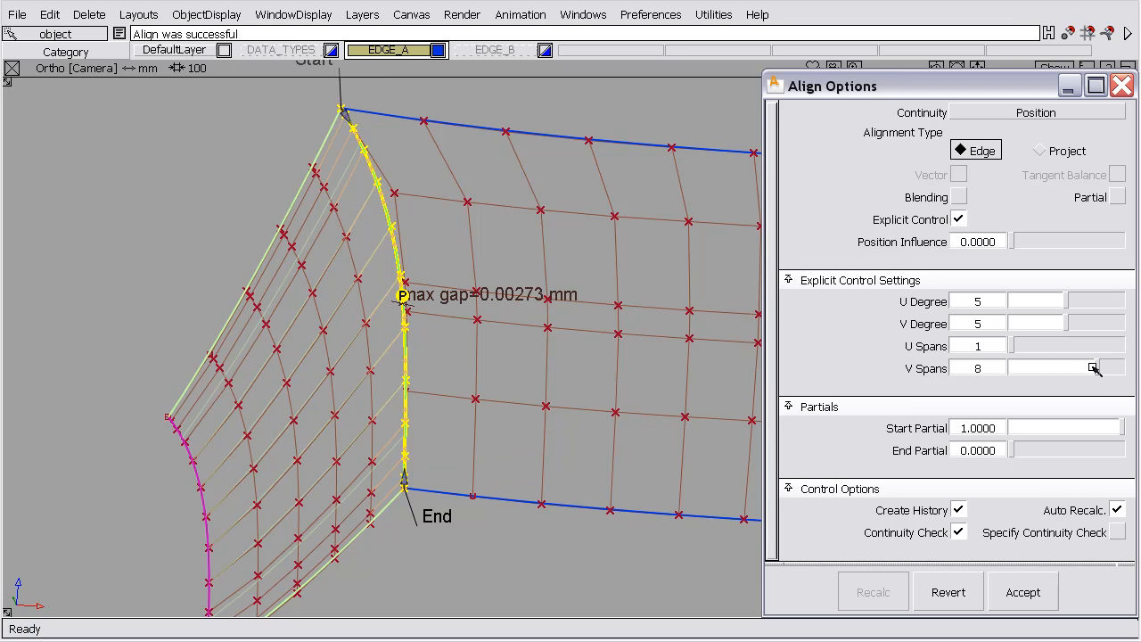
pyautogui.click(1095, 368)
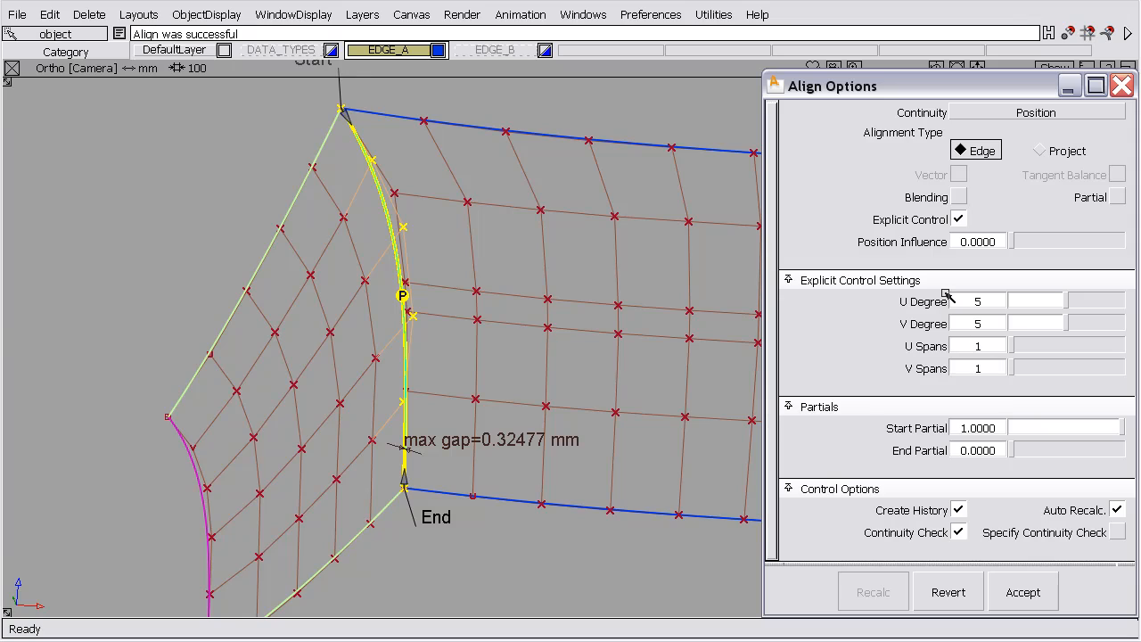
pyautogui.moveTo(953, 240)
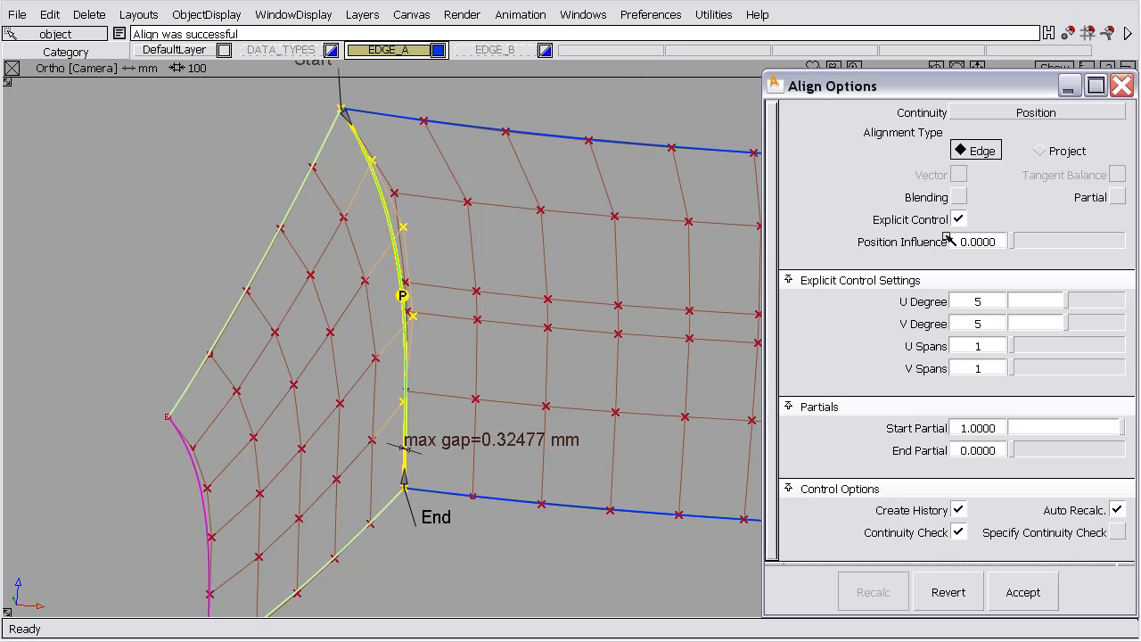
# Turn off Explicit Control and tune Position Influence between 0 and about 0.54, ending near 0.34.
pyautogui.click(960, 220)
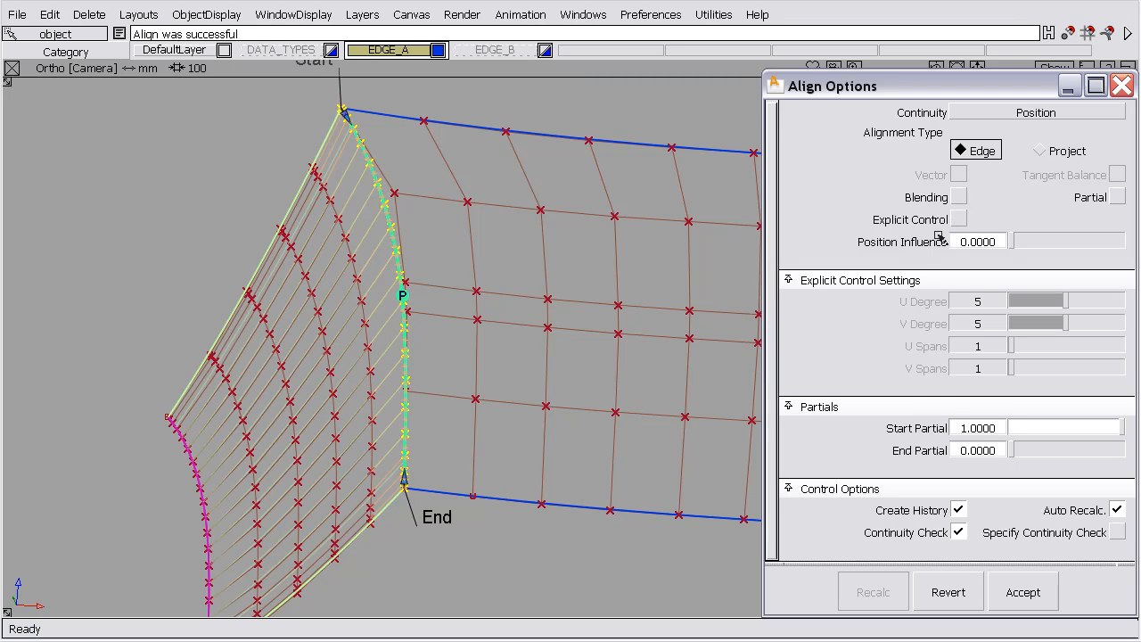
pyautogui.moveTo(1092, 261)
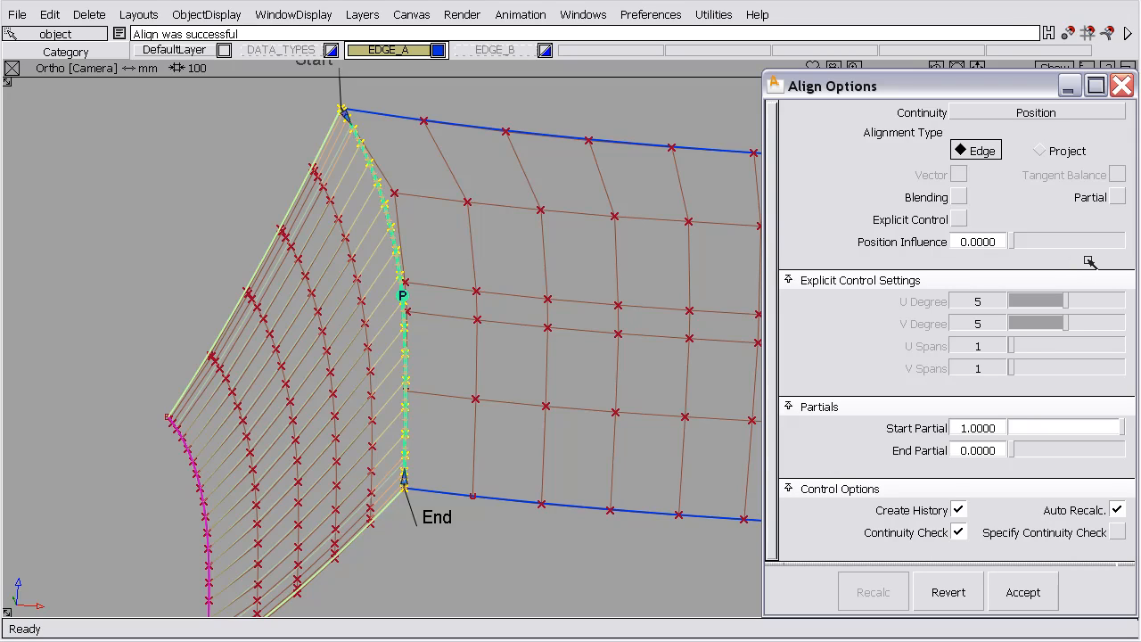
pyautogui.moveTo(1011, 240)
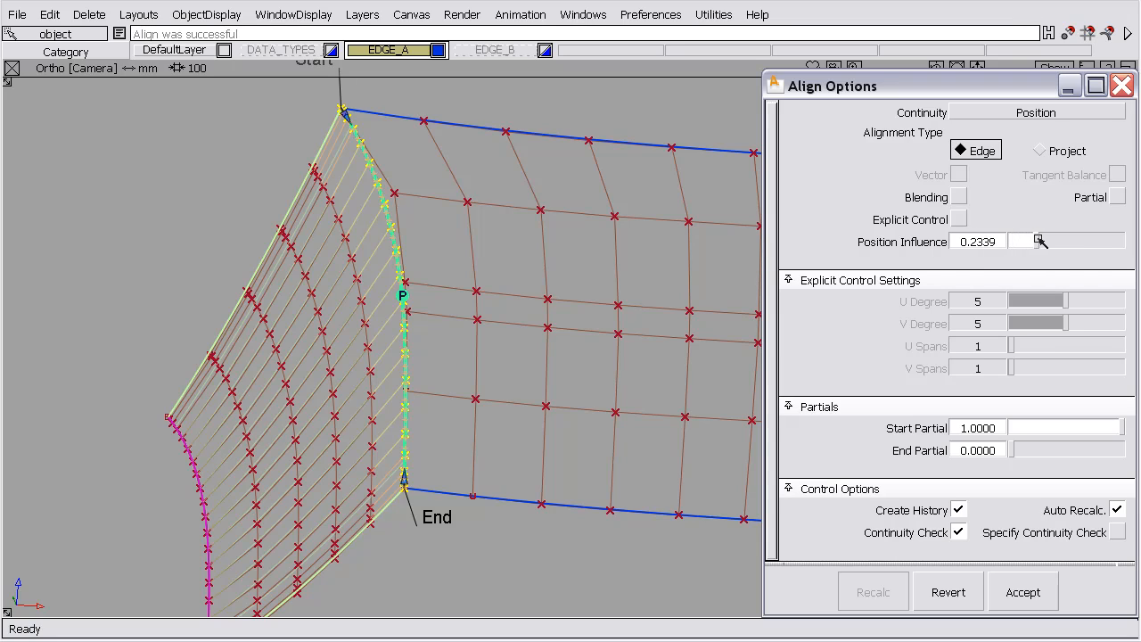
pyautogui.moveTo(1038, 241); pyautogui.dragTo(1074, 241)
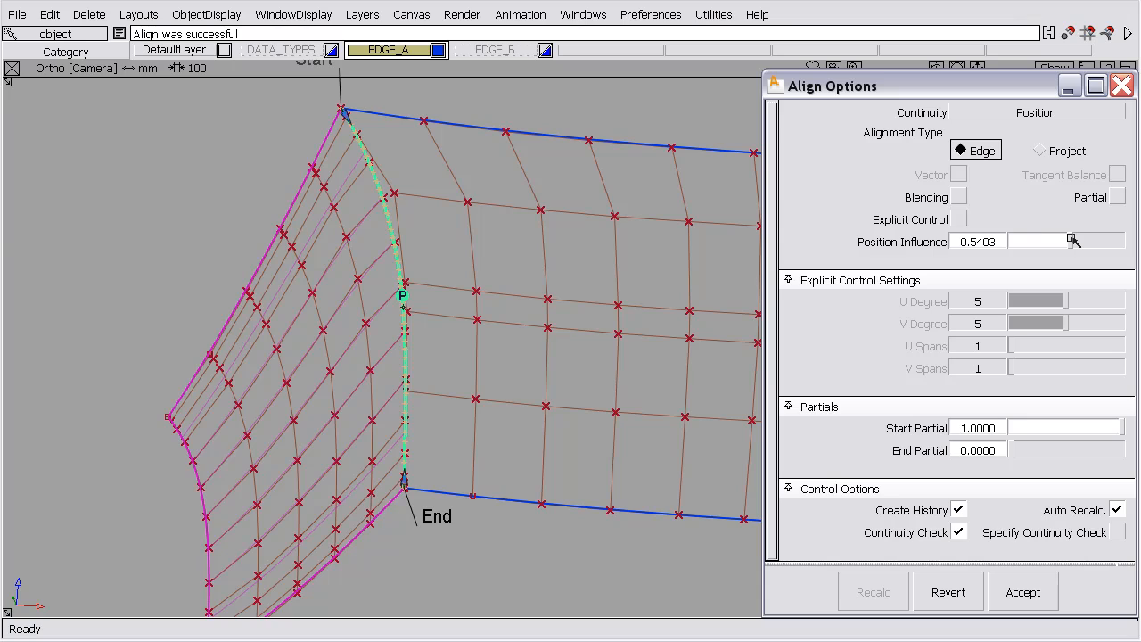
pyautogui.moveTo(1074, 240); pyautogui.dragTo(1038, 241)
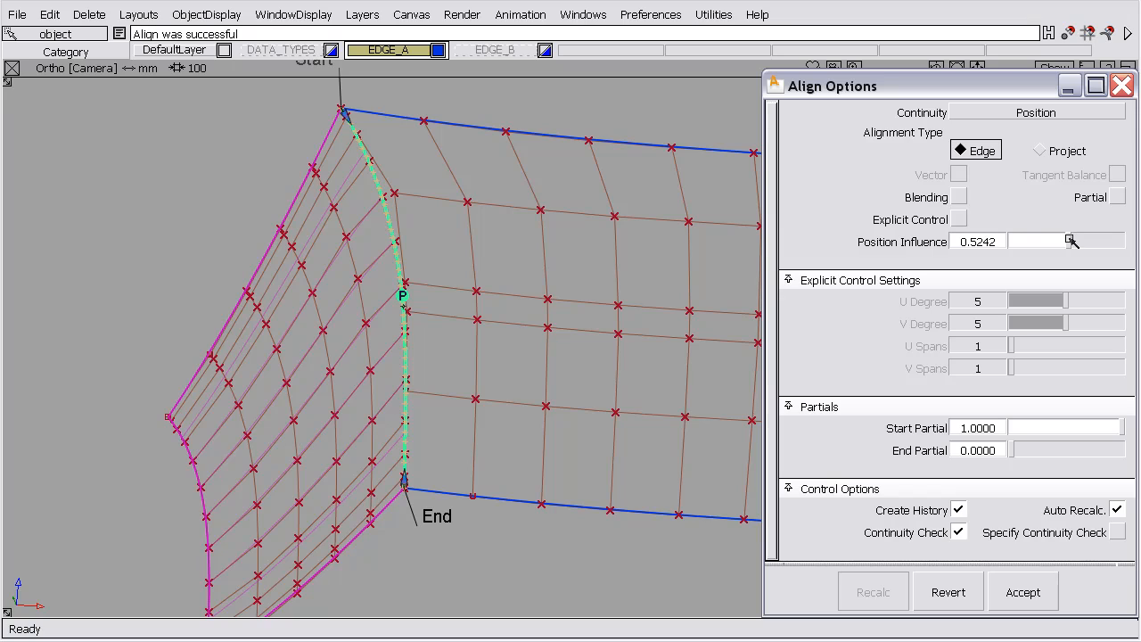
pyautogui.moveTo(1072, 241); pyautogui.dragTo(1102, 241)
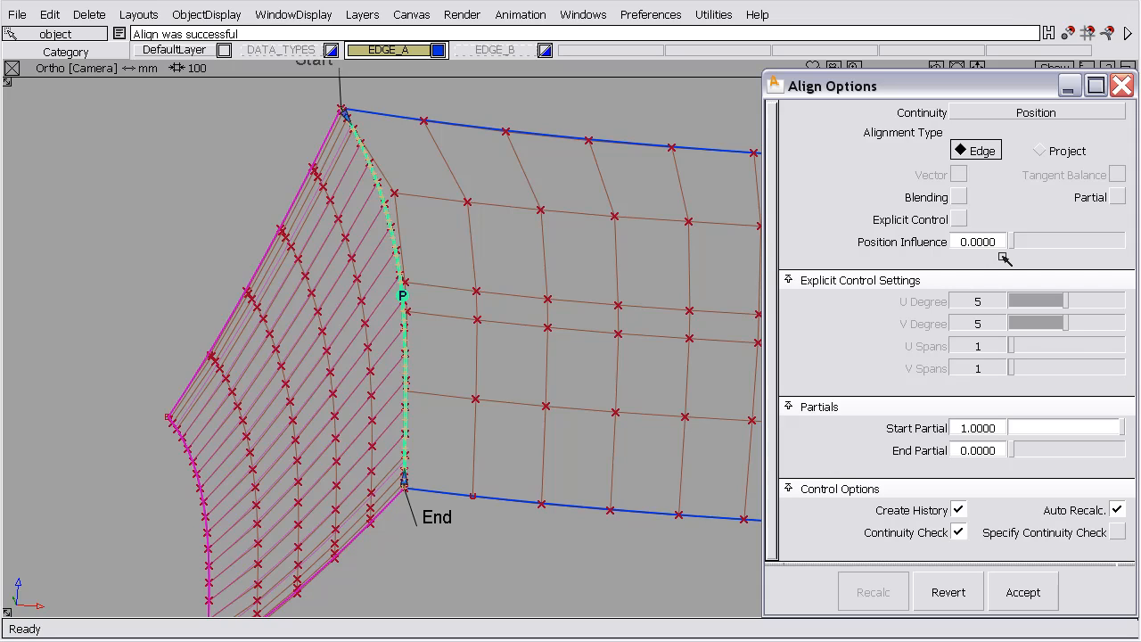
pyautogui.moveTo(1006, 259); pyautogui.dragTo(1056, 242)
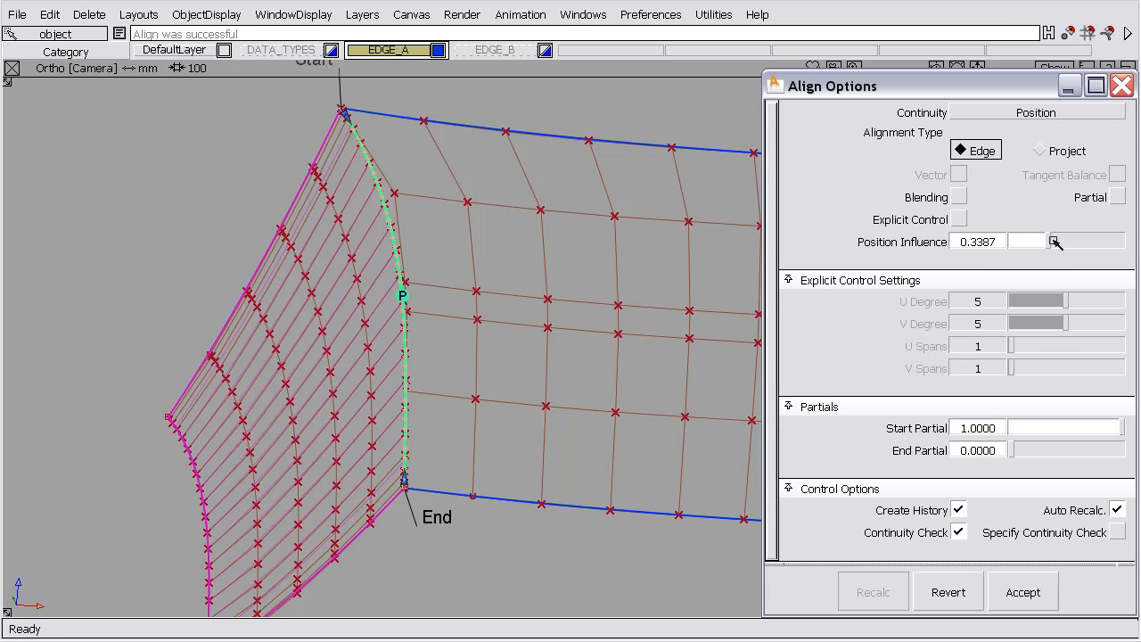
pyautogui.moveTo(1055, 241); pyautogui.dragTo(1120, 240)
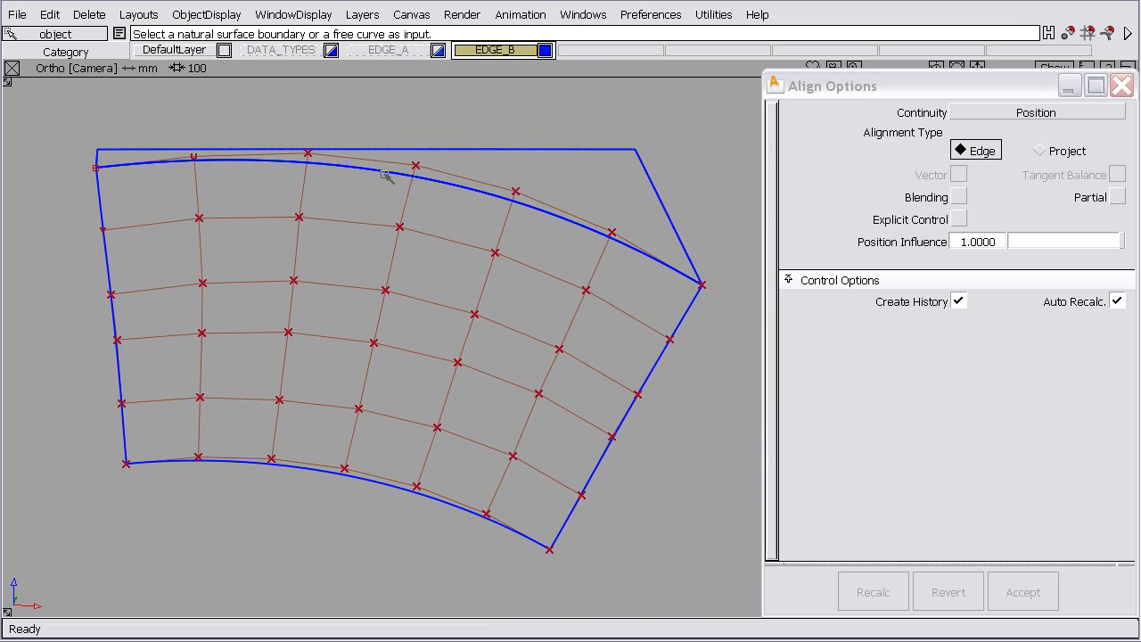
pyautogui.moveTo(485, 170)
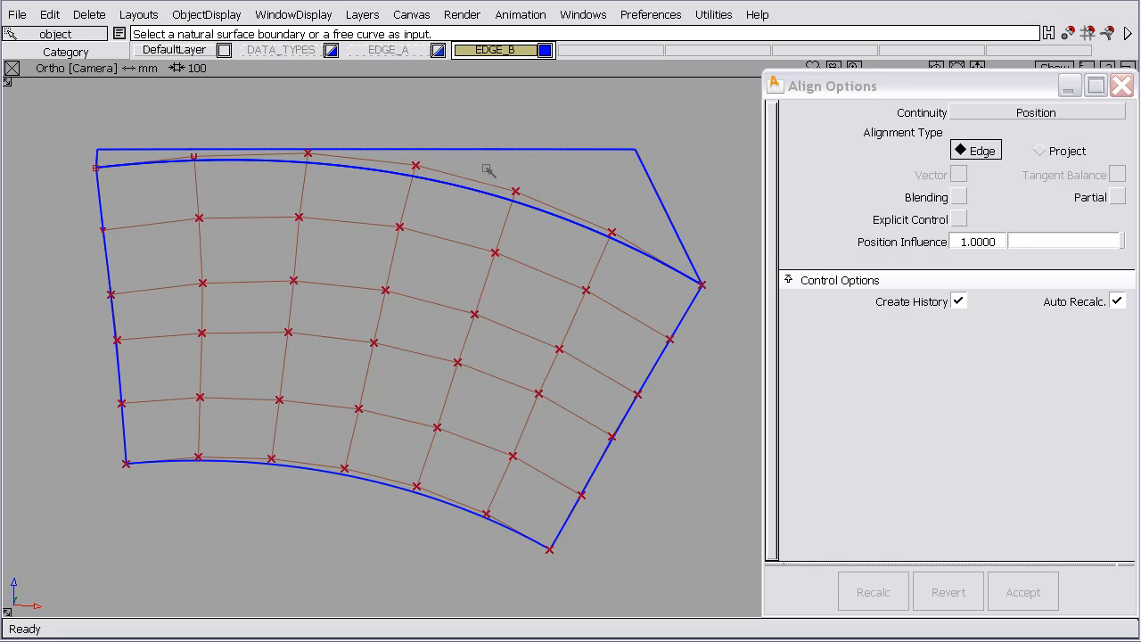
pyautogui.moveTo(453, 232)
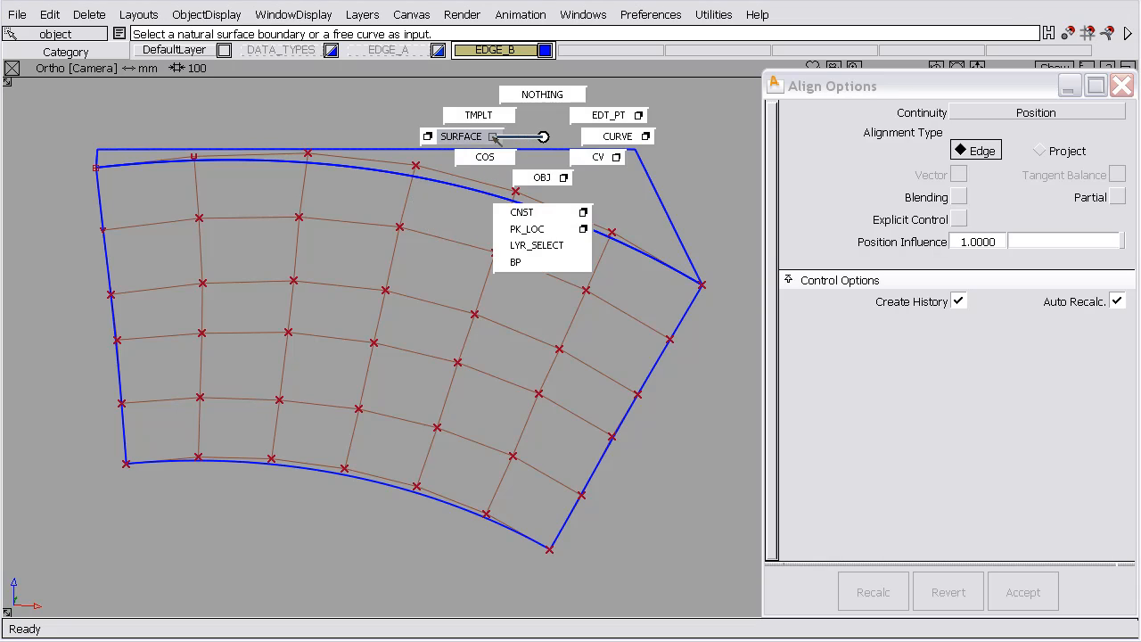
# Switch the pick mode to whole surfaces for the fan-shaped surface.
pyautogui.click(207, 14)
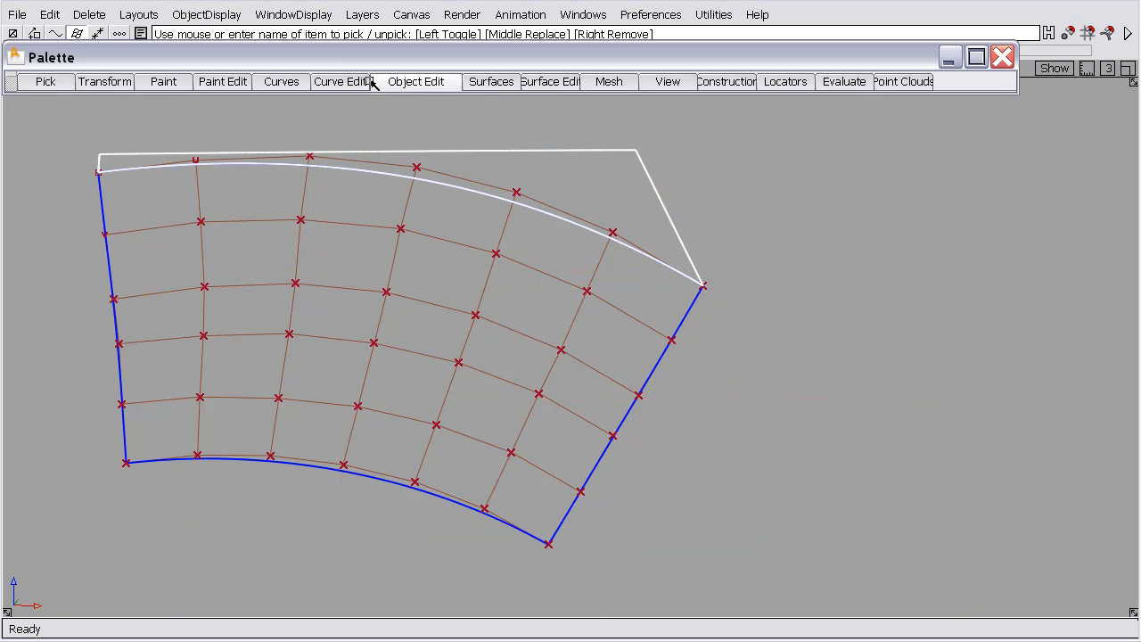
# Reopen the Align tool with its option box from Object Edit on the fan surface.
pyautogui.click(414, 82)
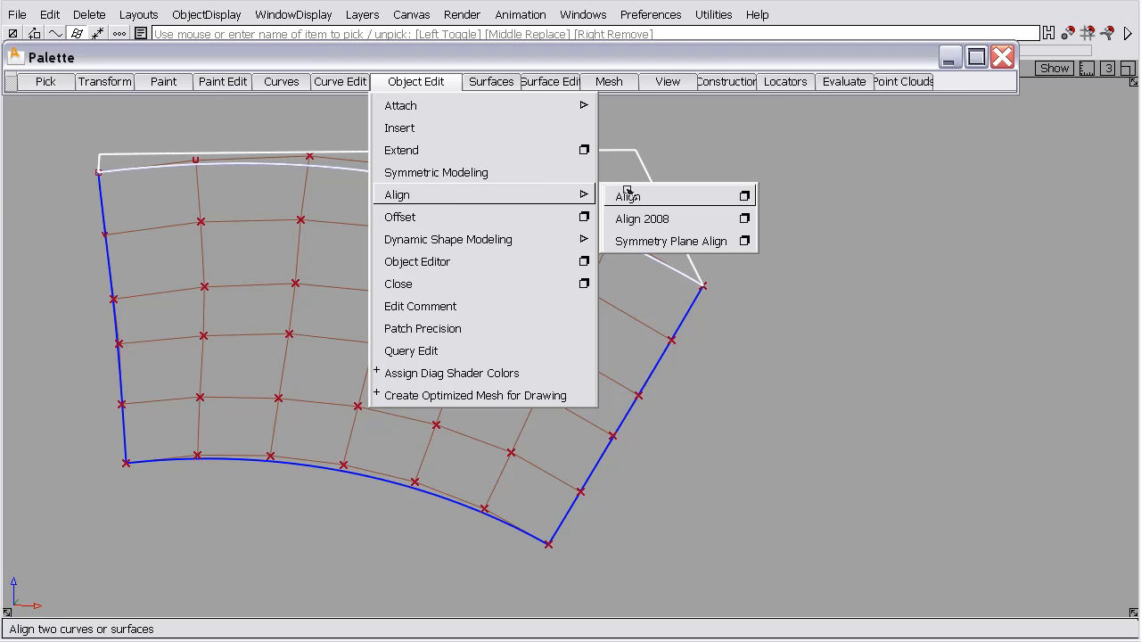
pyautogui.click(628, 195)
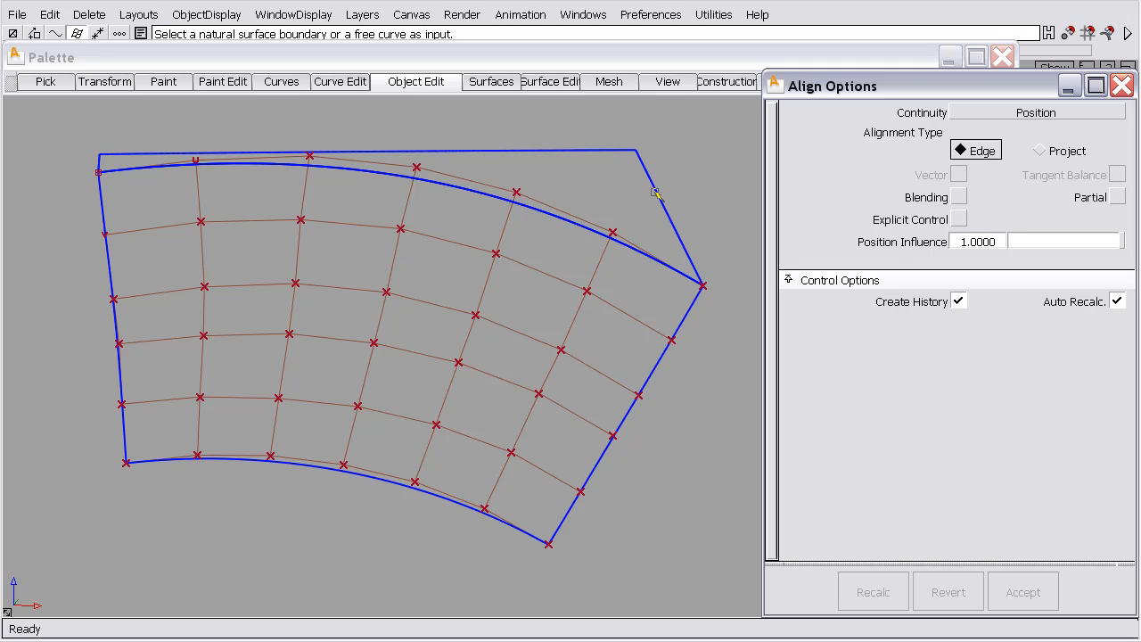
pyautogui.moveTo(650, 187)
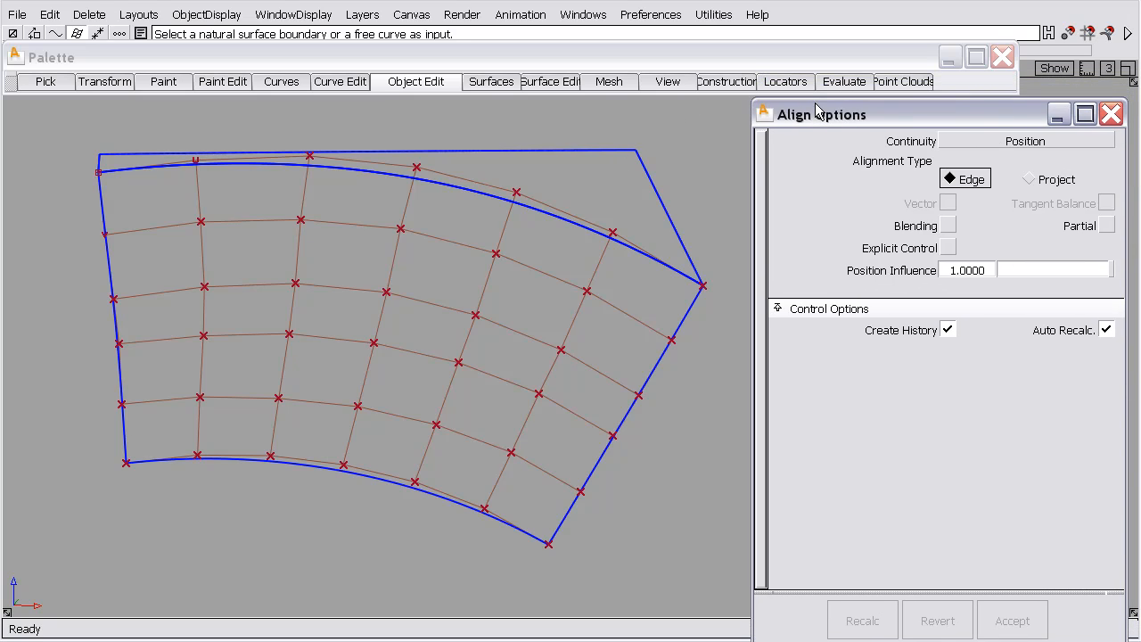
pyautogui.click(845, 82)
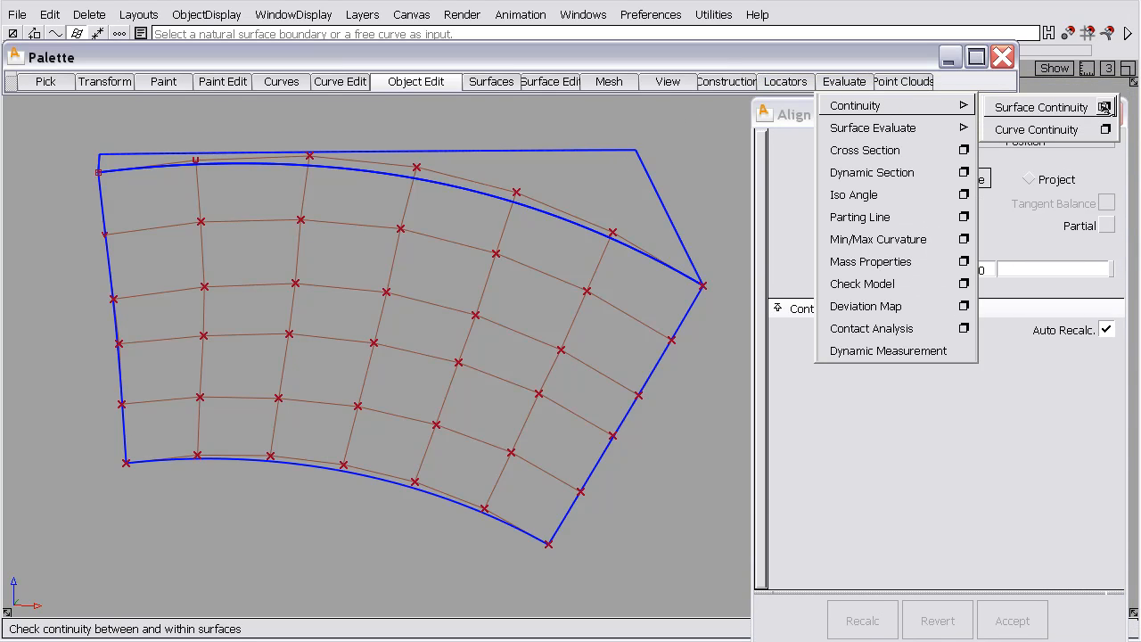
# Run a Positional Continuity check on the top edge, reporting a 0.02762 mm maximum gap.
pyautogui.click(1041, 107)
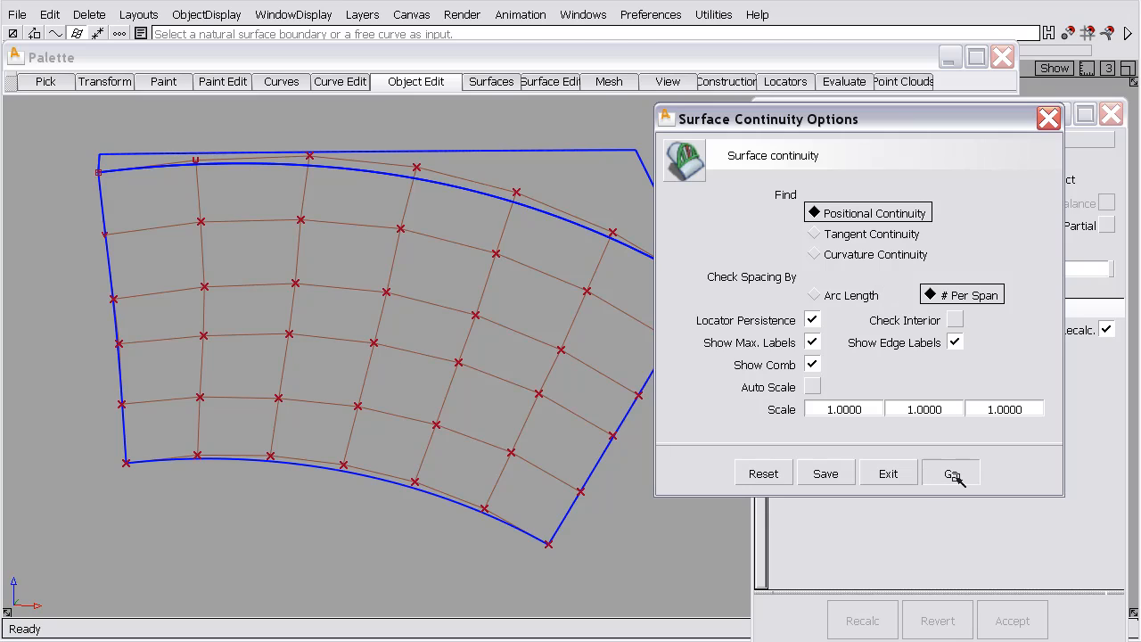
pyautogui.click(950, 470)
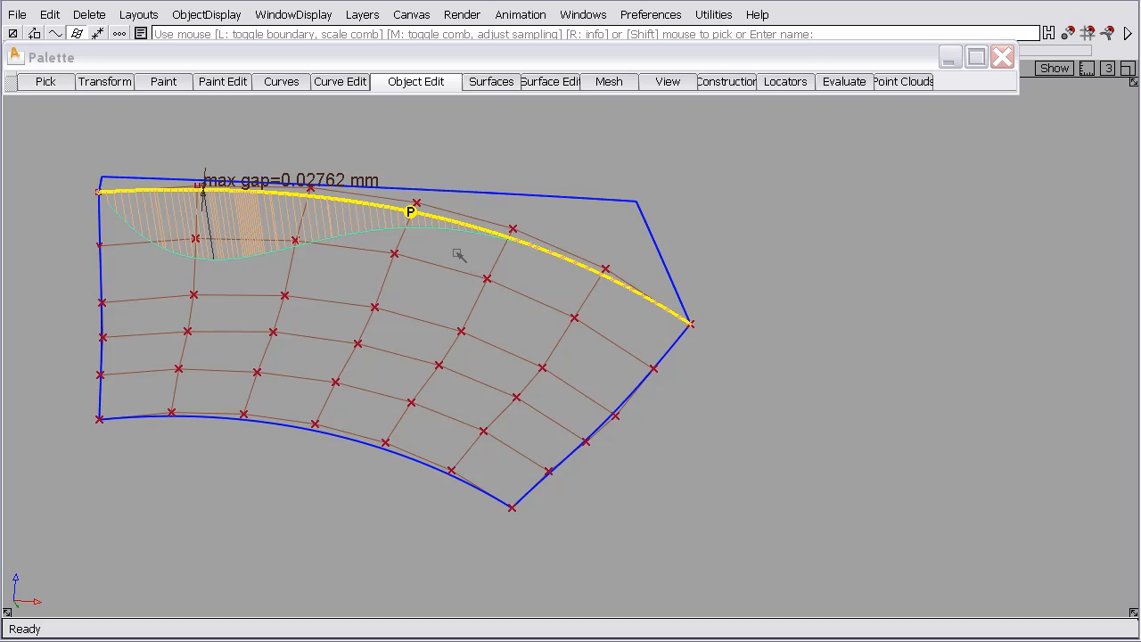
pyautogui.click(417, 82)
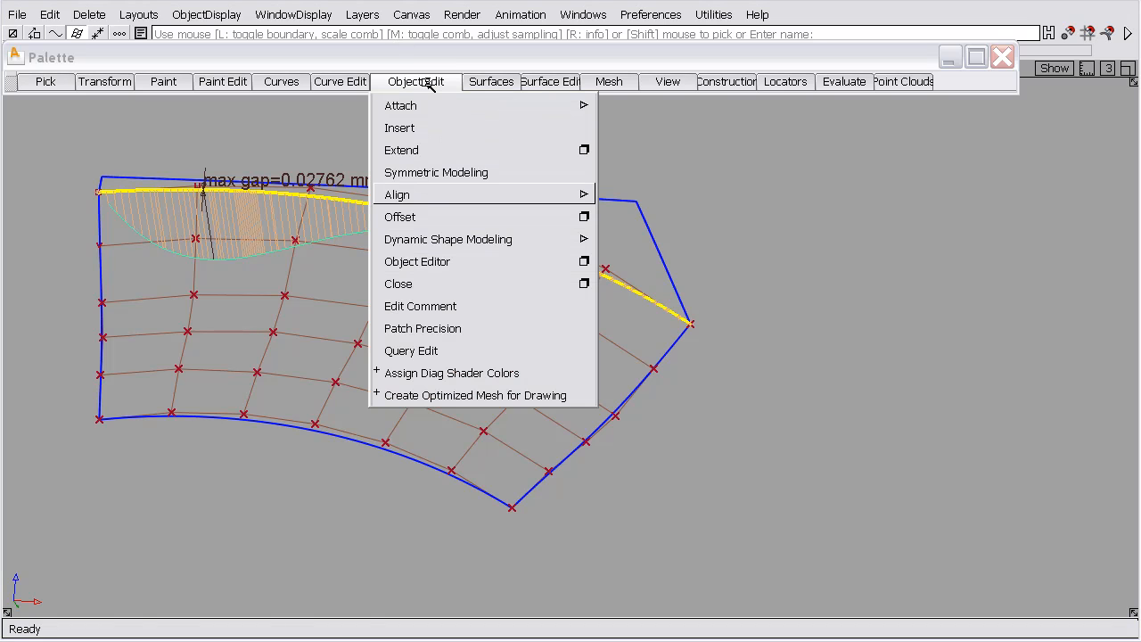
# Align the top edge to the trimmed boundary with explicit control, gap down to 0.00223 mm.
pyautogui.click(396, 194)
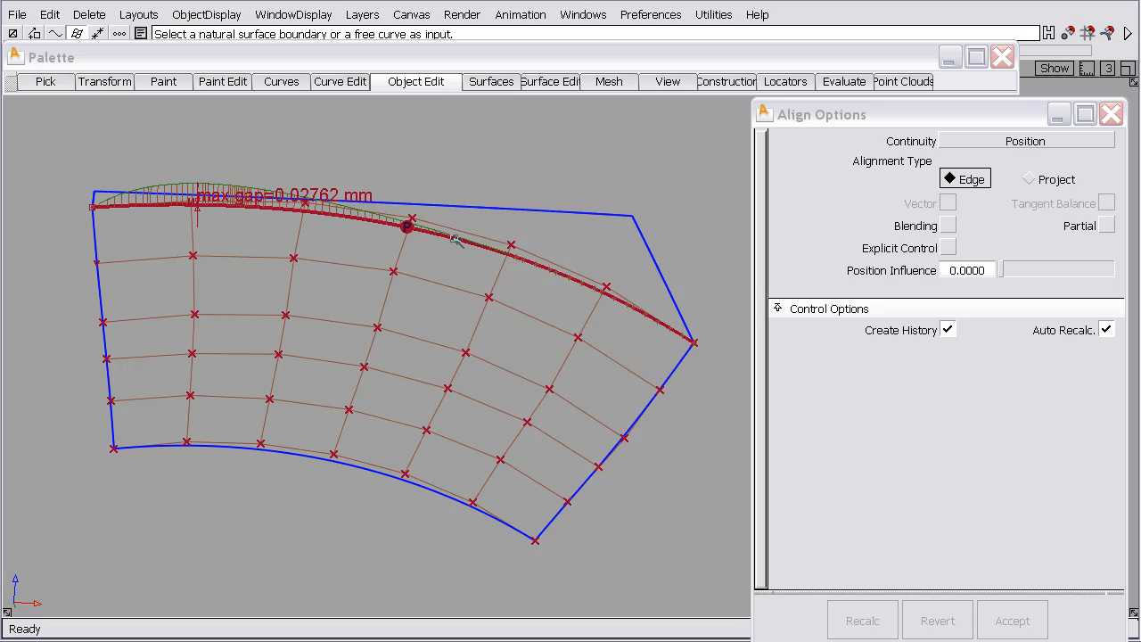
pyautogui.click(411, 231)
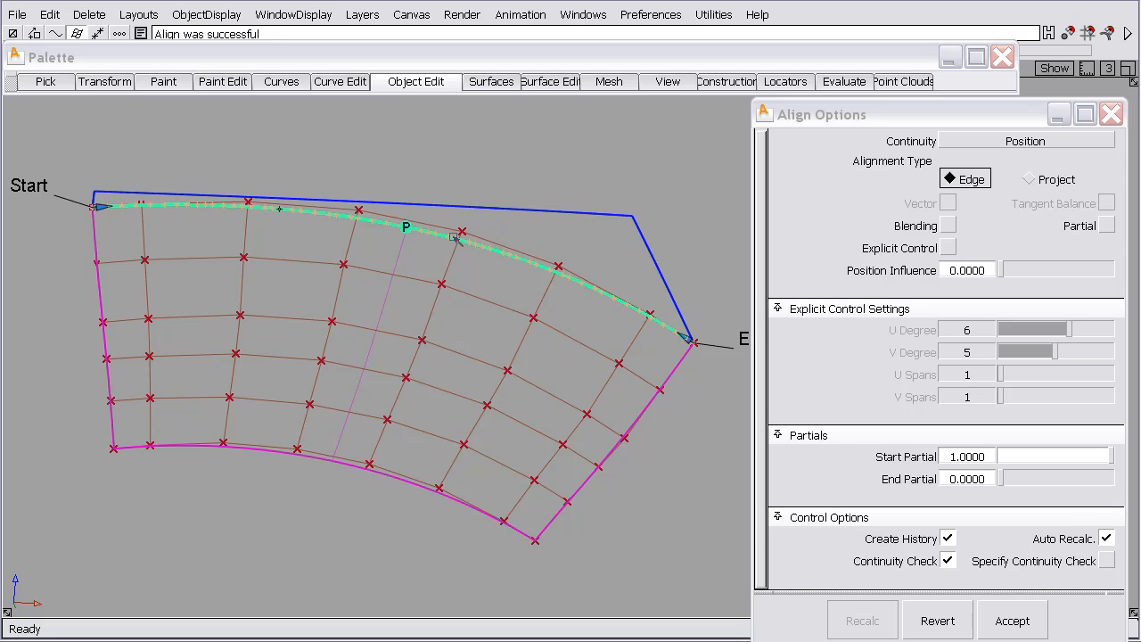
pyautogui.moveTo(949, 248)
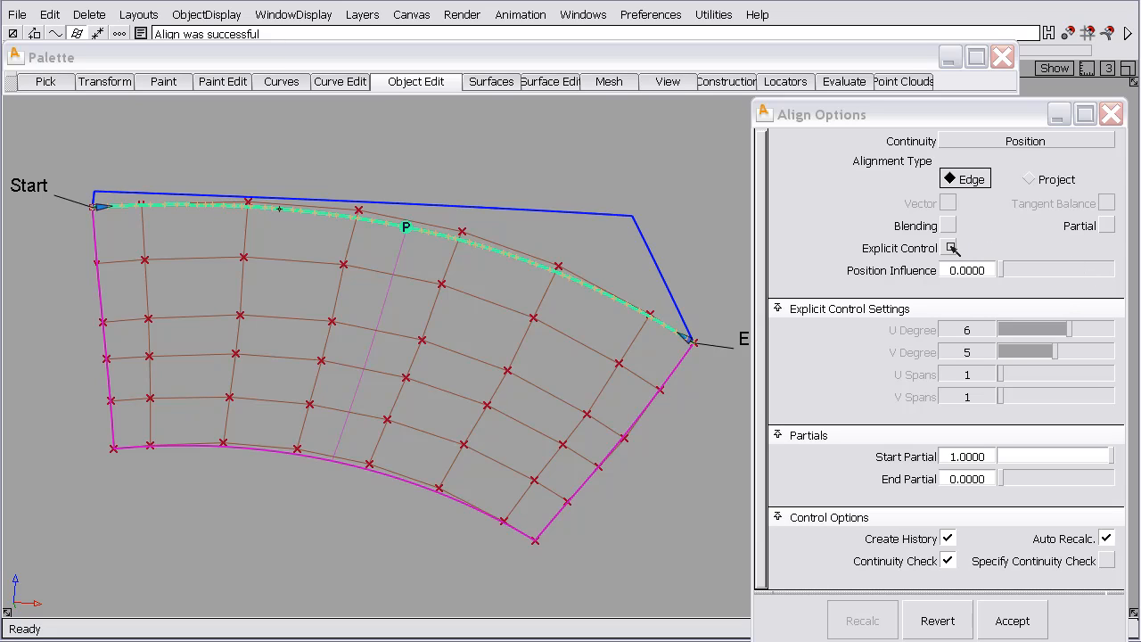
pyautogui.click(951, 248)
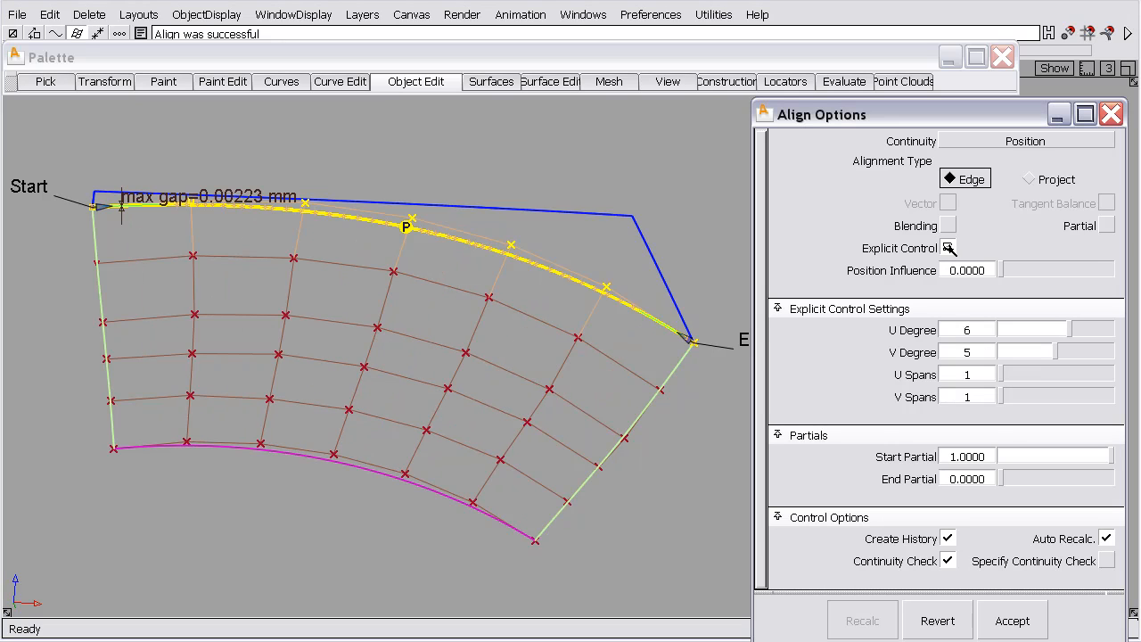
# Sweep Position Influence between about 0 and 0.46 and settle near 0.23, gap 0.00140 mm.
pyautogui.click(948, 248)
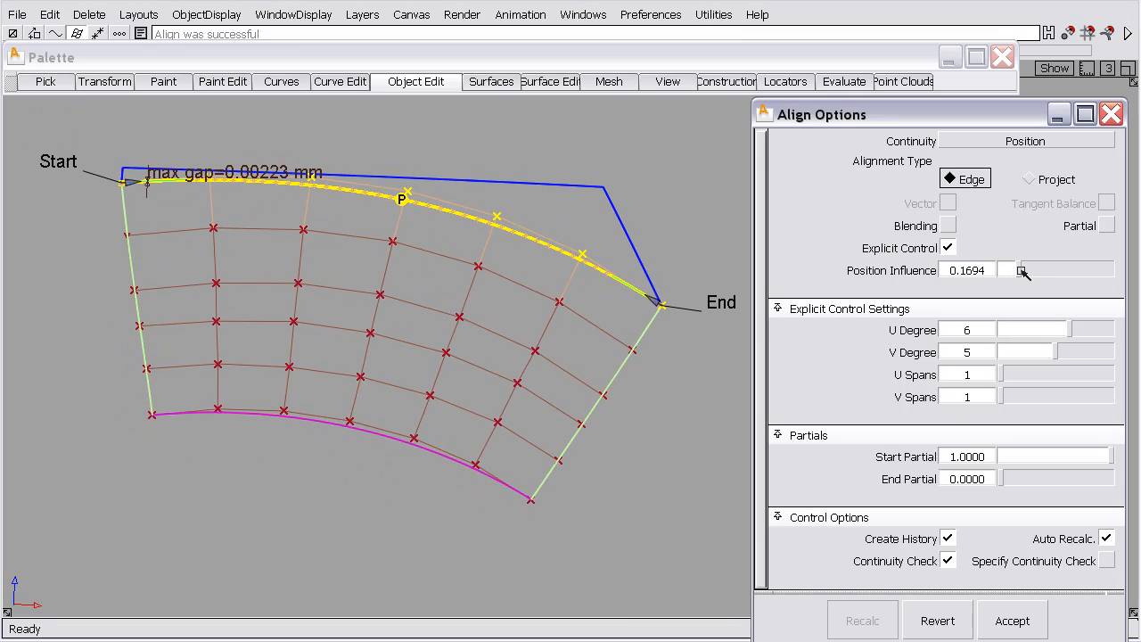
pyautogui.moveTo(1007, 269); pyautogui.dragTo(1031, 269)
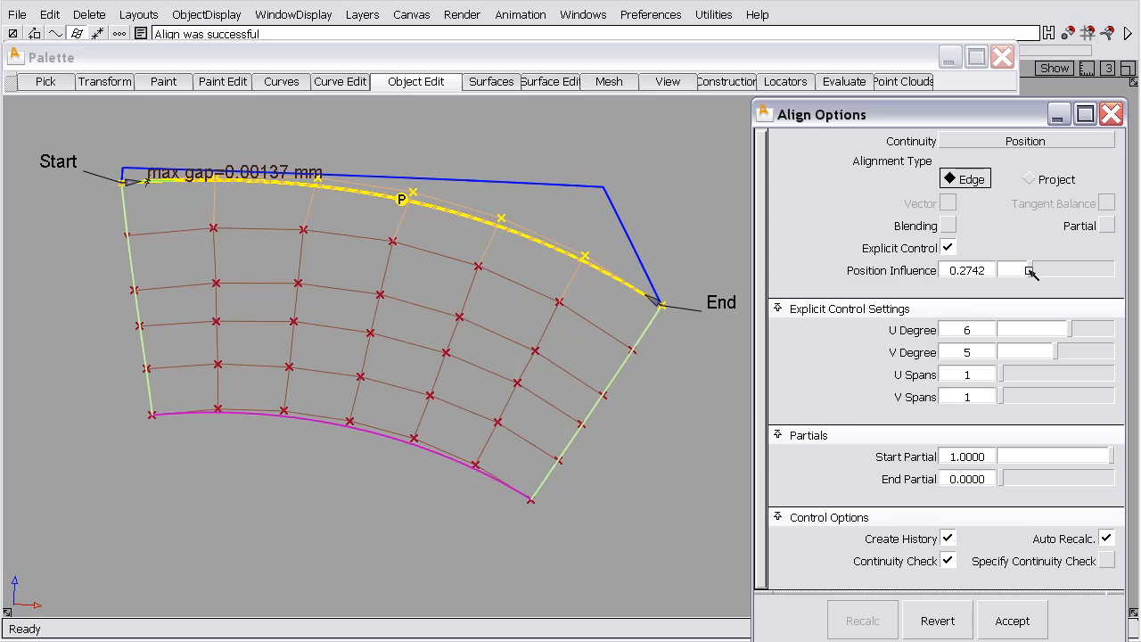
pyautogui.moveTo(1028, 271); pyautogui.dragTo(1042, 271)
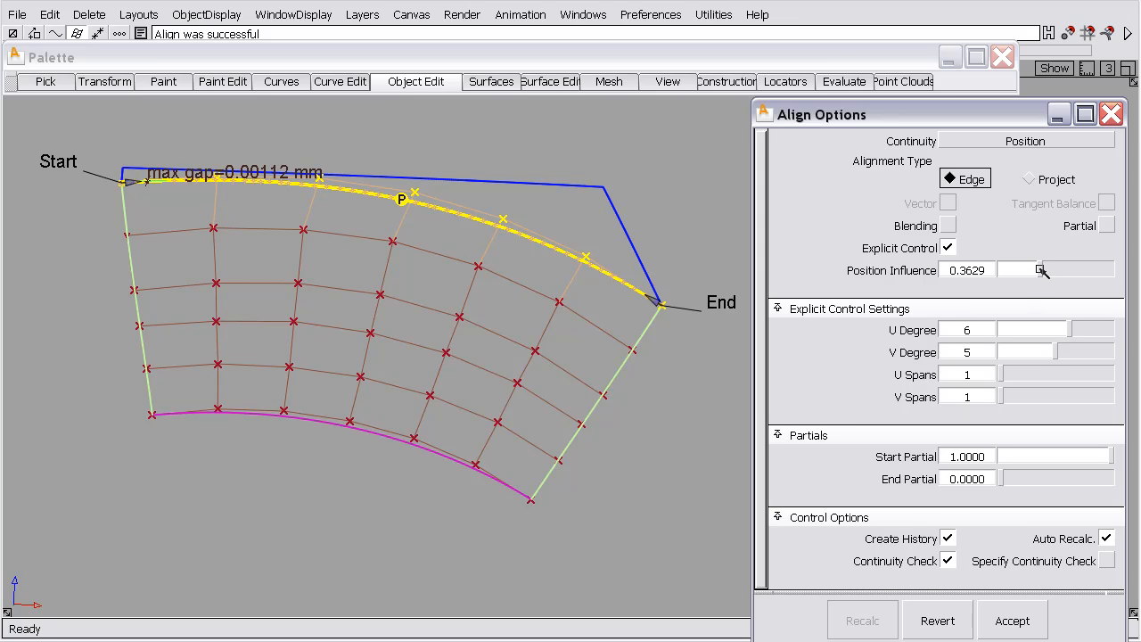
pyautogui.moveTo(1043, 269); pyautogui.dragTo(1056, 269)
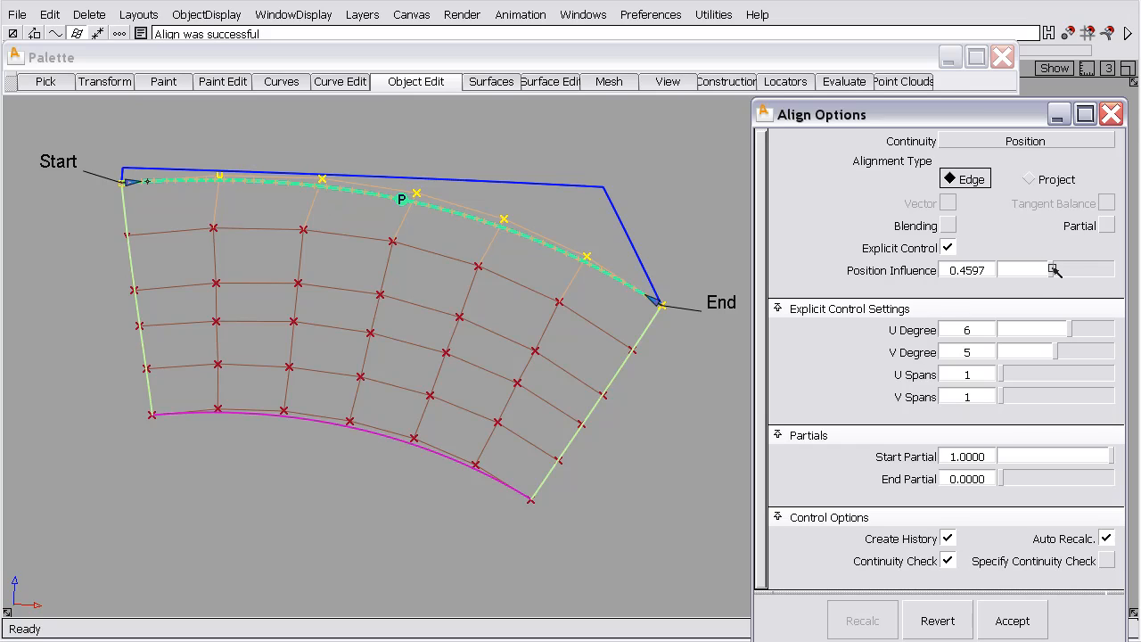
pyautogui.moveTo(1027, 284)
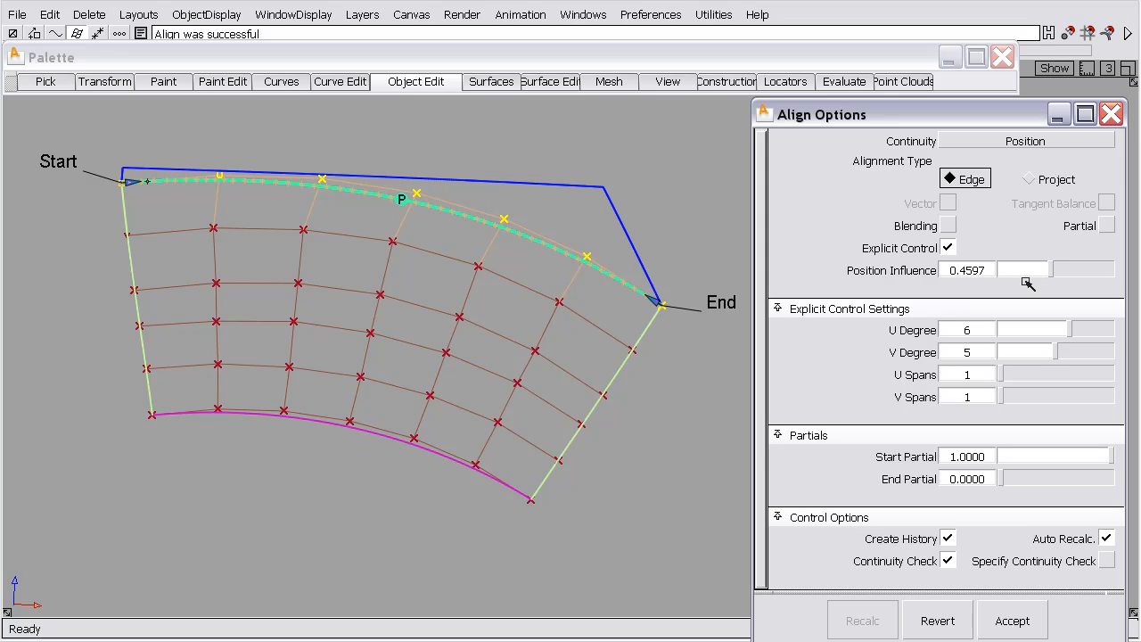
pyautogui.moveTo(1029, 300)
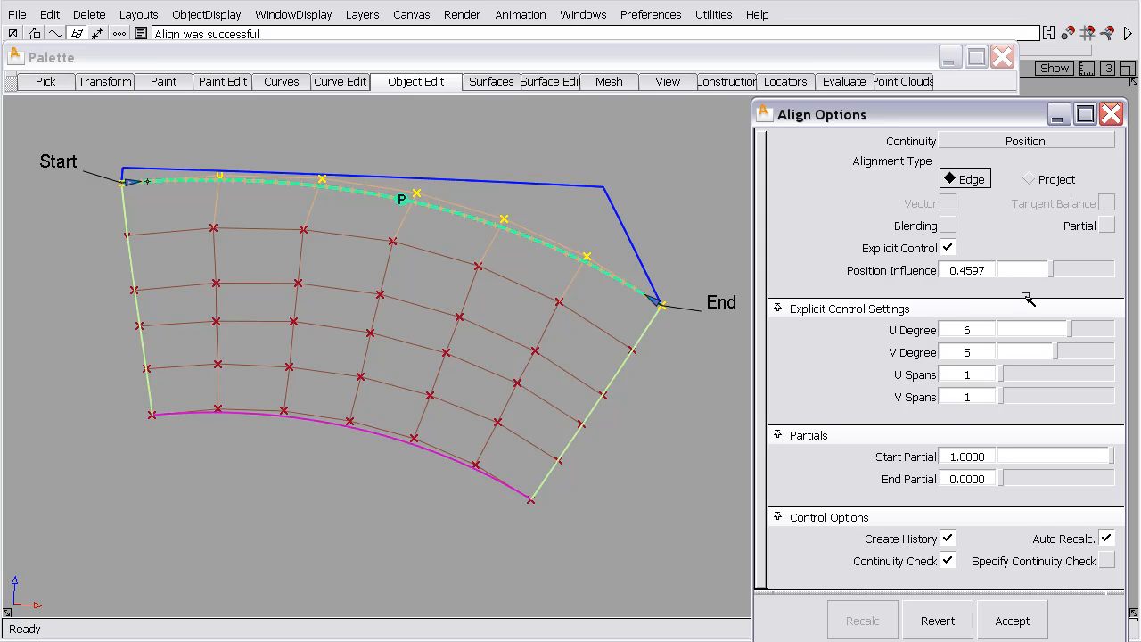
pyautogui.moveTo(1026, 269); pyautogui.dragTo(1013, 269)
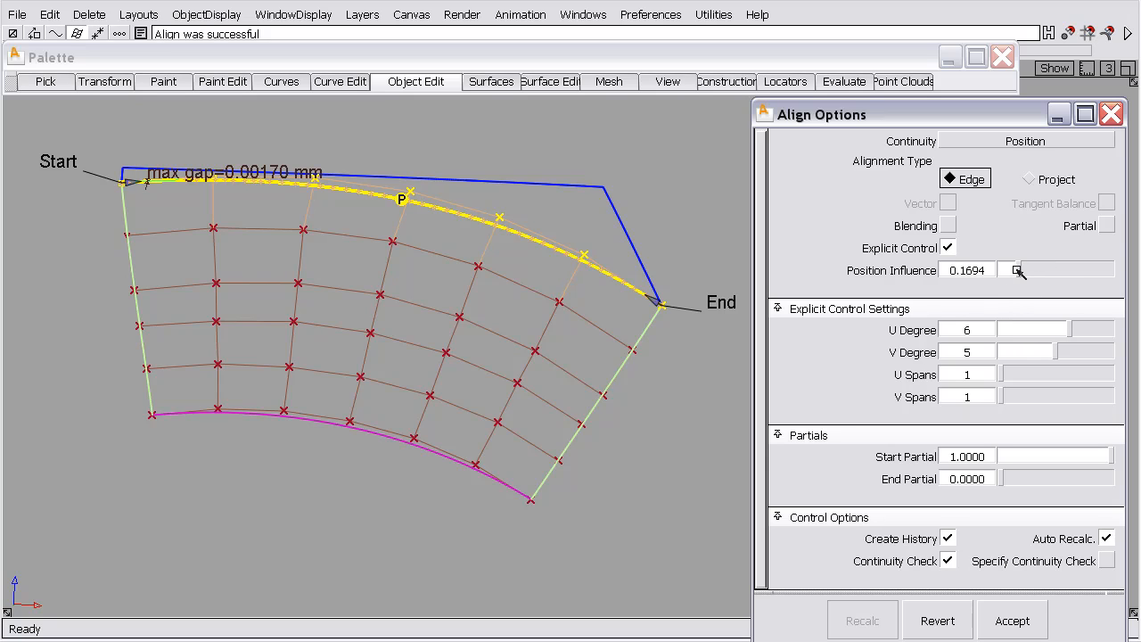
pyautogui.moveTo(1017, 271); pyautogui.dragTo(1002, 272)
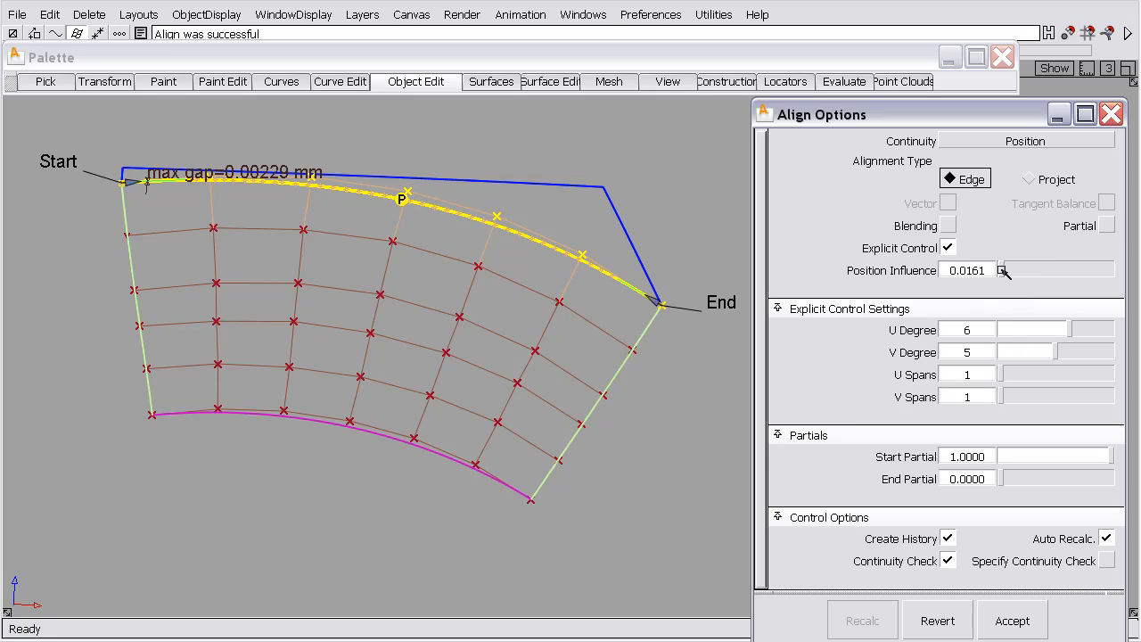
pyautogui.moveTo(1006, 271); pyautogui.dragTo(1043, 271)
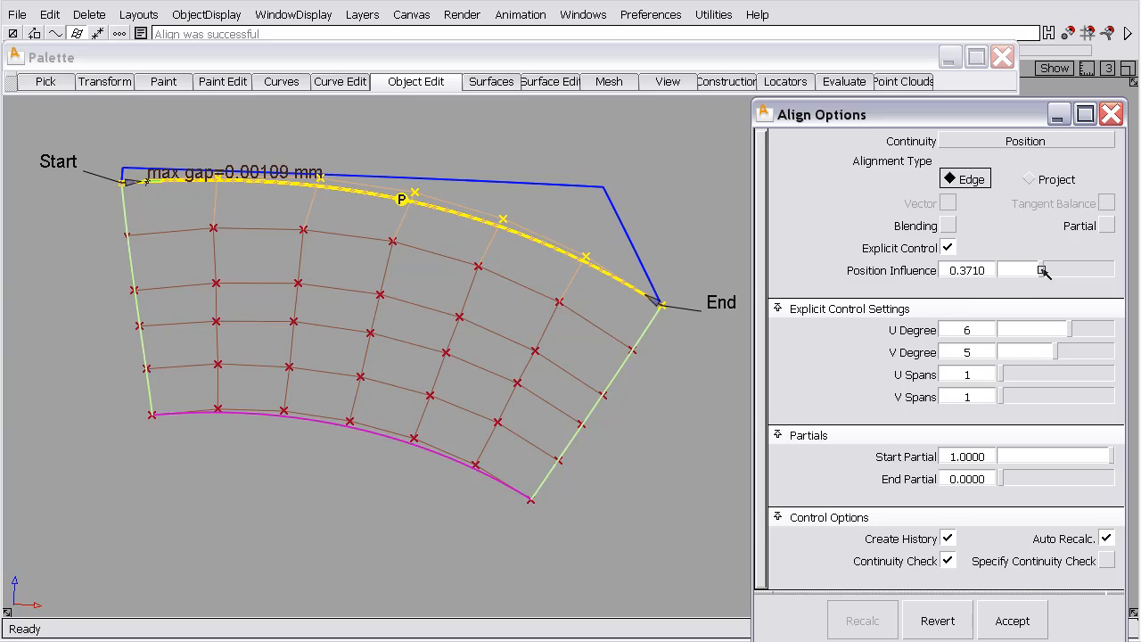
pyautogui.moveTo(1042, 269); pyautogui.dragTo(1025, 270)
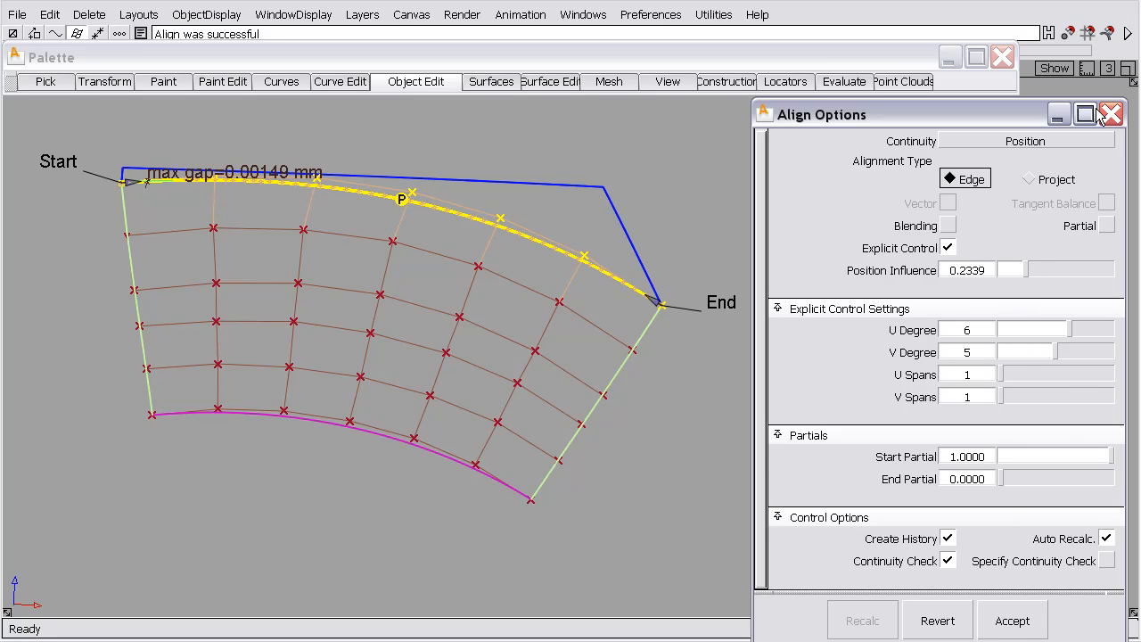
# Enable Construction History Updates during transforms in Performance Options and close it.
pyautogui.click(1113, 111)
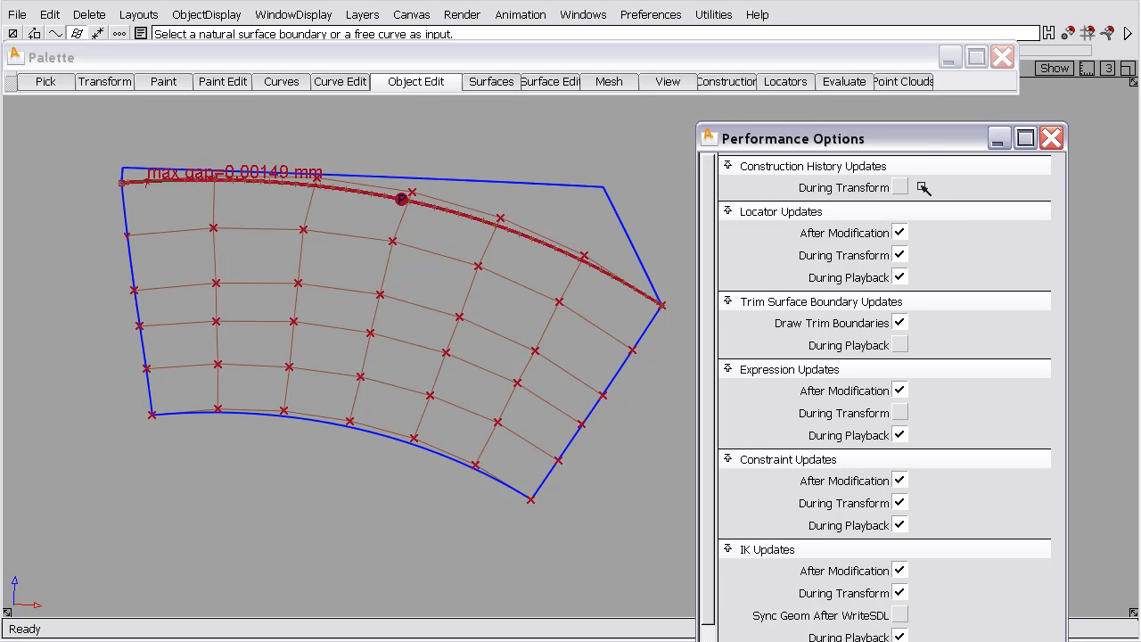
pyautogui.click(898, 187)
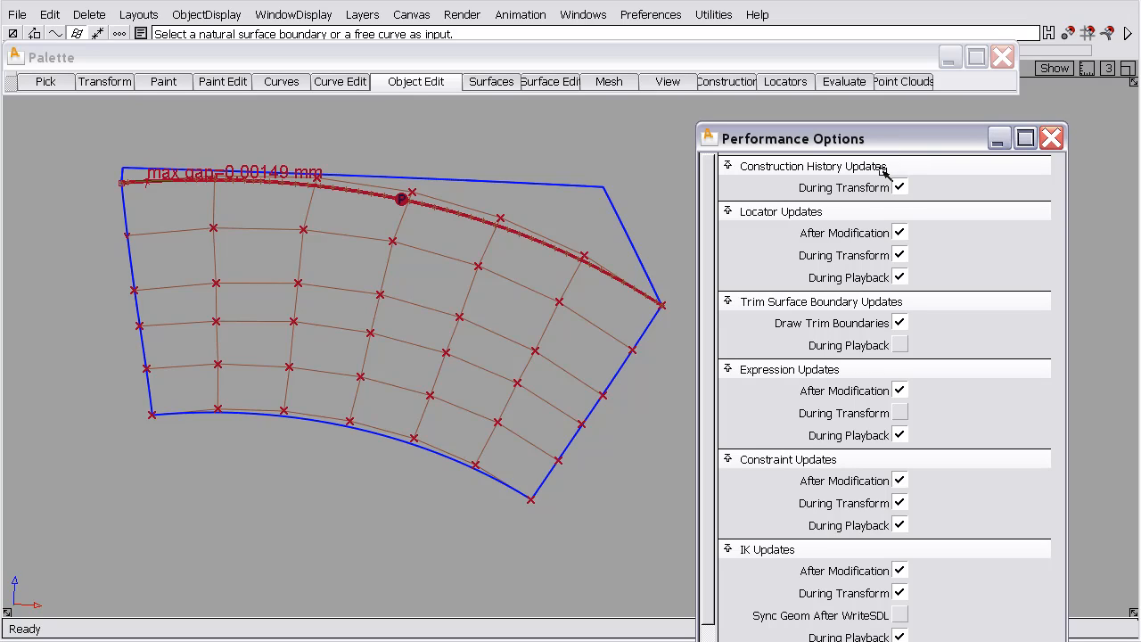
pyautogui.click(1052, 136)
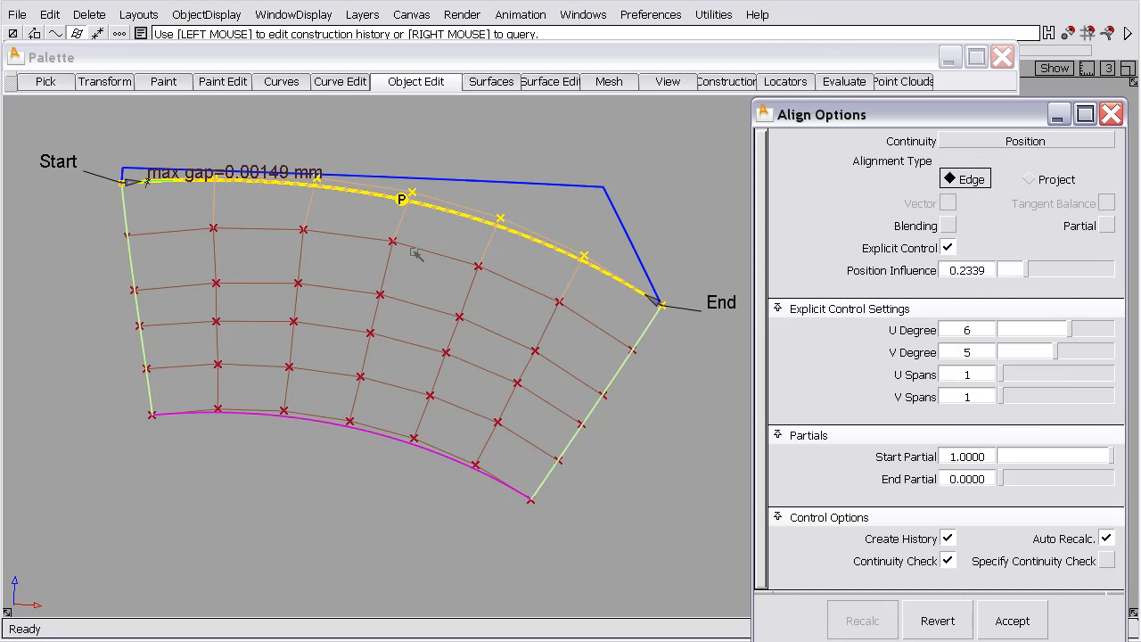
pyautogui.moveTo(1027, 271)
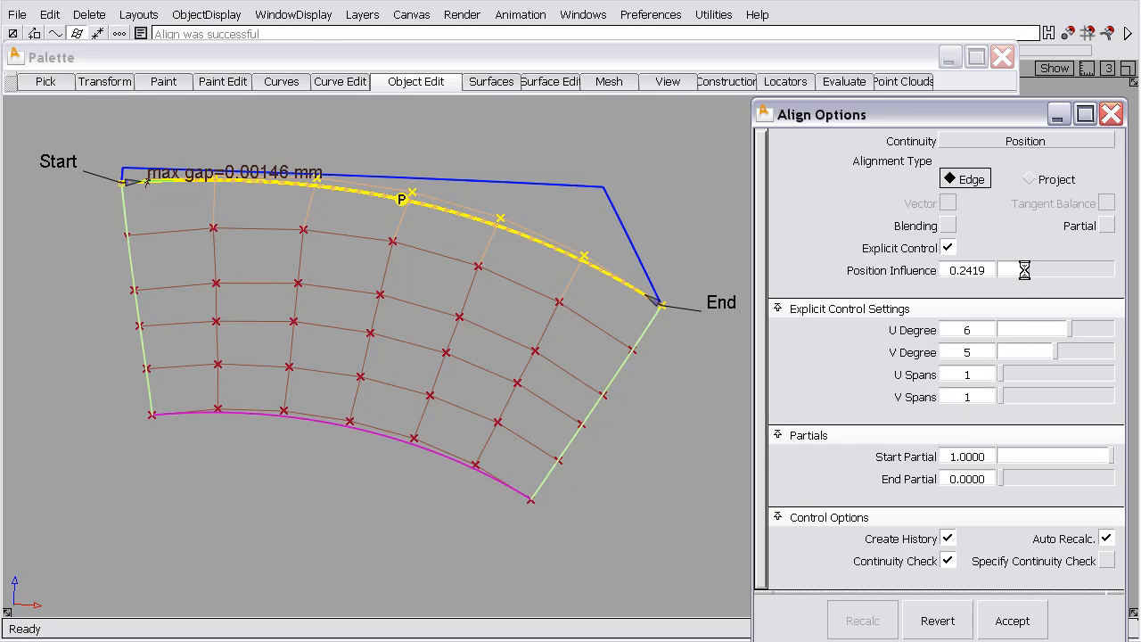
# Re-drag Position Influence through about 0.06–0.26 while the max gap updates live.
pyautogui.moveTo(1023, 269); pyautogui.dragTo(997, 269)
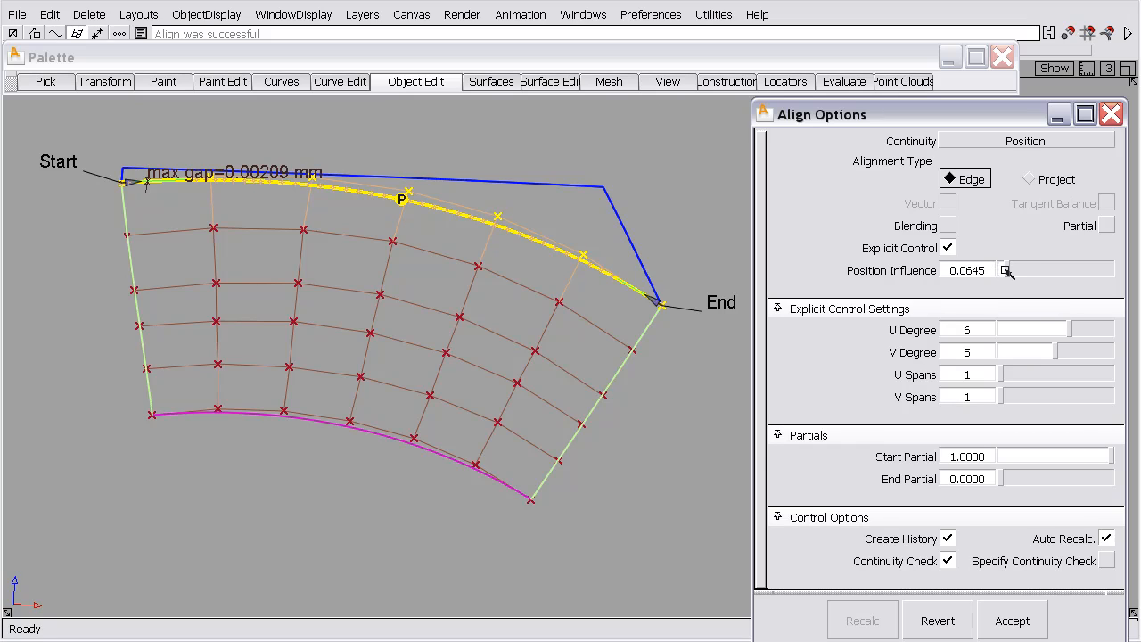
pyautogui.moveTo(1006, 270); pyautogui.dragTo(1013, 270)
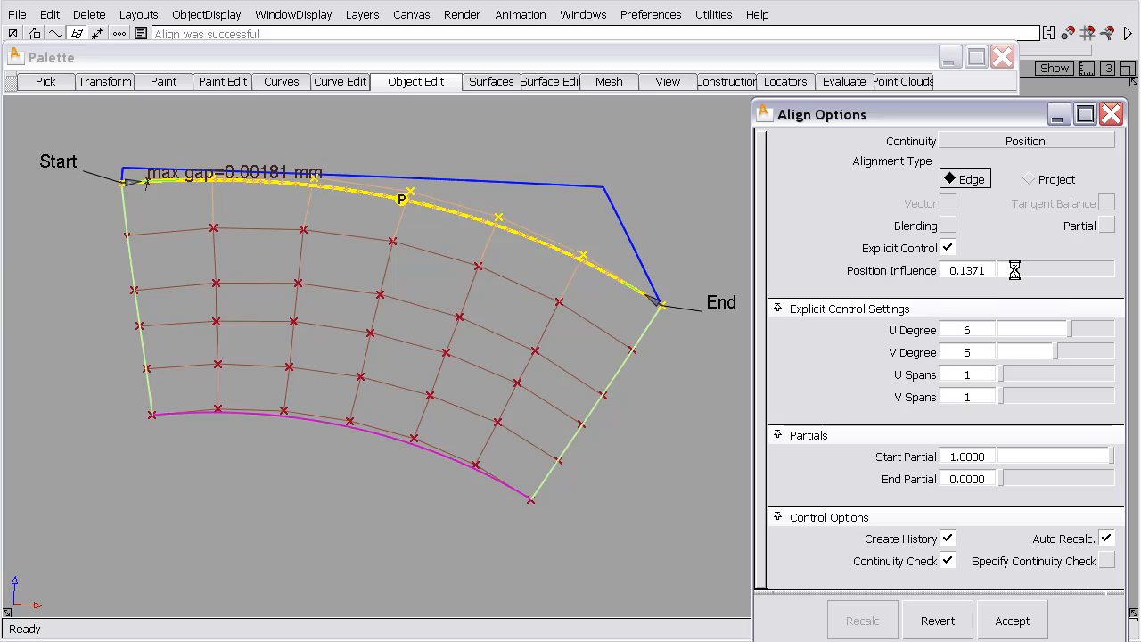
pyautogui.moveTo(1014, 269); pyautogui.dragTo(1027, 264)
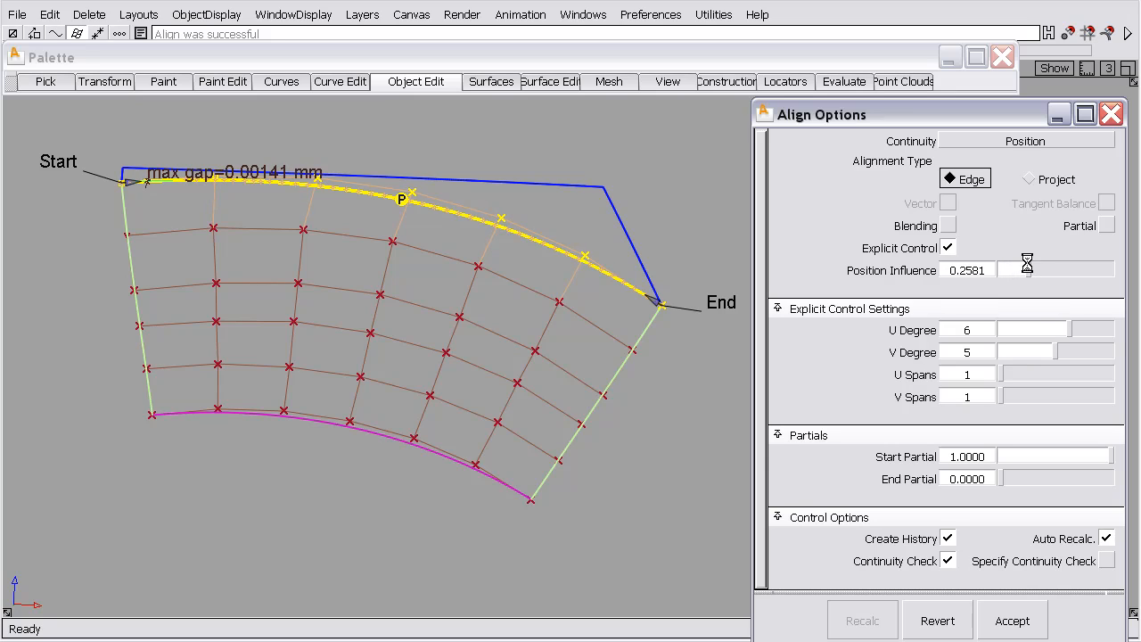
pyautogui.moveTo(1028, 269); pyautogui.dragTo(1045, 264)
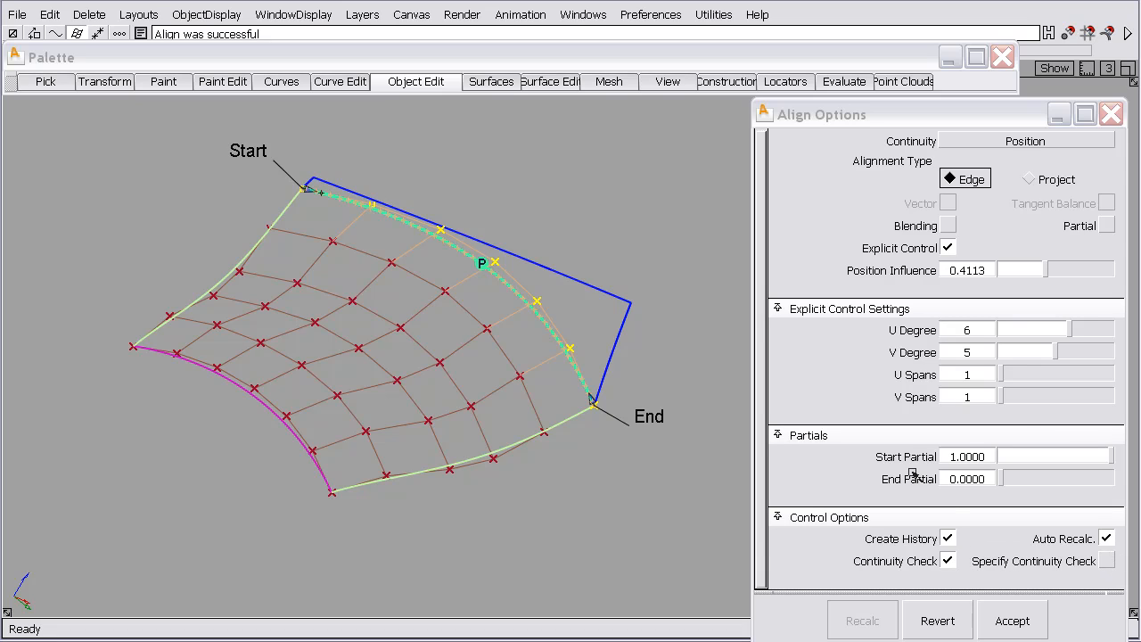
pyautogui.moveTo(890, 392)
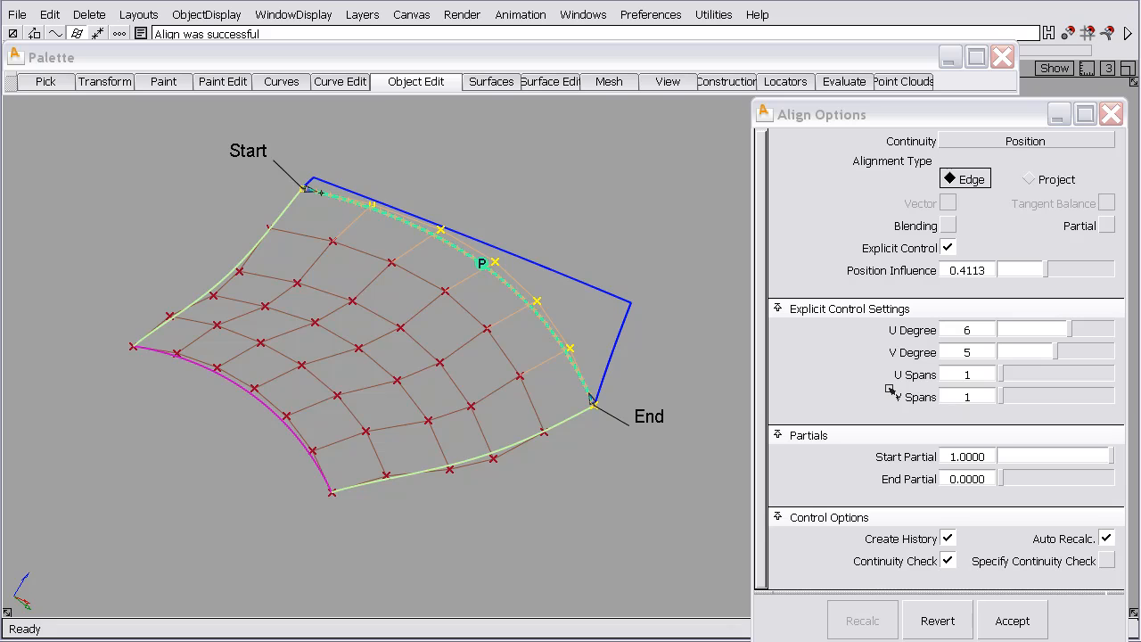
pyautogui.moveTo(684, 407)
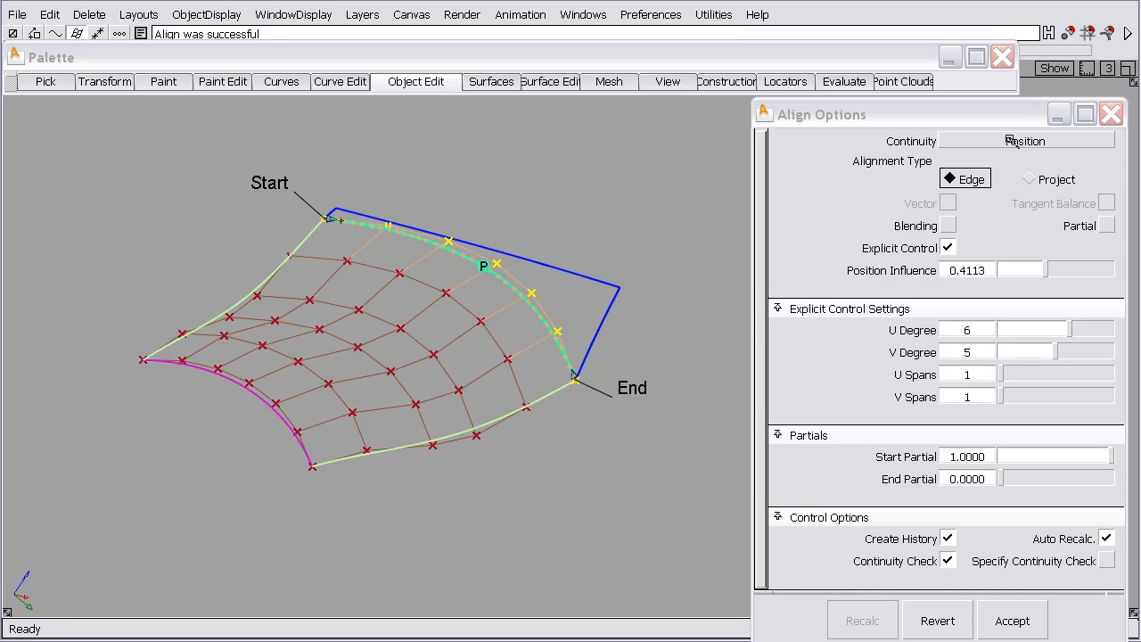
pyautogui.moveTo(938, 141)
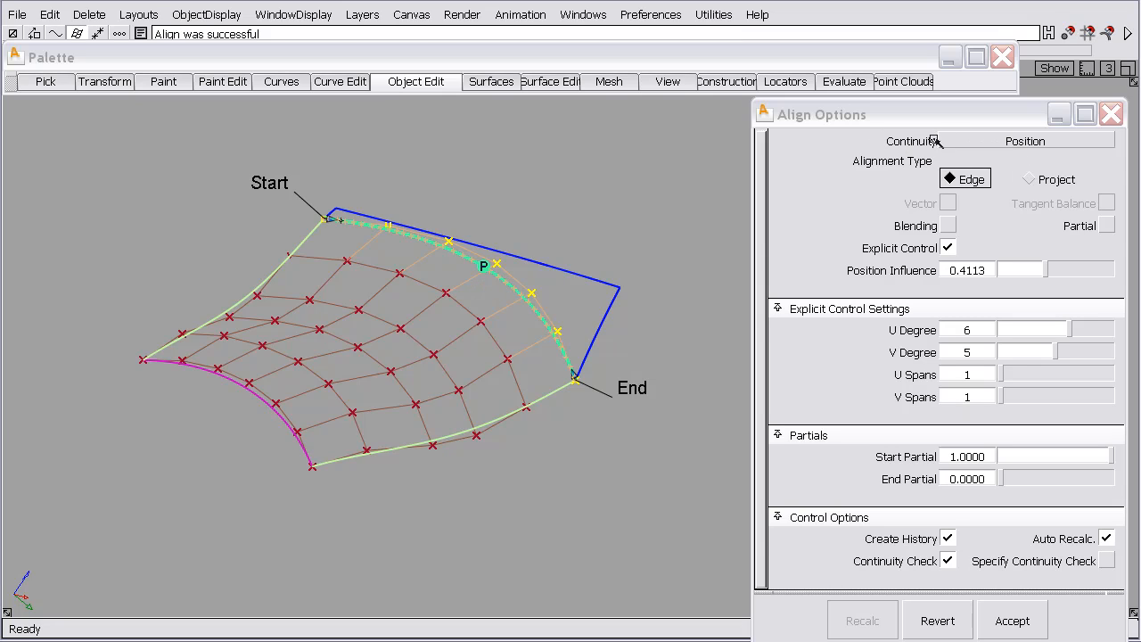
pyautogui.moveTo(717, 486)
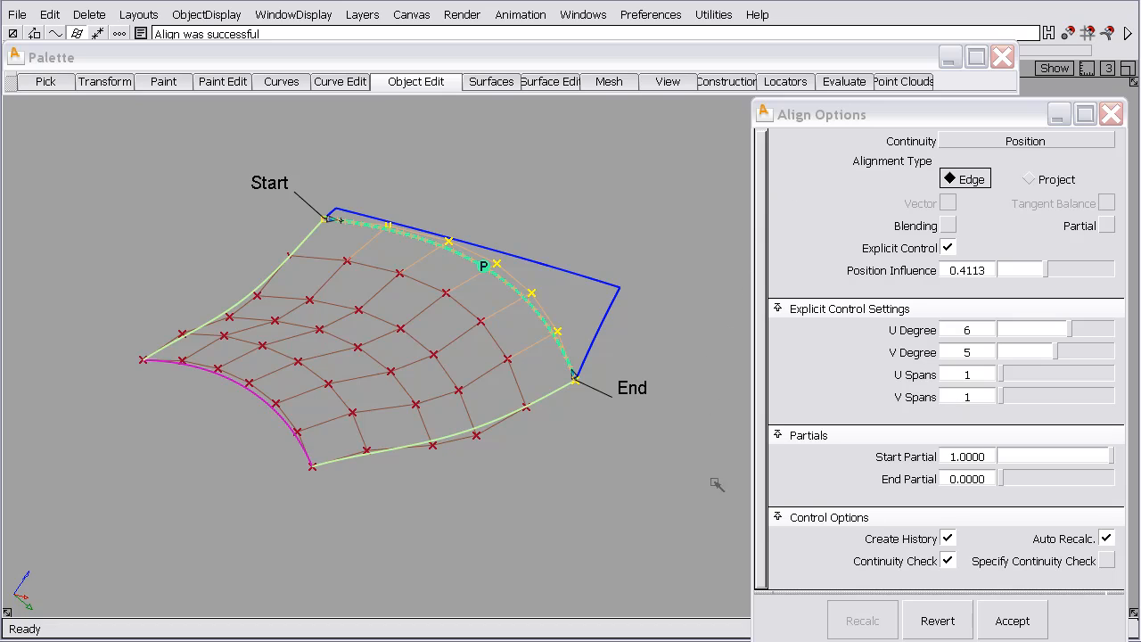
pyautogui.moveTo(966, 571)
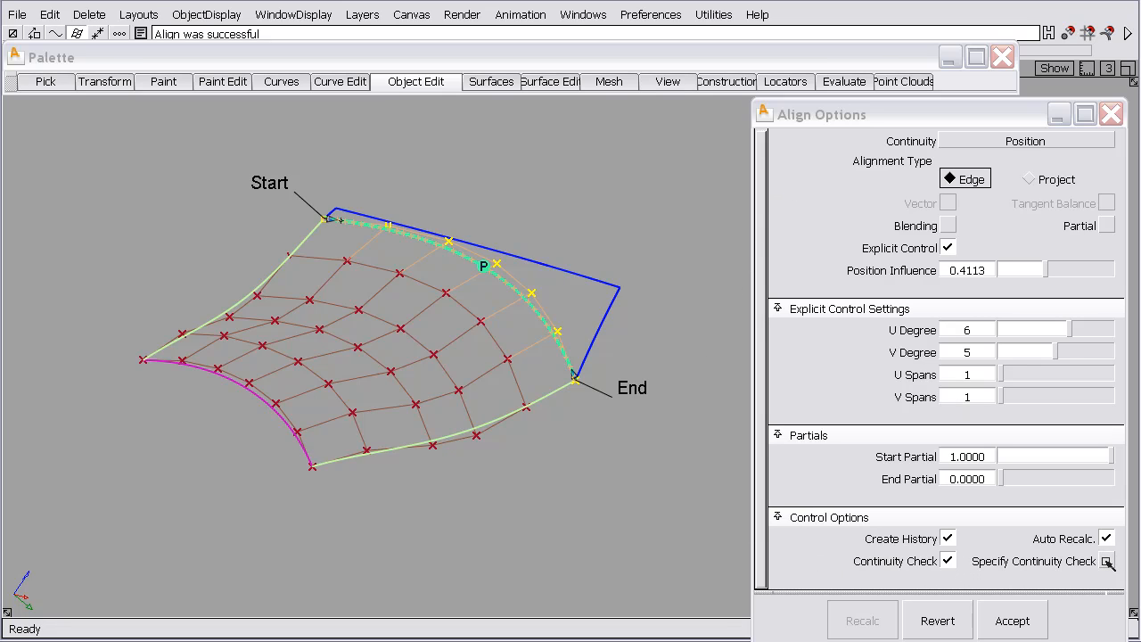
# Enable Specify Continuity Check and set the check type to Curvature.
pyautogui.click(1109, 564)
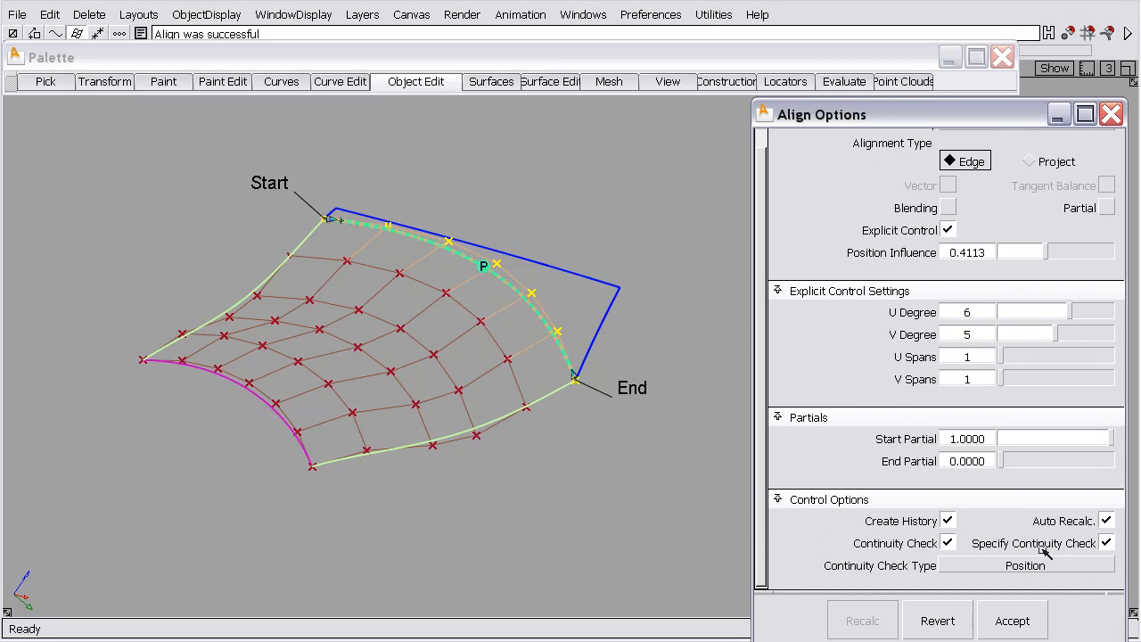
pyautogui.click(1023, 566)
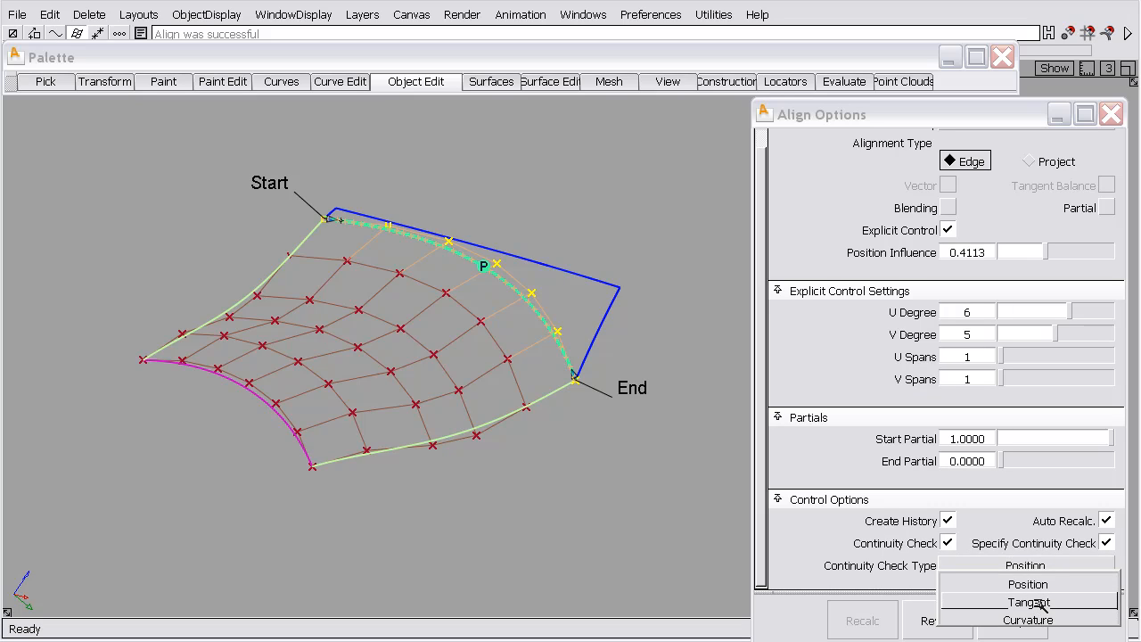
pyautogui.click(1026, 605)
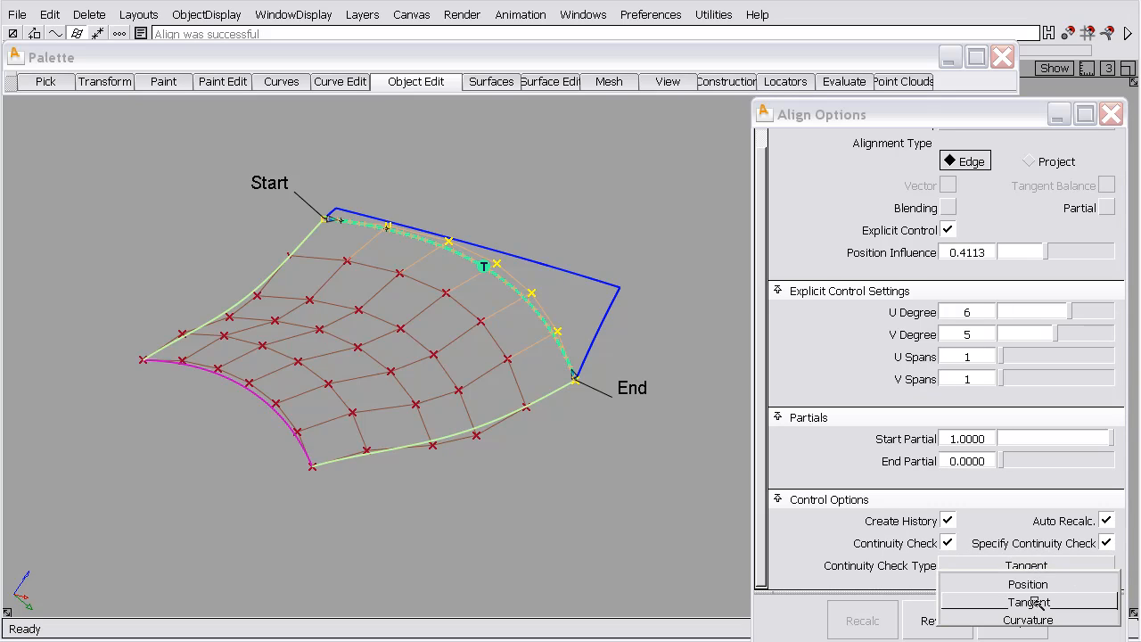
pyautogui.click(1028, 621)
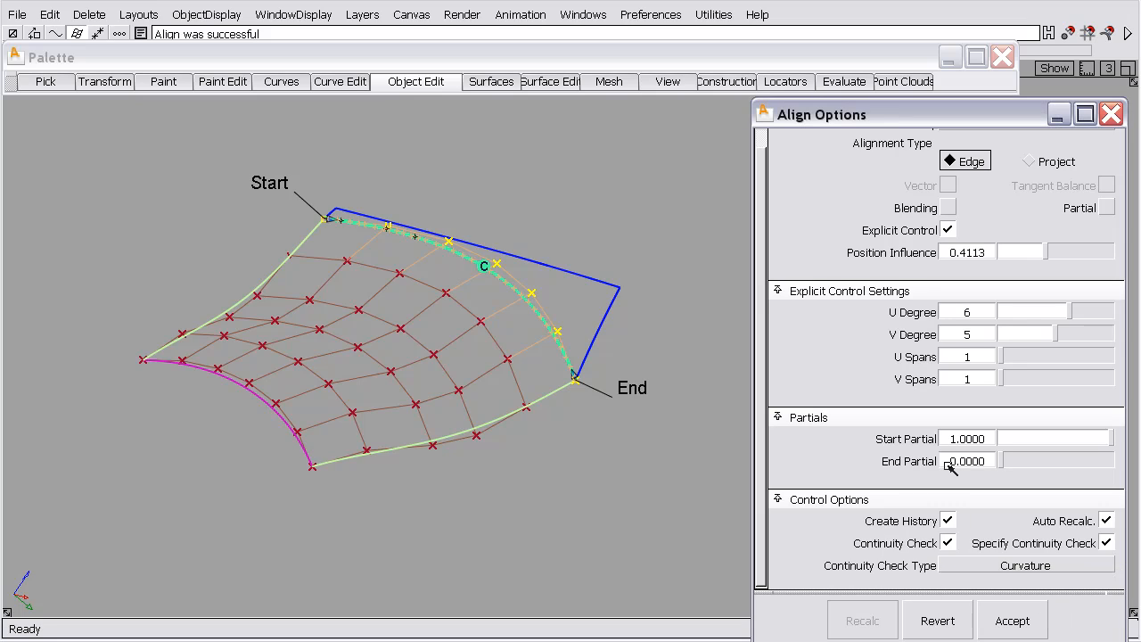